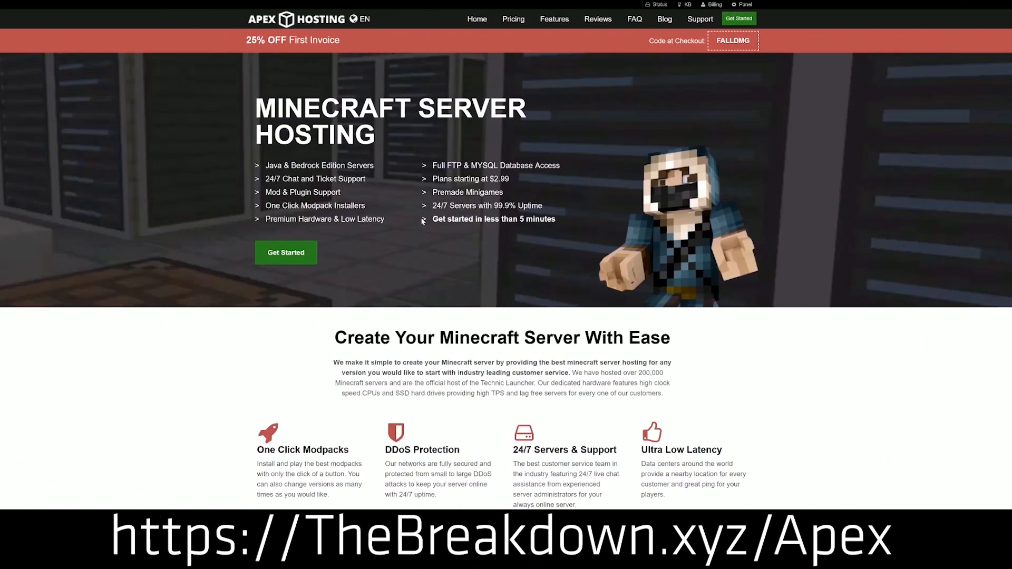
mouse_move(221, 218)
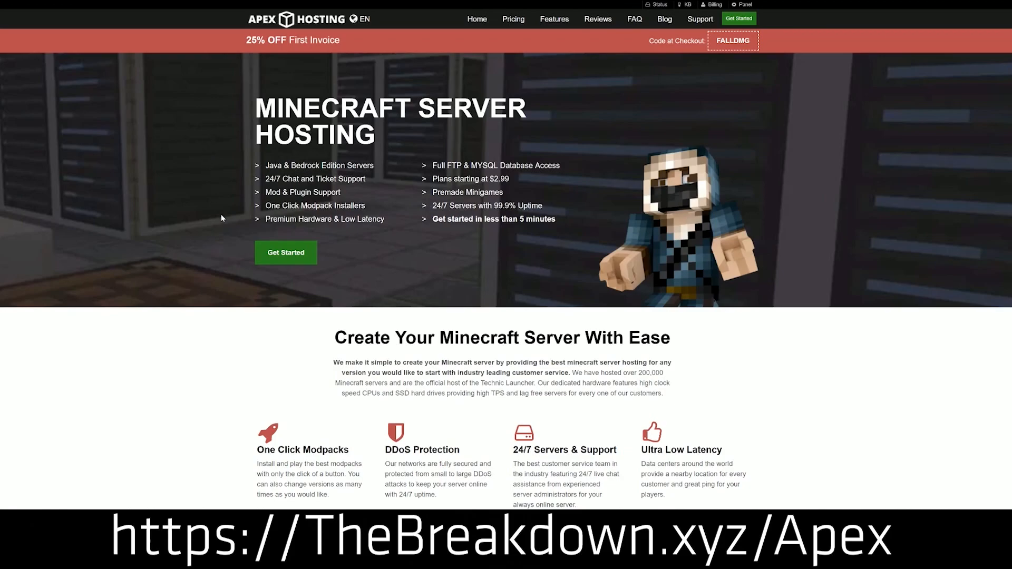
Choose Minecraft 1.15 in the JAR File list, confirm Change Version and acknowledge the success notice
scroll("down", 3)
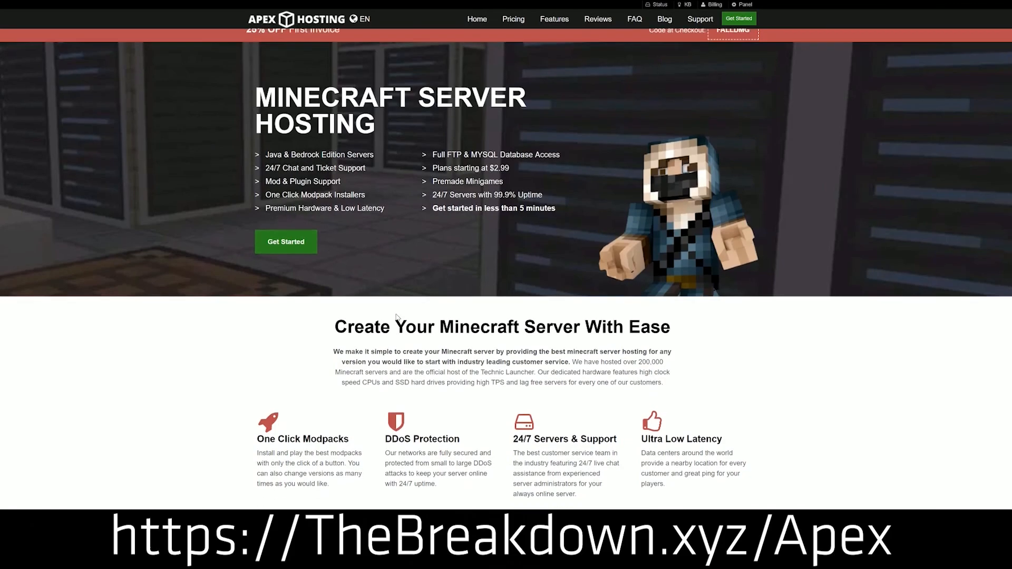
scroll("down", 3)
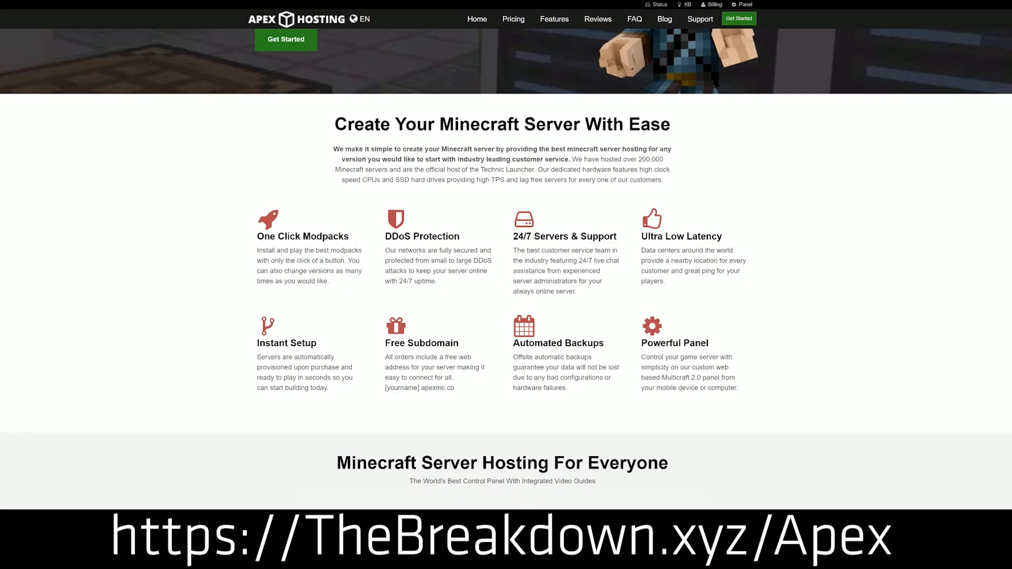
mouse_move(335, 390)
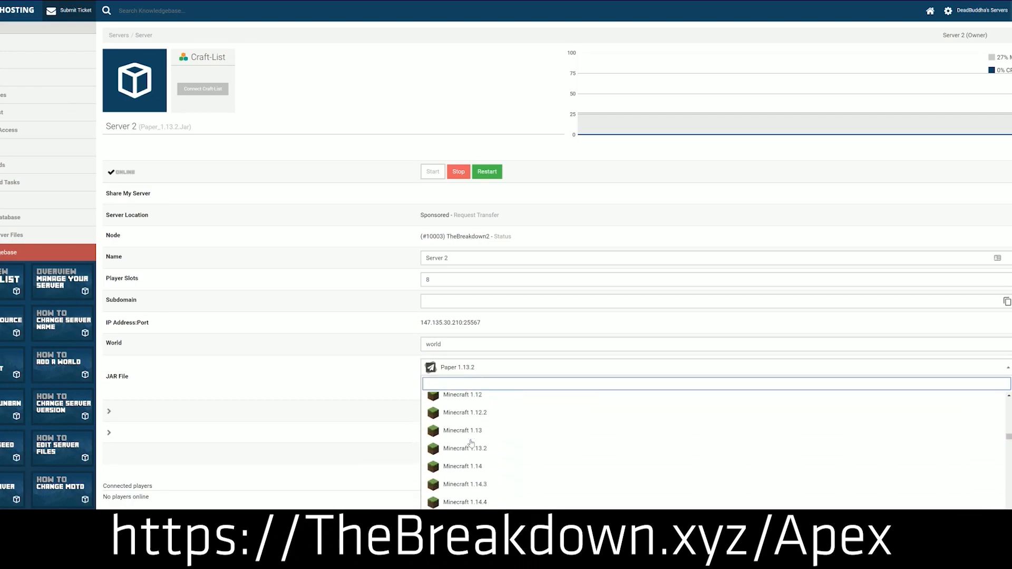
scroll("down", 3)
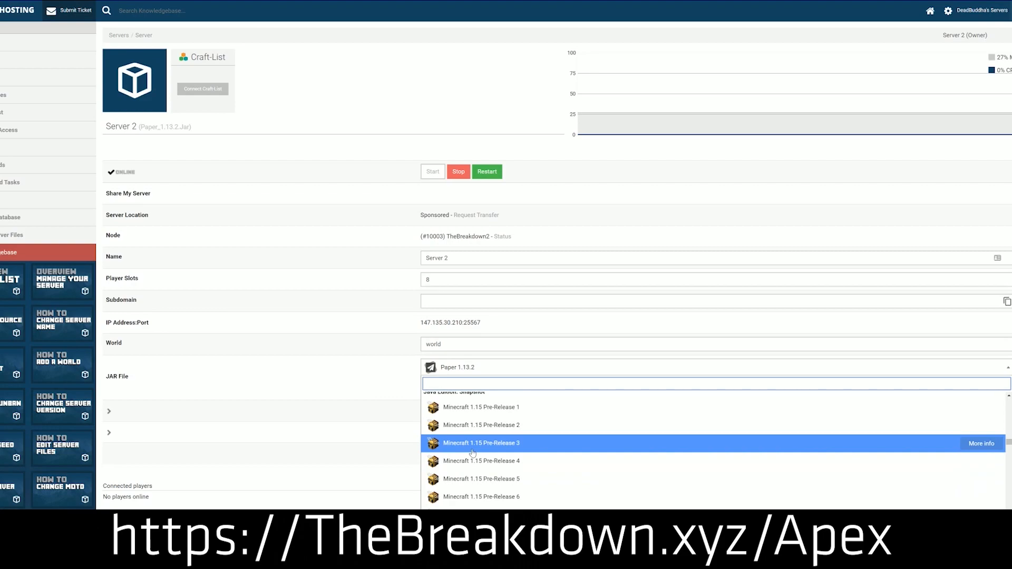
scroll("up", 3)
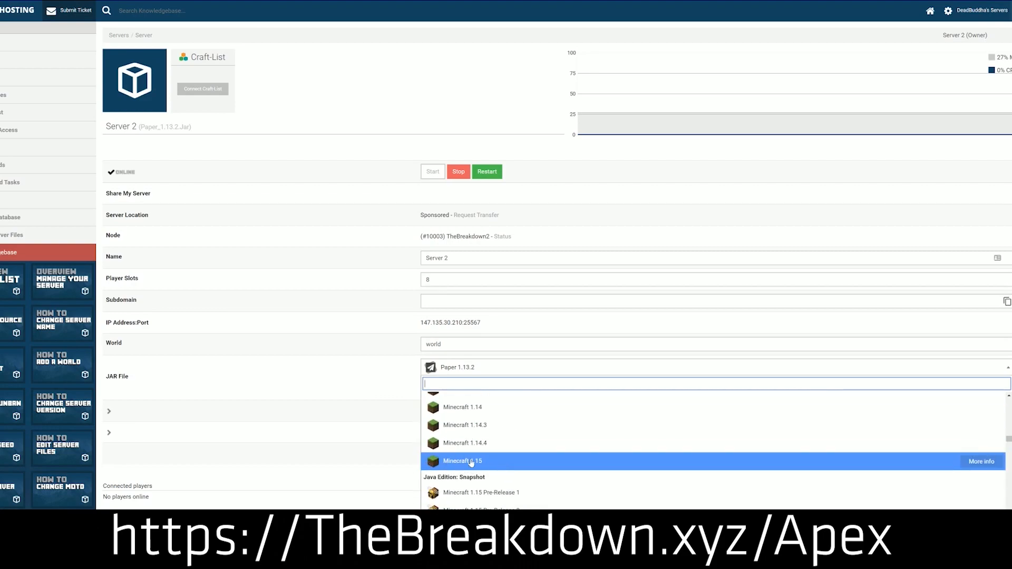
left_click(462, 461)
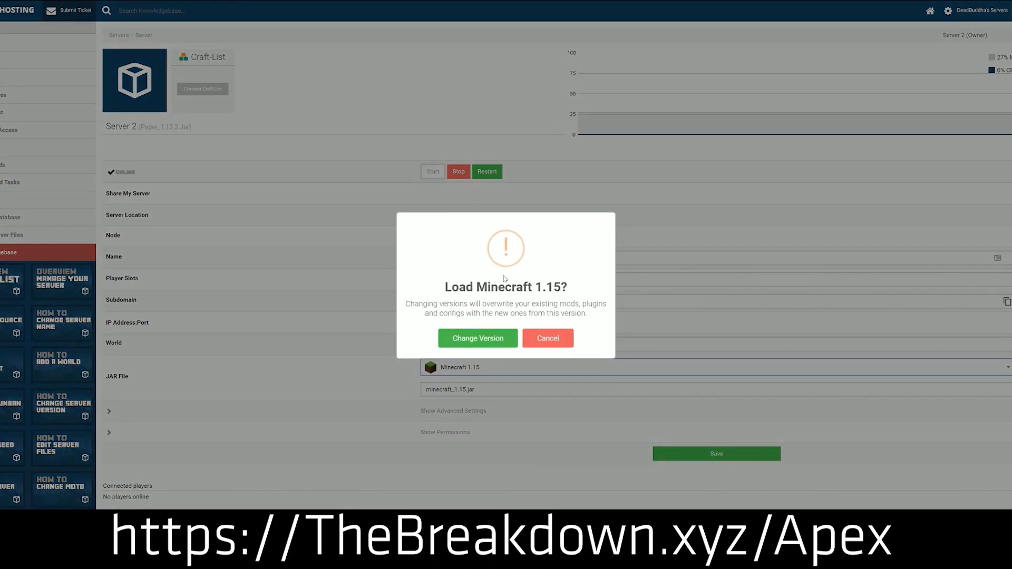
mouse_move(478, 339)
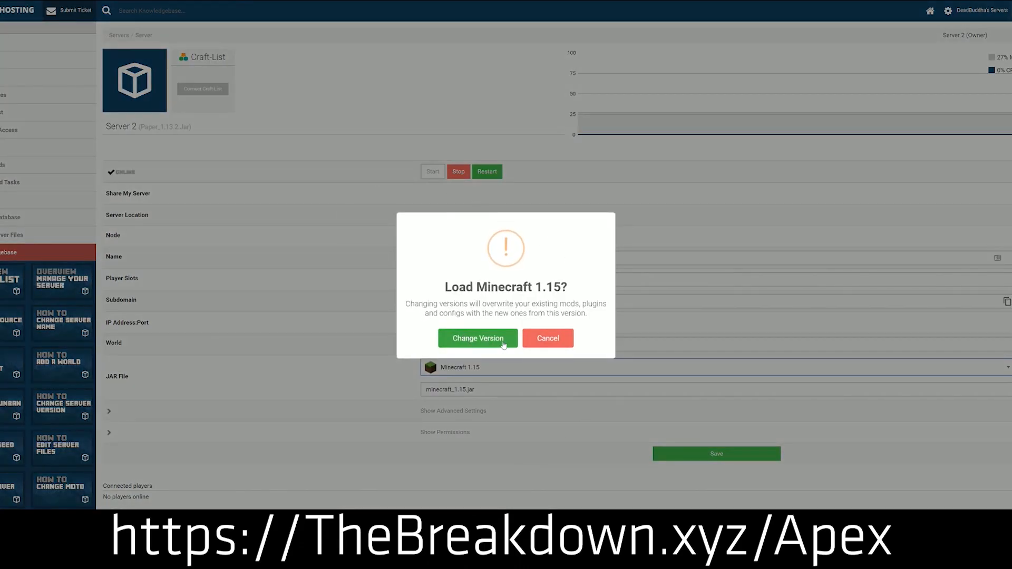
left_click(478, 339)
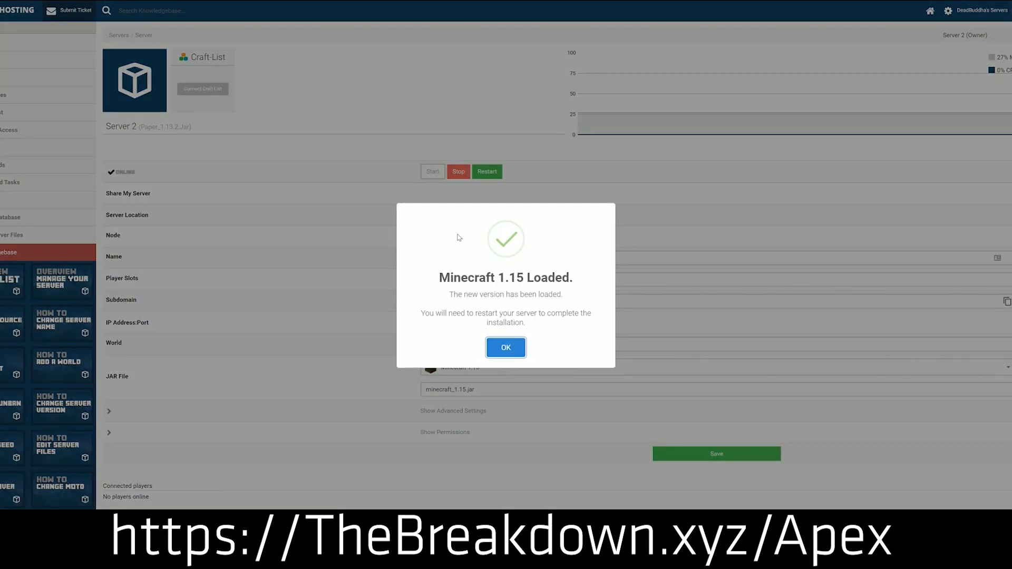
mouse_move(374, 236)
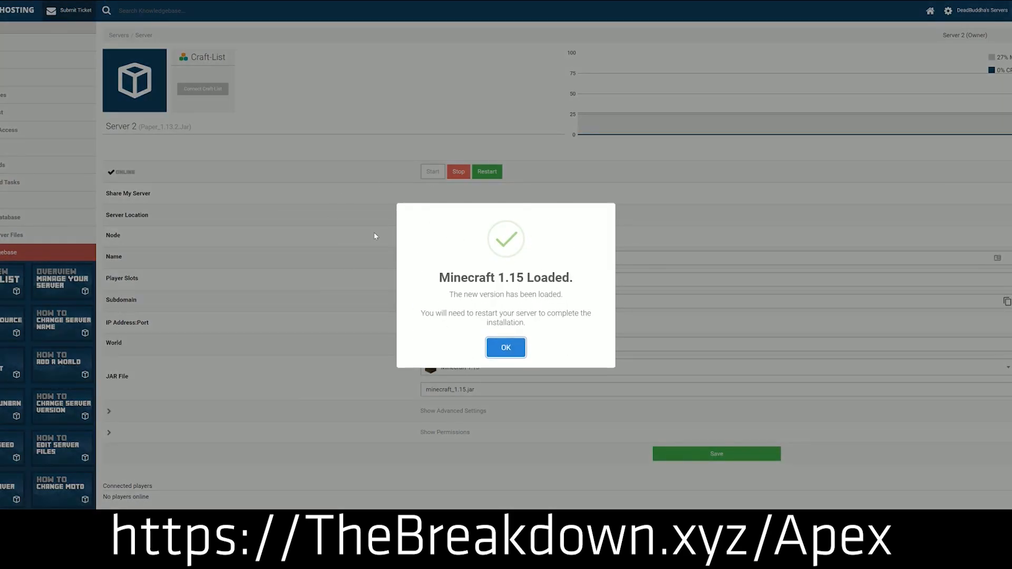
left_click(505, 347)
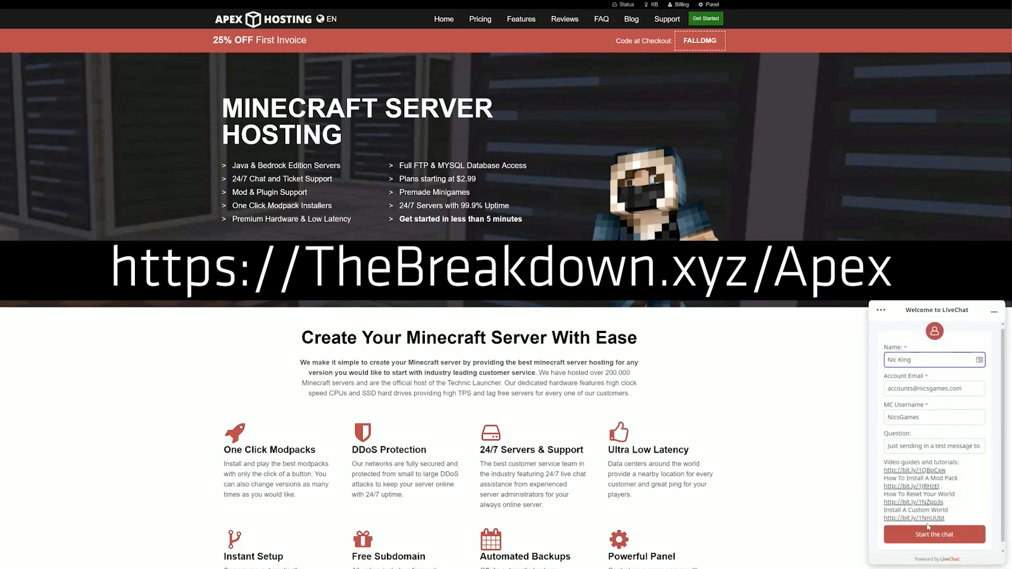
Start the LiveChat conversation and focus the message box, then return to the Forge guide tab
left_click(934, 534)
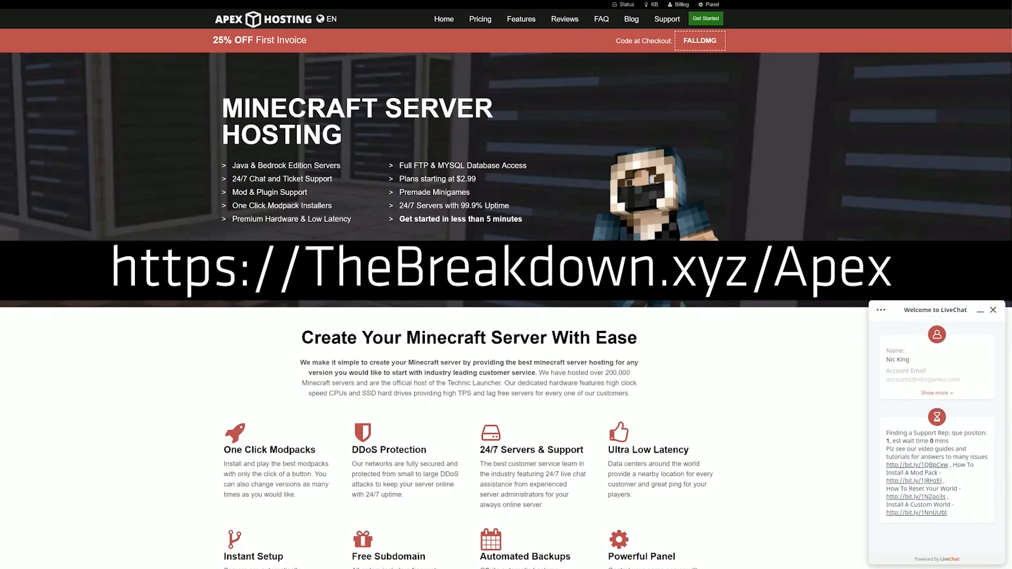
double_click(918, 440)
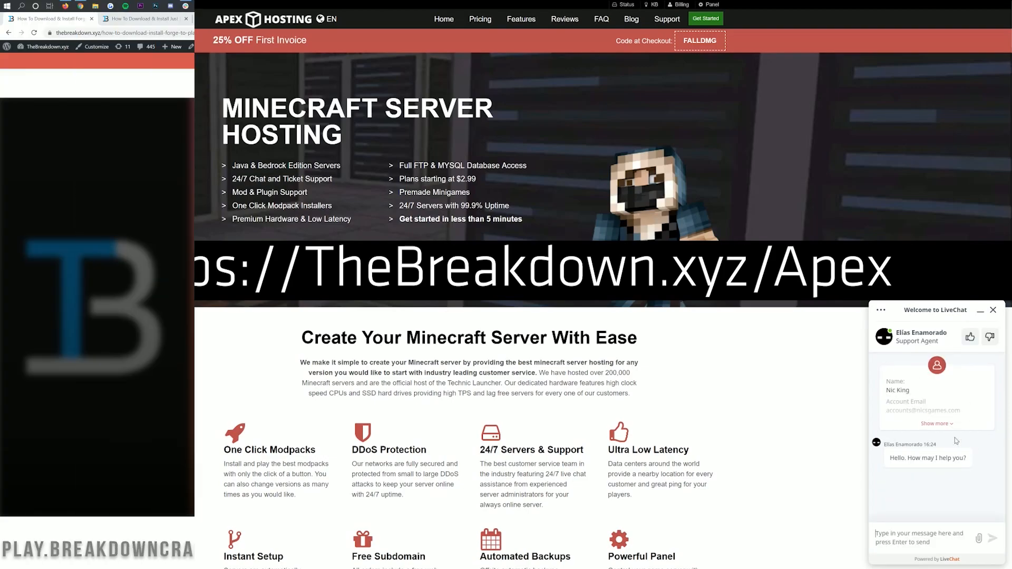
left_click(143, 18)
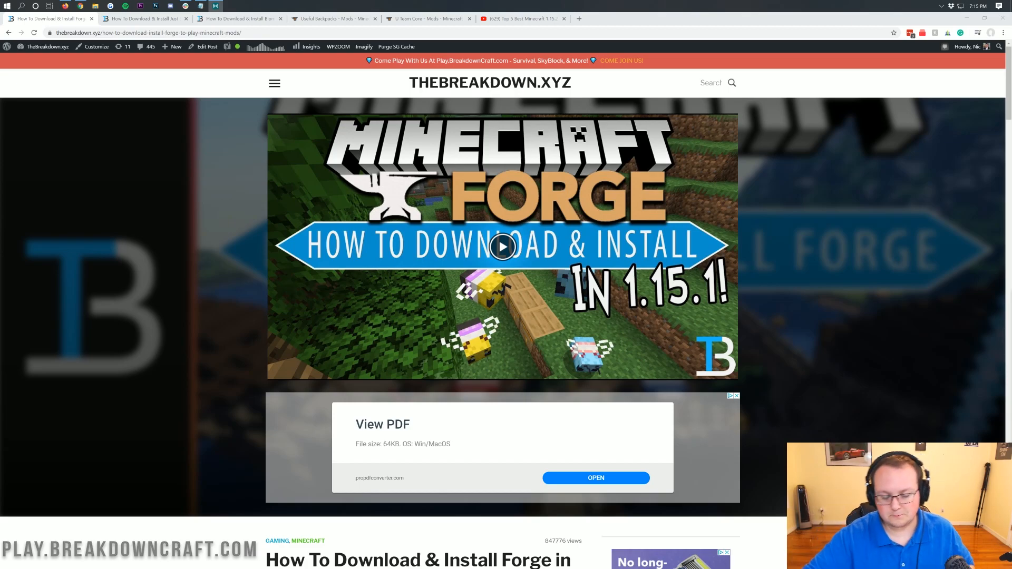
mouse_move(453, 456)
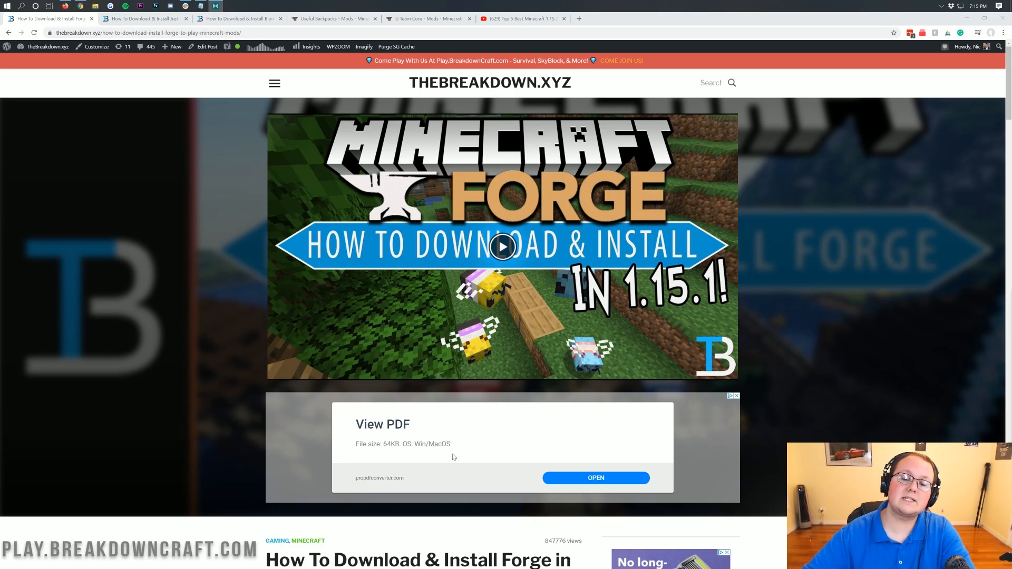
scroll("down", 3)
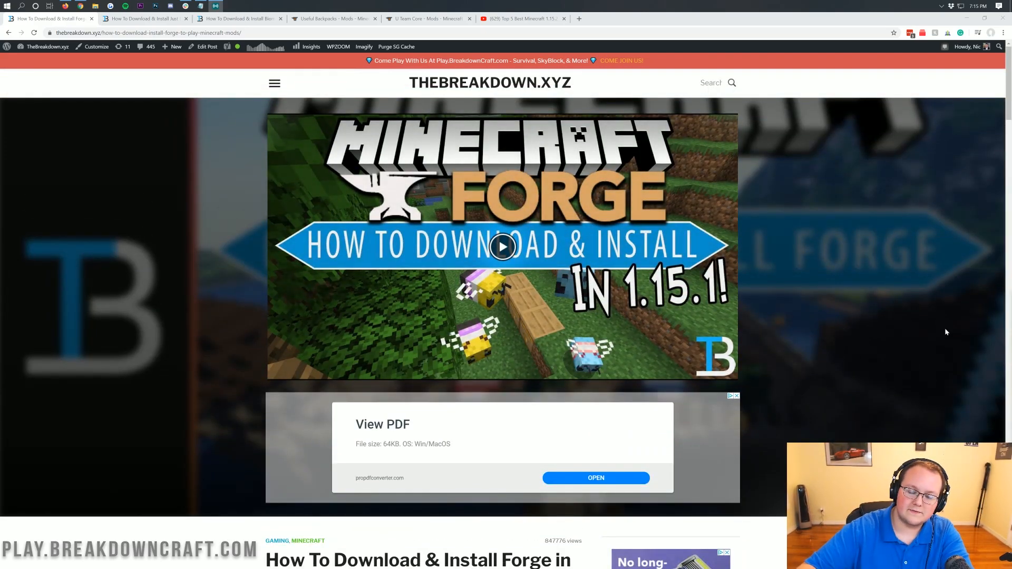
mouse_move(758, 250)
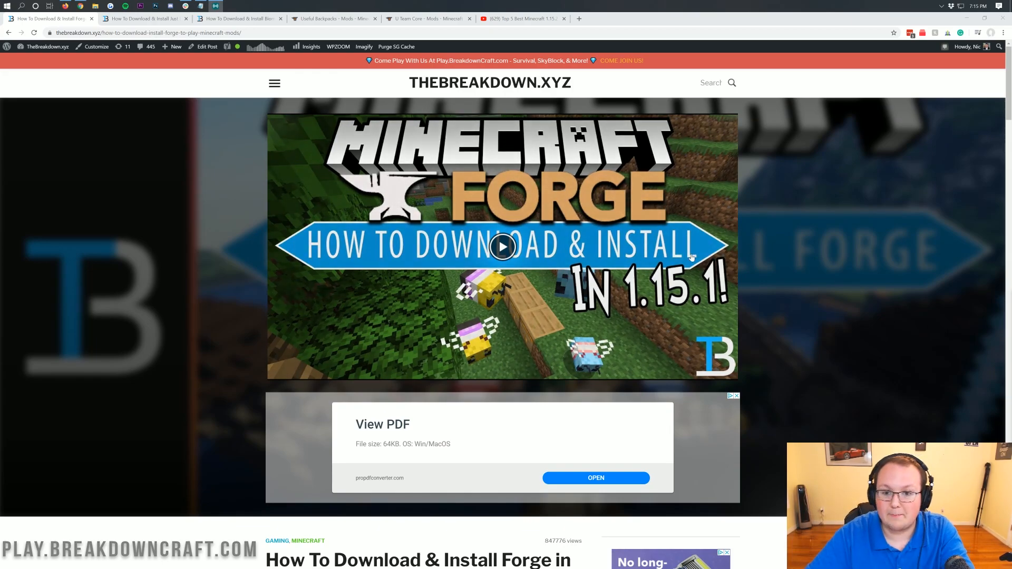
scroll("down", 3)
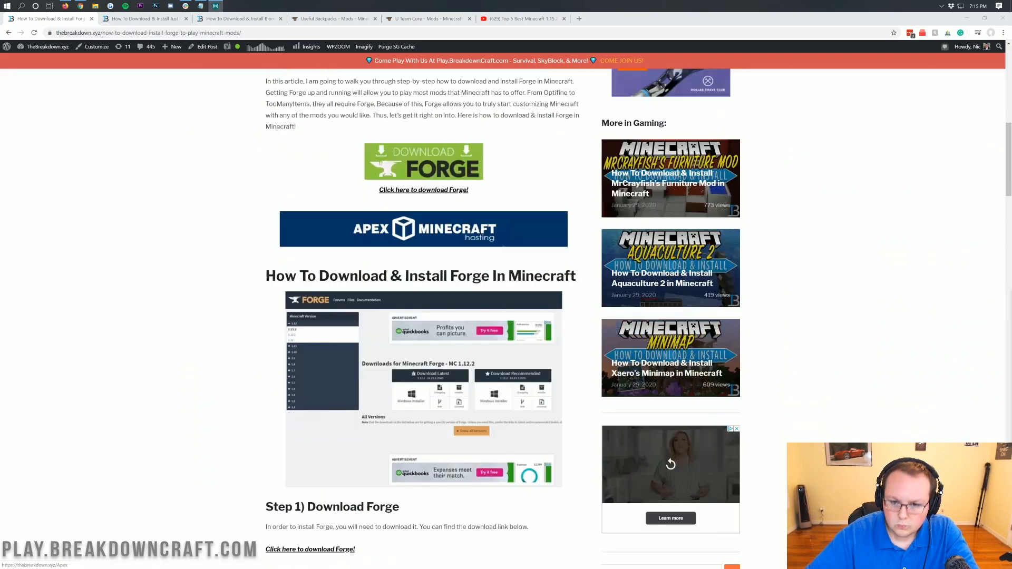
scroll("down", 3)
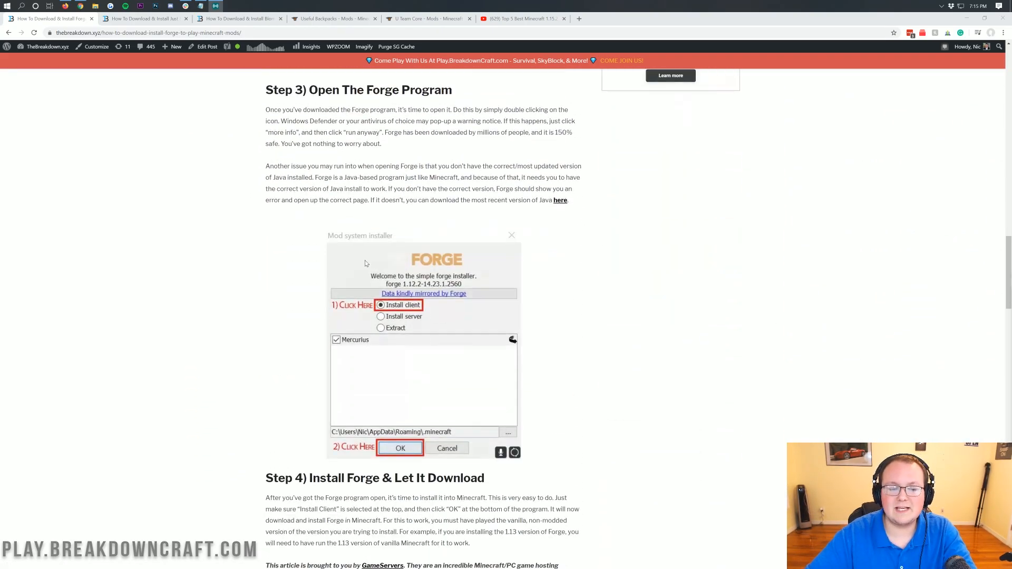
scroll("up", 3)
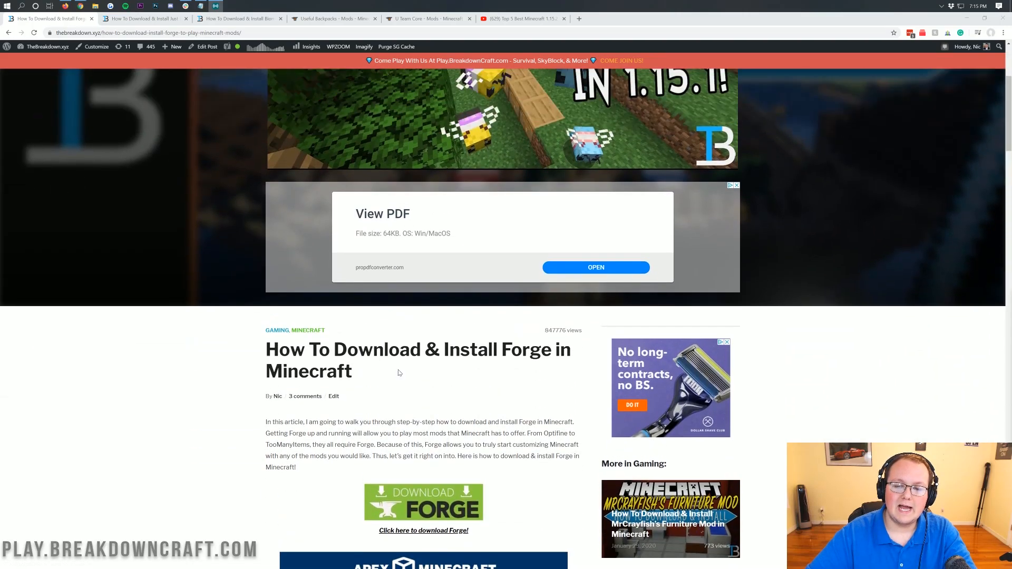
scroll("up", 3)
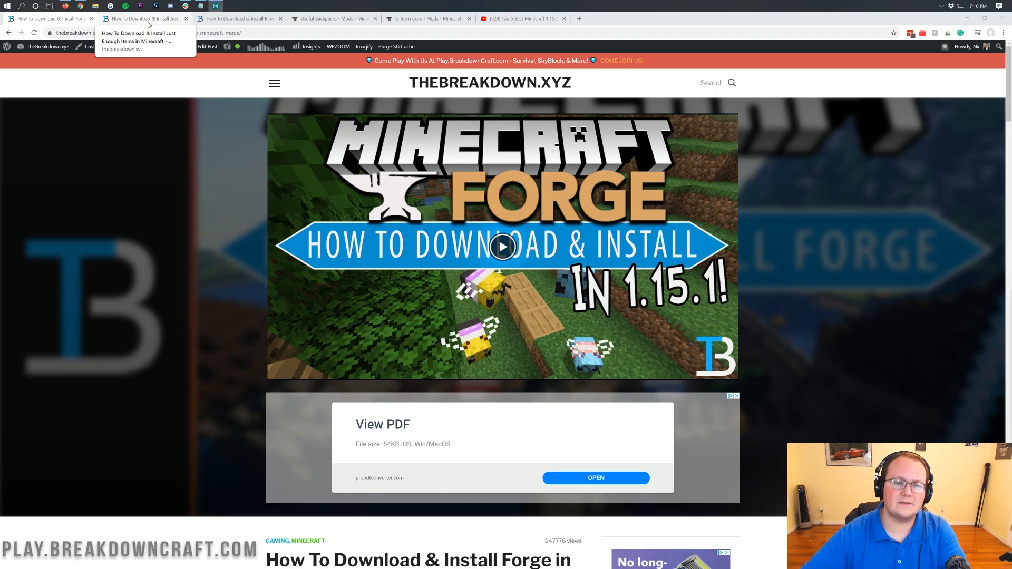
Read down the Just Enough Items guide and follow 'Click here to download JEI!' to CurseForge
left_click(144, 18)
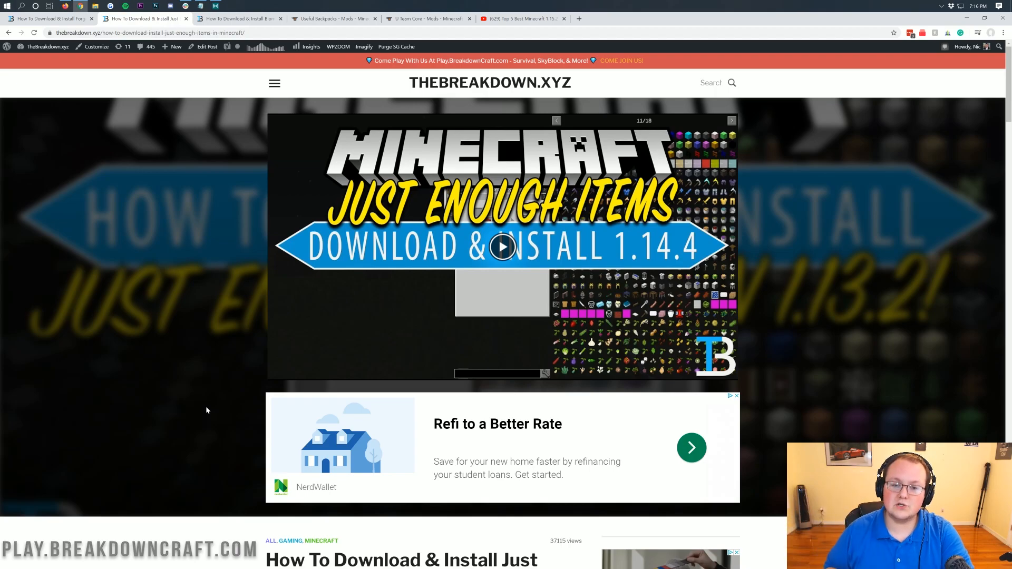
mouse_move(252, 259)
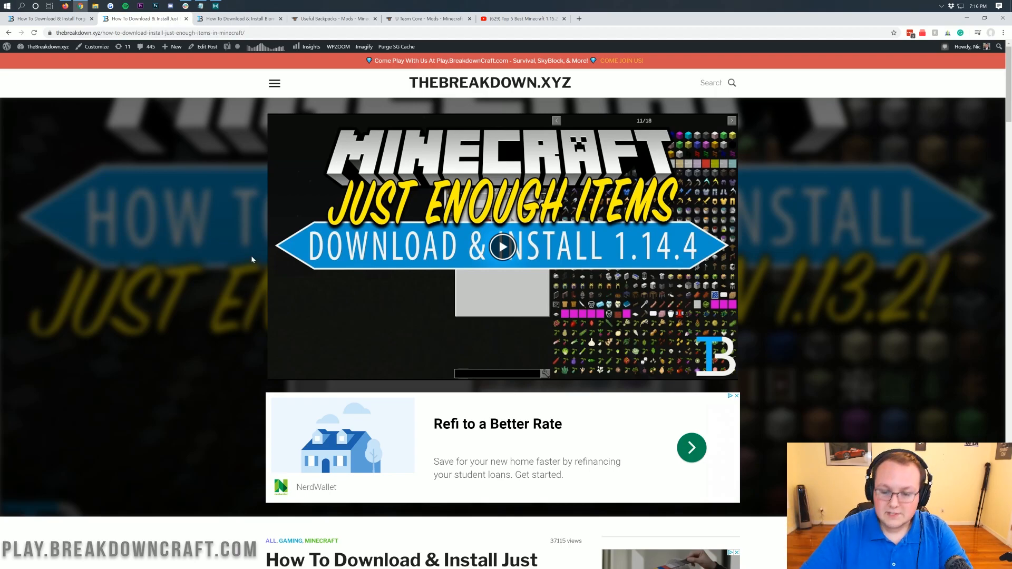
scroll("down", 3)
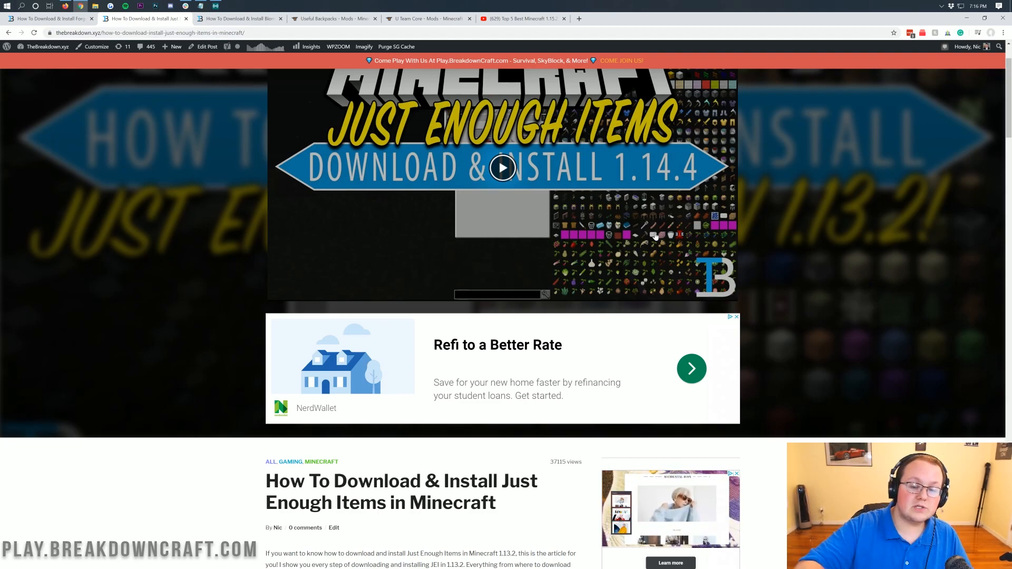
scroll("up", 3)
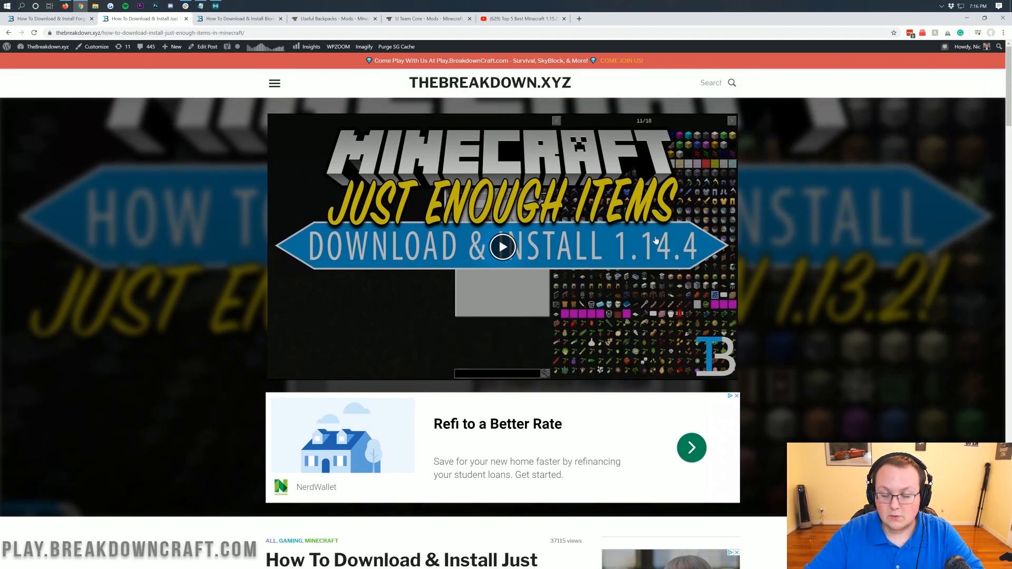
scroll("down", 3)
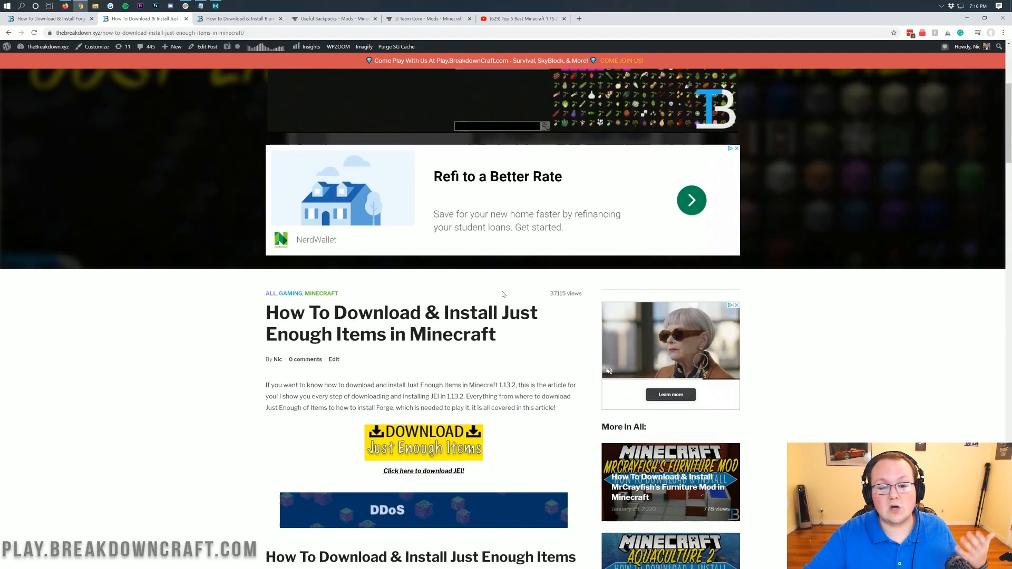
scroll("down", 3)
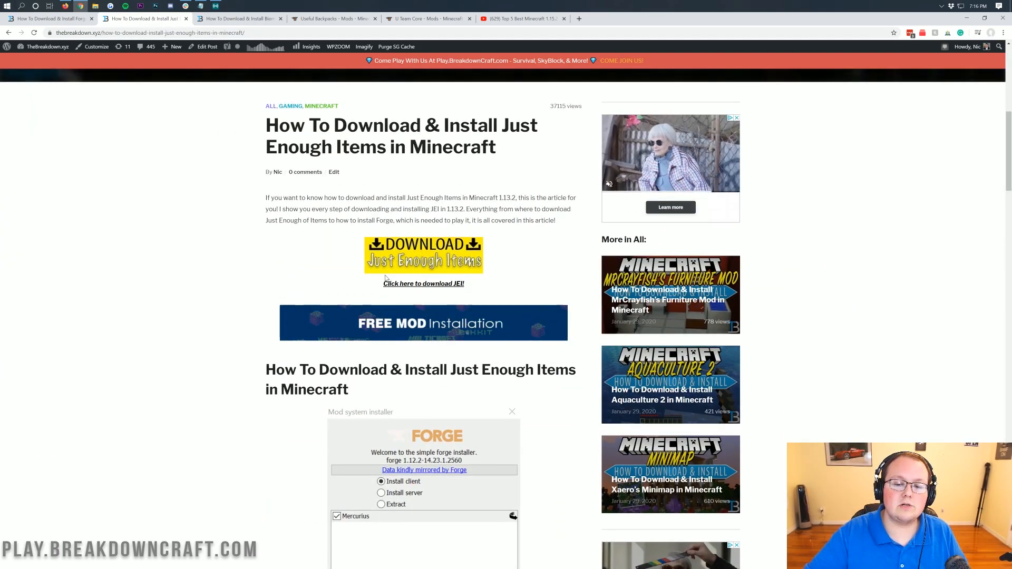
left_click(424, 283)
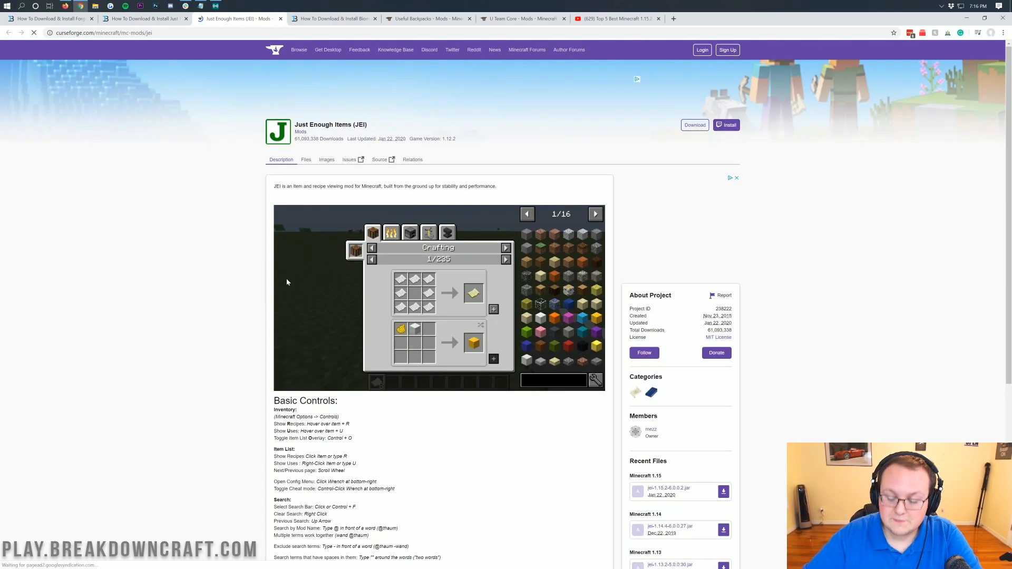
Download the newest Minecraft 1.15 JEI file from Recent Files and keep jei-1.15.2-6.0.0.2.jar
scroll("down", 3)
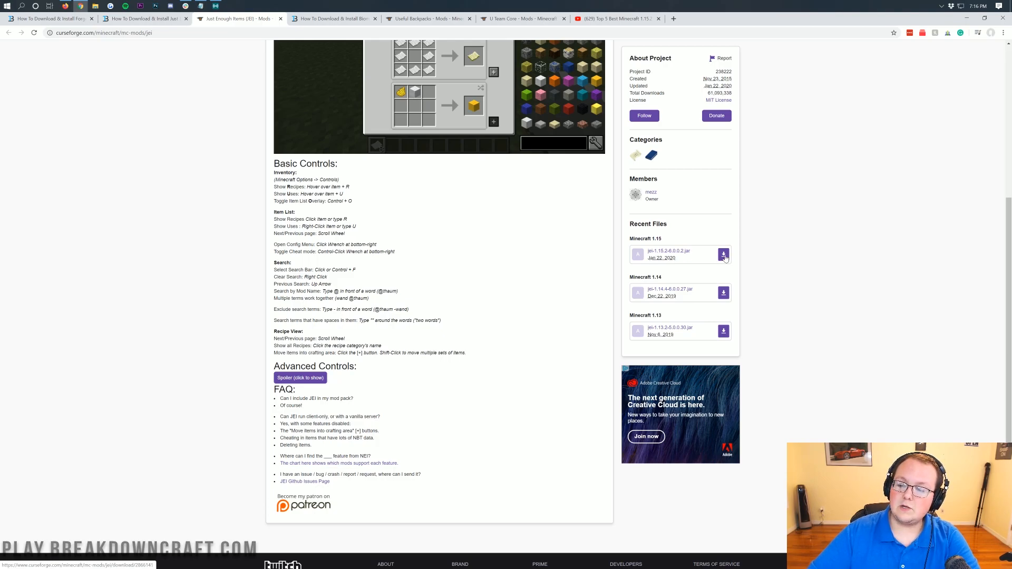
left_click(723, 254)
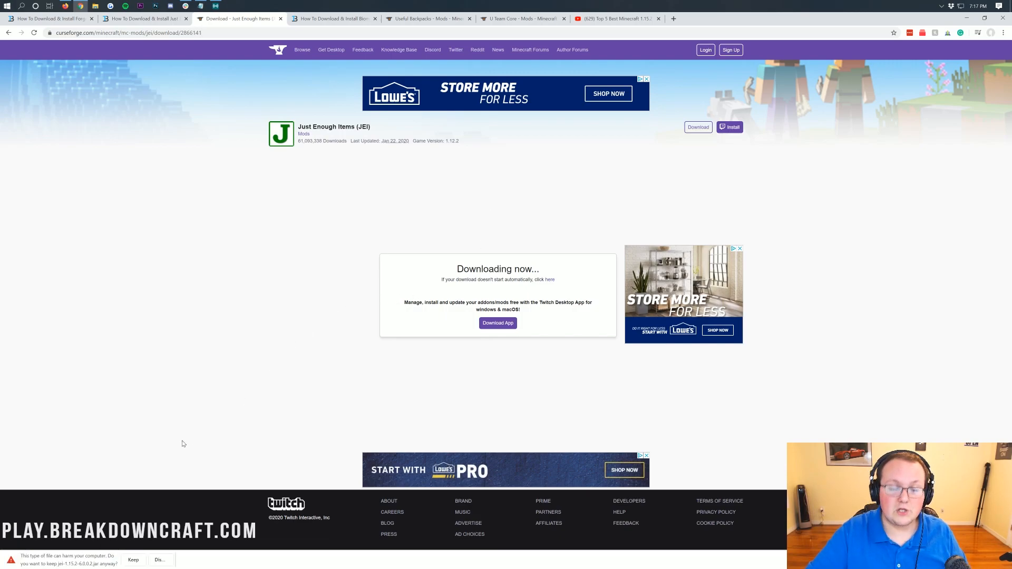
mouse_move(106, 493)
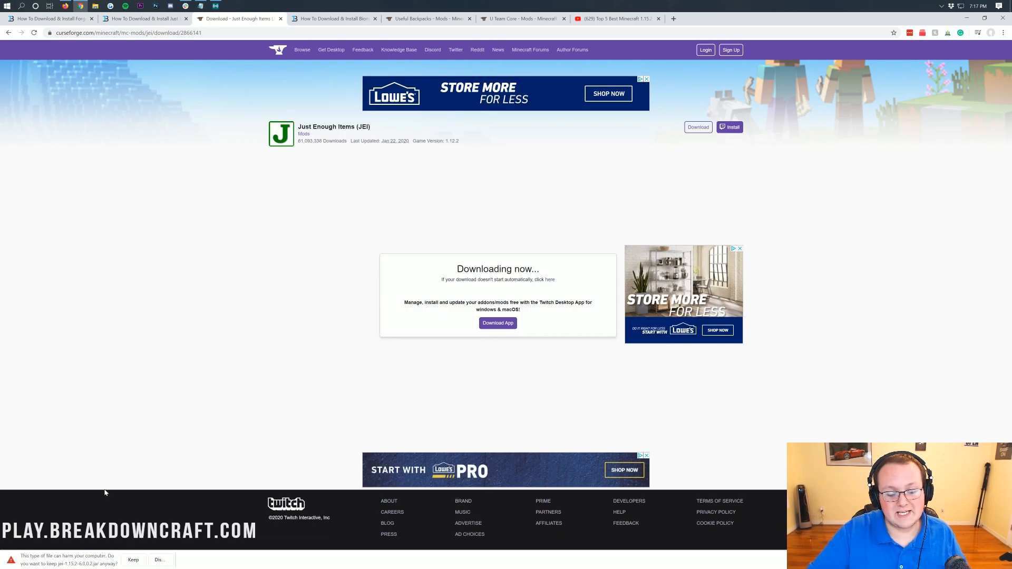
mouse_move(73, 565)
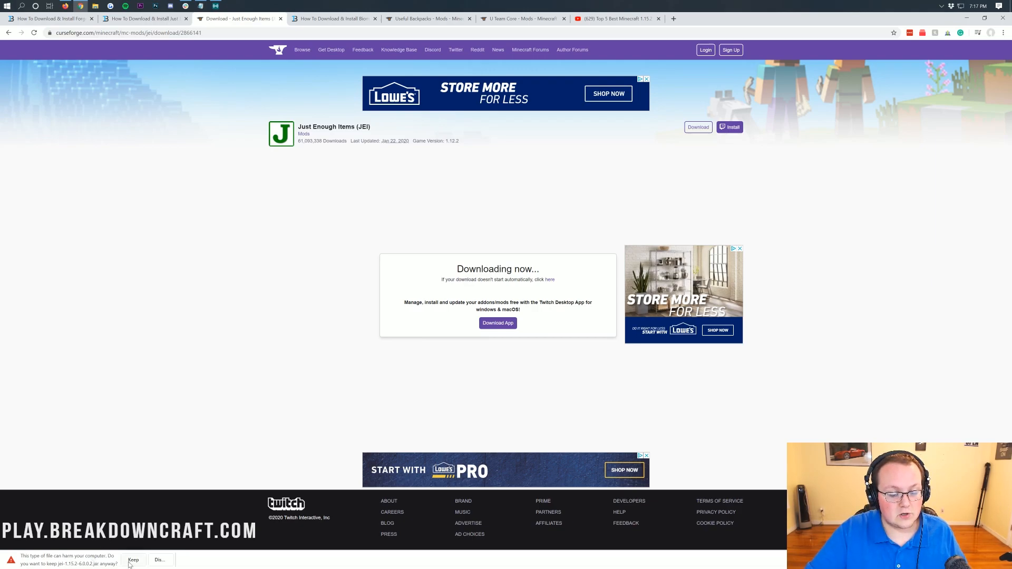
left_click(133, 560)
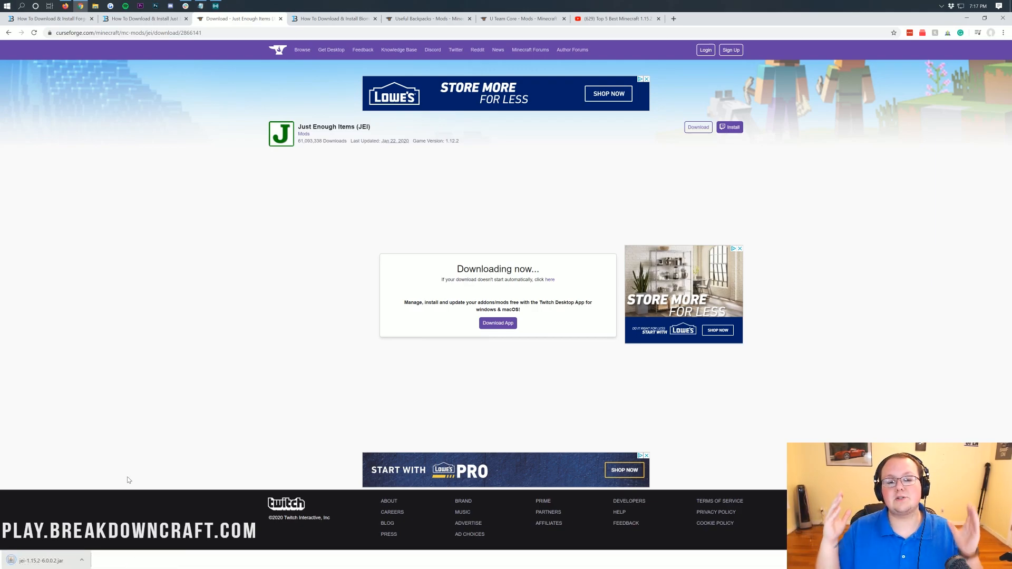
mouse_move(341, 47)
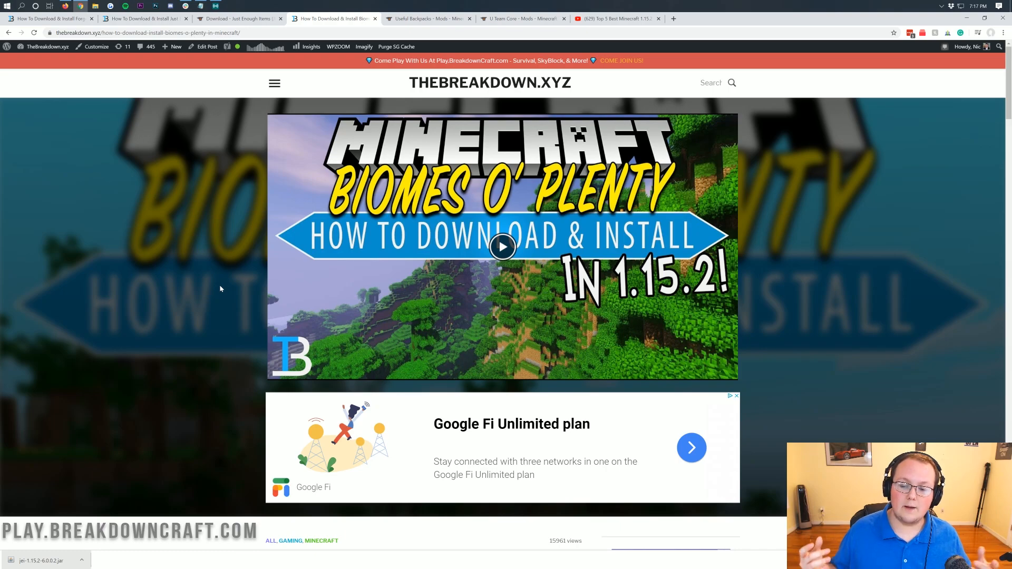
mouse_move(270, 216)
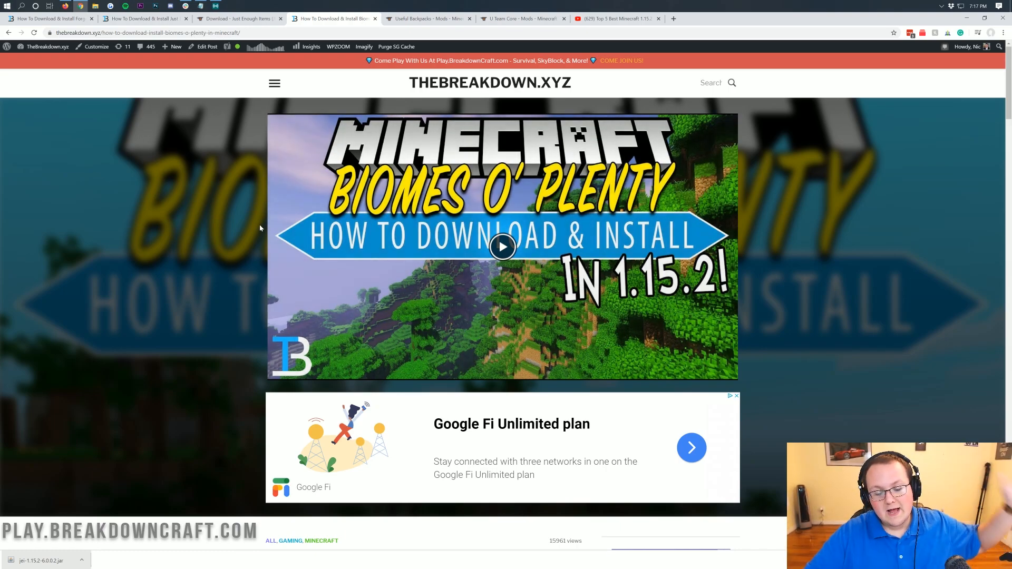
Scroll the Biomes O' Plenty guide down to its download button
scroll("down", 3)
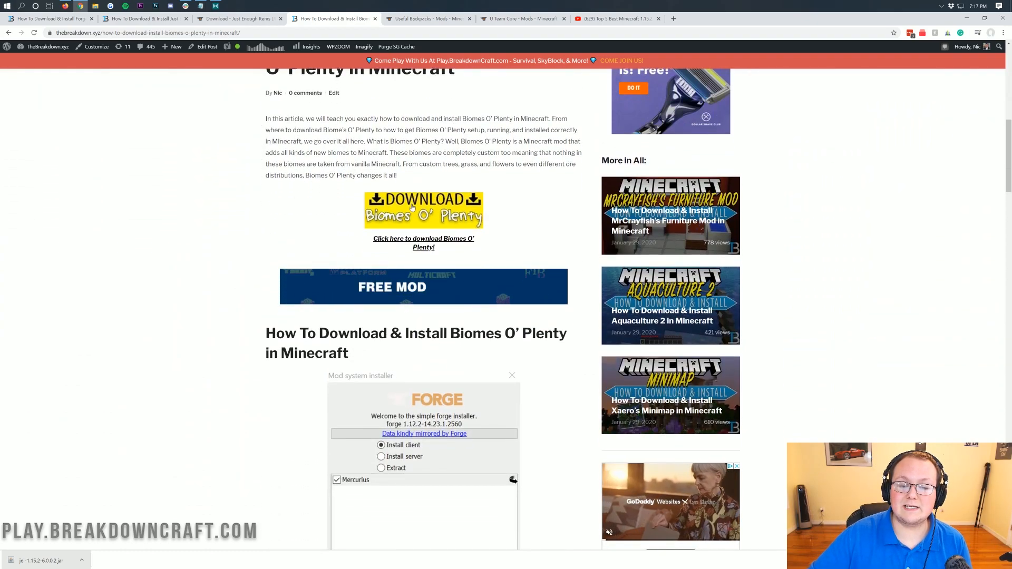
Reach the Biomes O' Plenty CurseForge page and download its newest Minecraft 1.15 jar from Recent Files
left_click(424, 210)
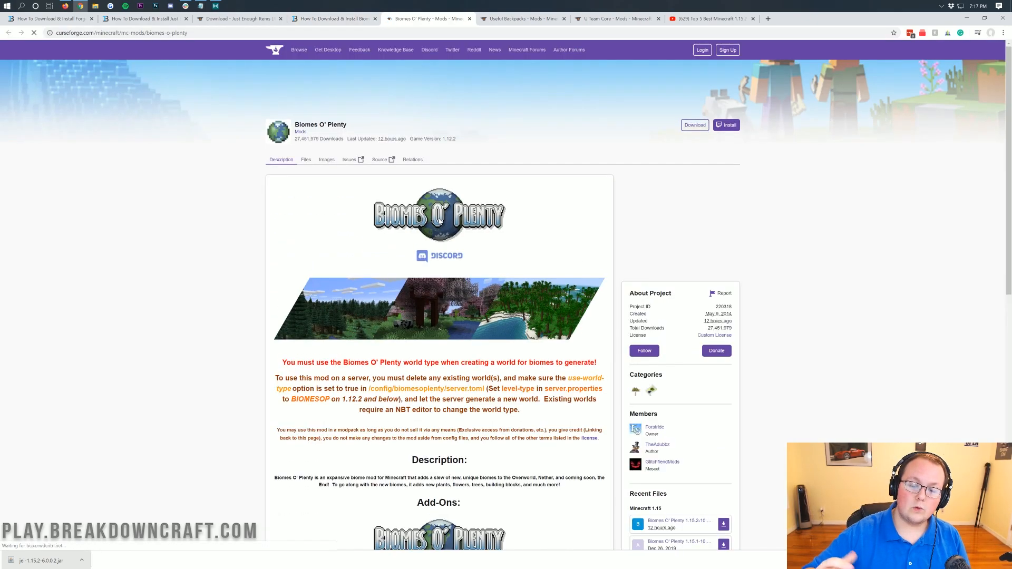
scroll("down", 3)
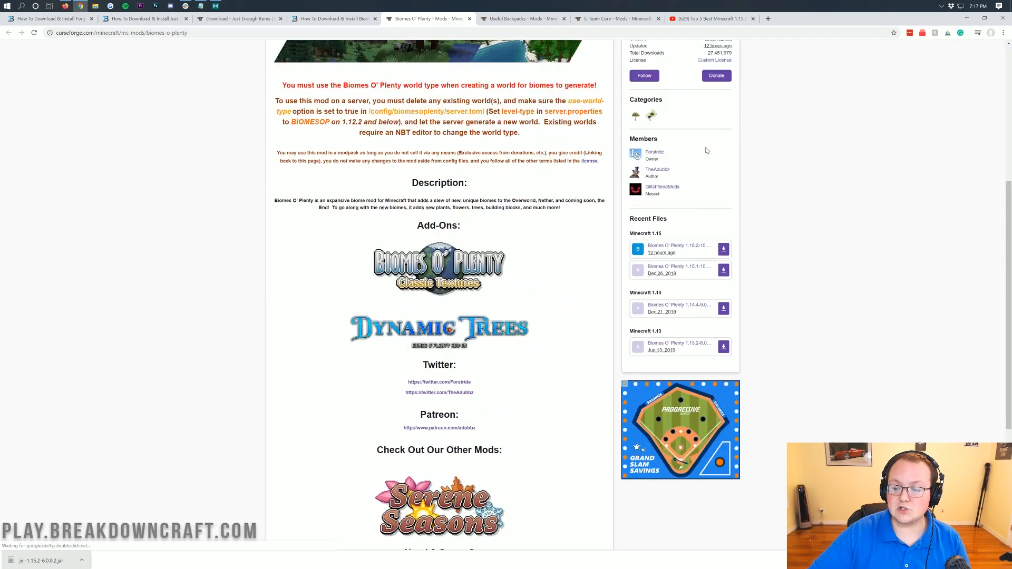
scroll("down", 3)
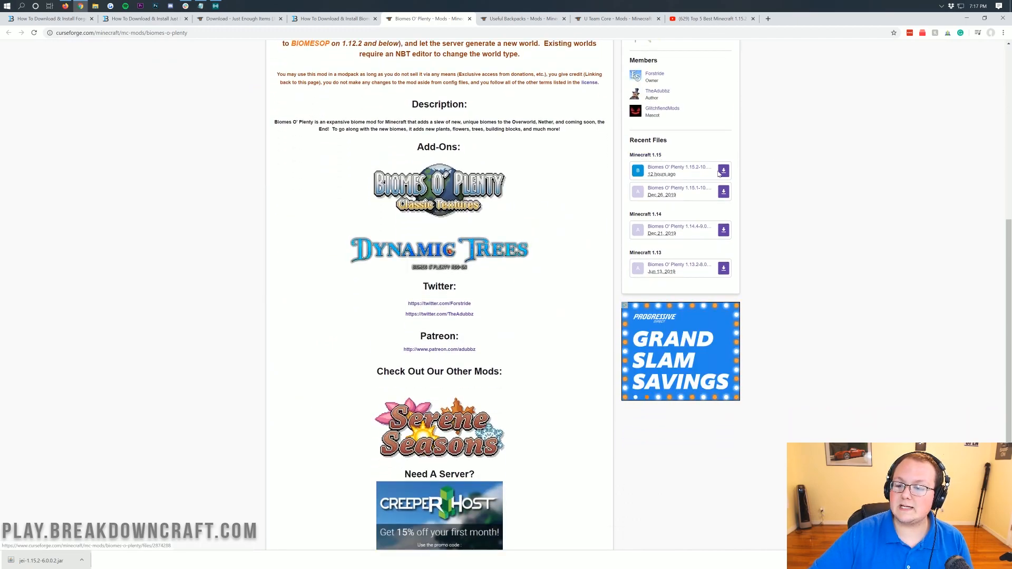
mouse_move(671, 168)
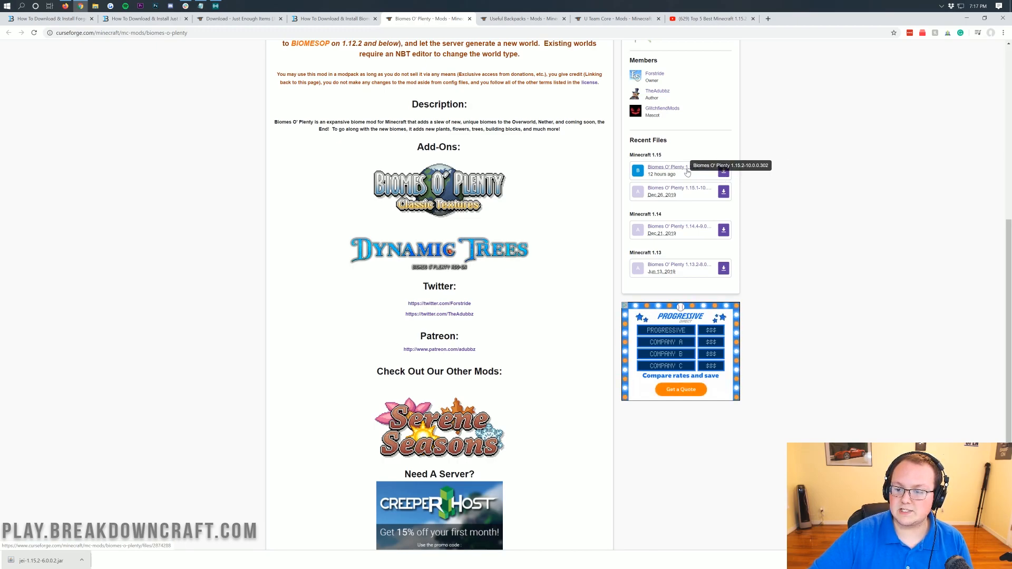
left_click(723, 171)
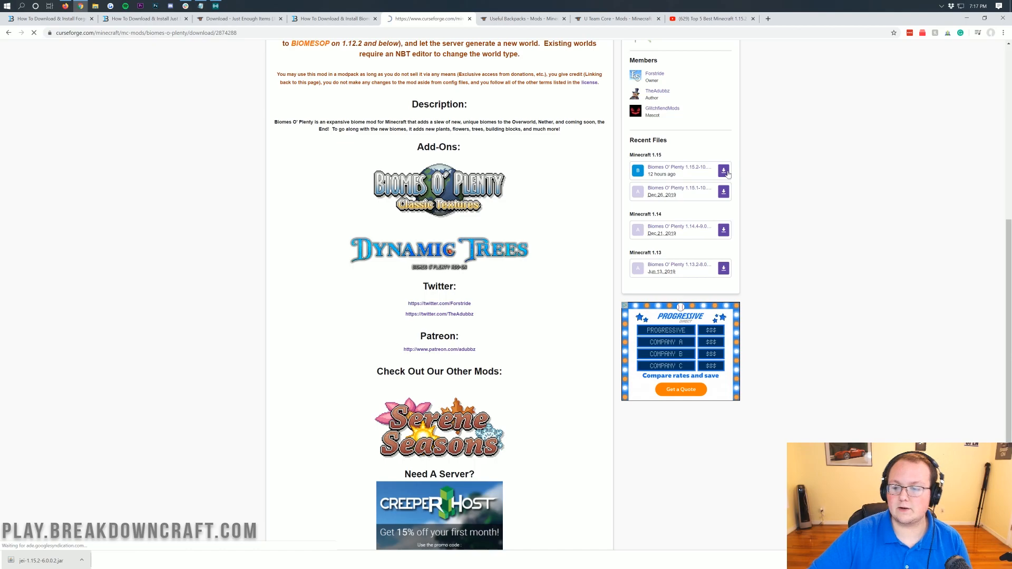
left_click(723, 171)
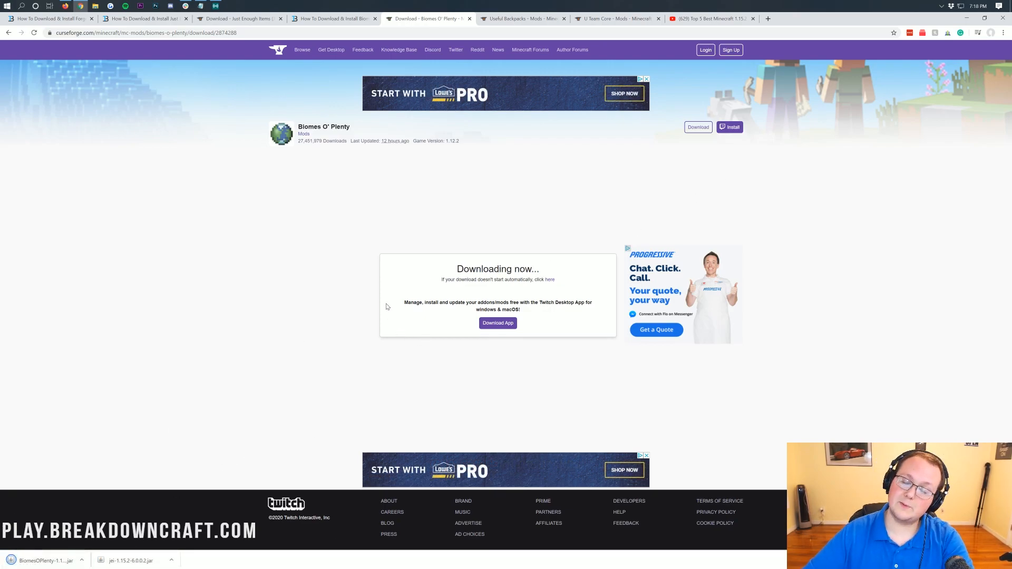
mouse_move(371, 176)
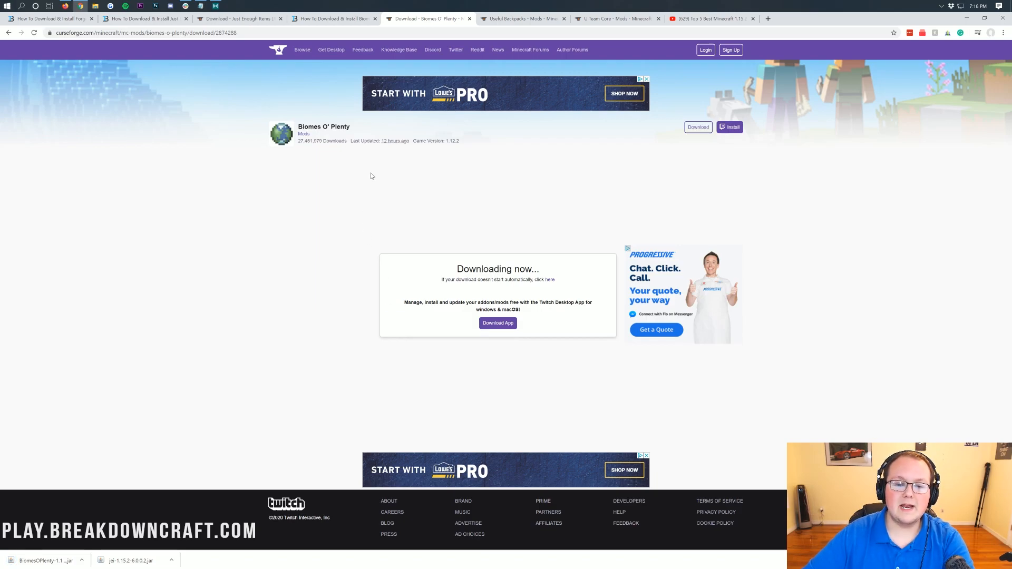
Return to the Biomes O' Plenty description and review its server setup instructions paragraph
left_click(281, 133)
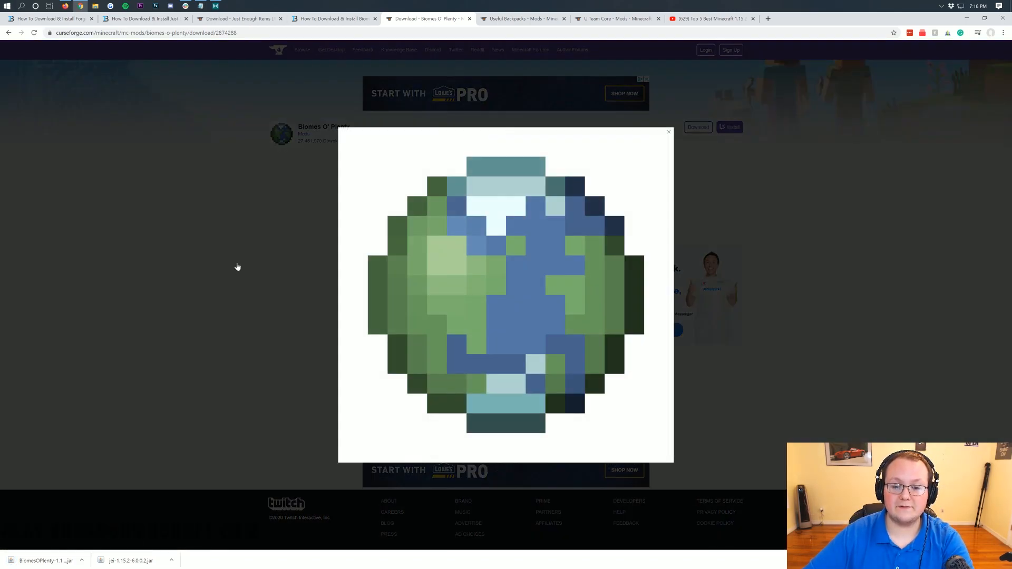
left_click(668, 132)
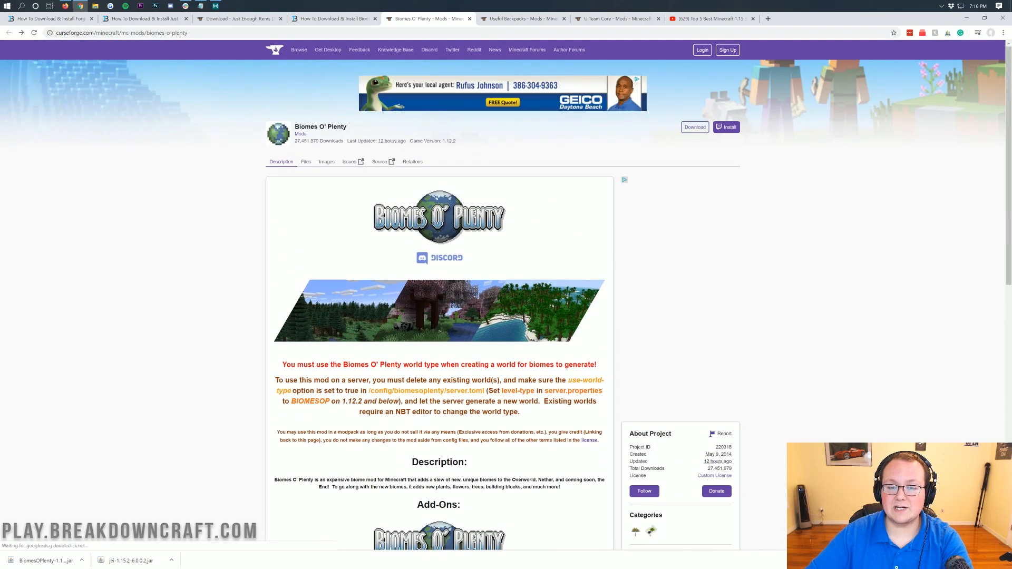
scroll("down", 3)
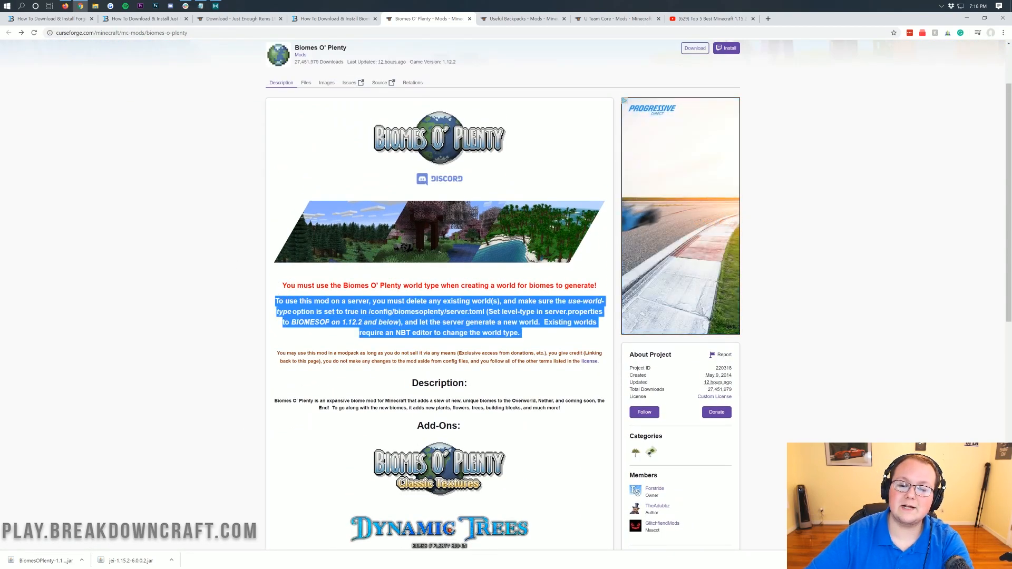
left_click(525, 340)
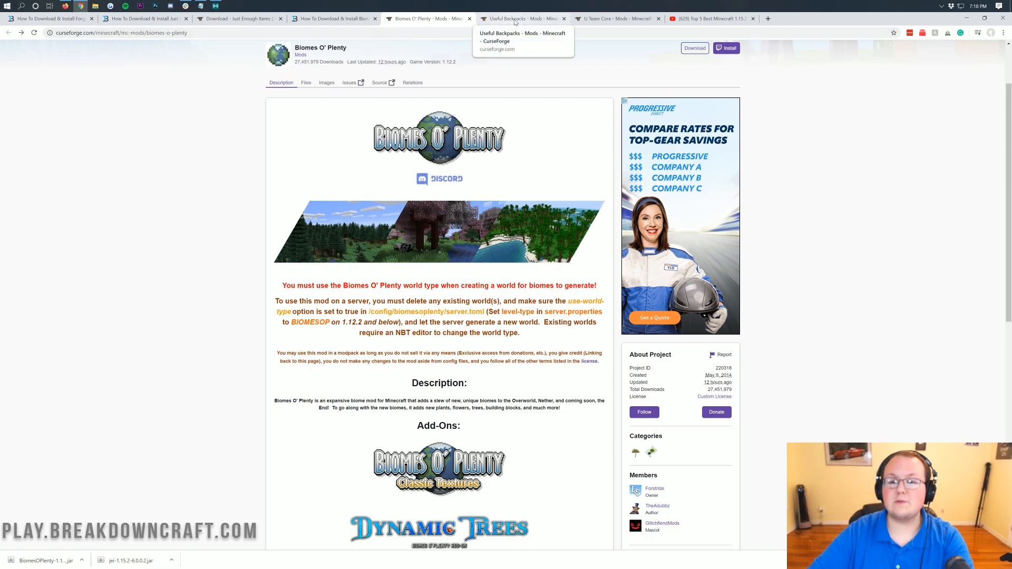
Download the newest Minecraft 1.15 Useful Backpacks jar, keep it, and bring up the U Team Core page
left_click(523, 18)
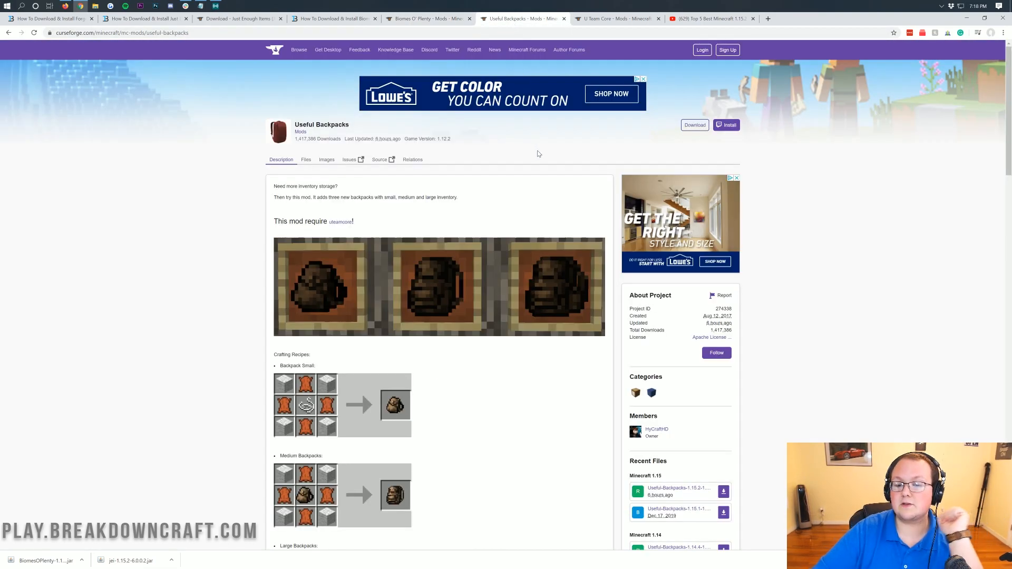
scroll("down", 3)
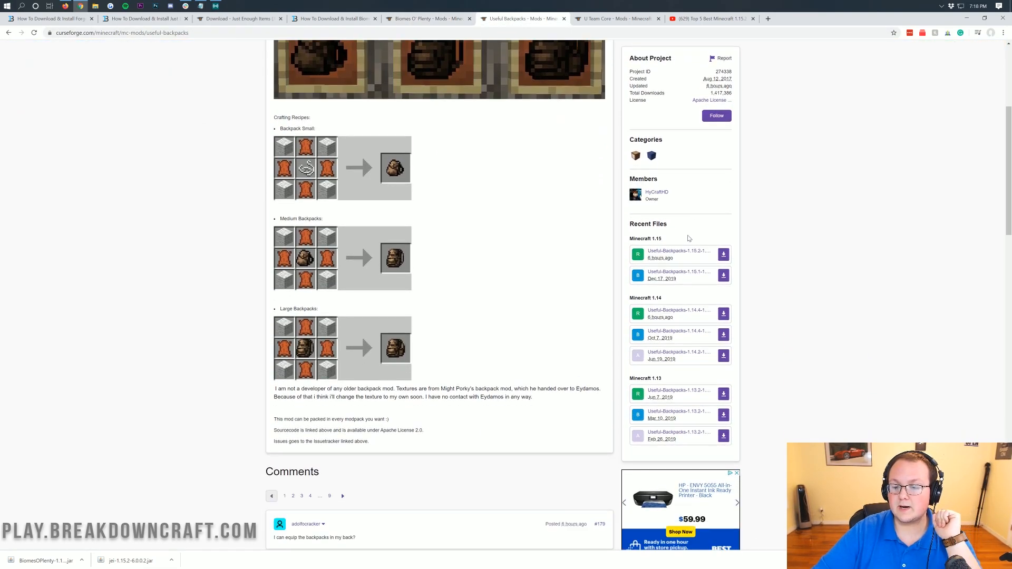
mouse_move(678, 251)
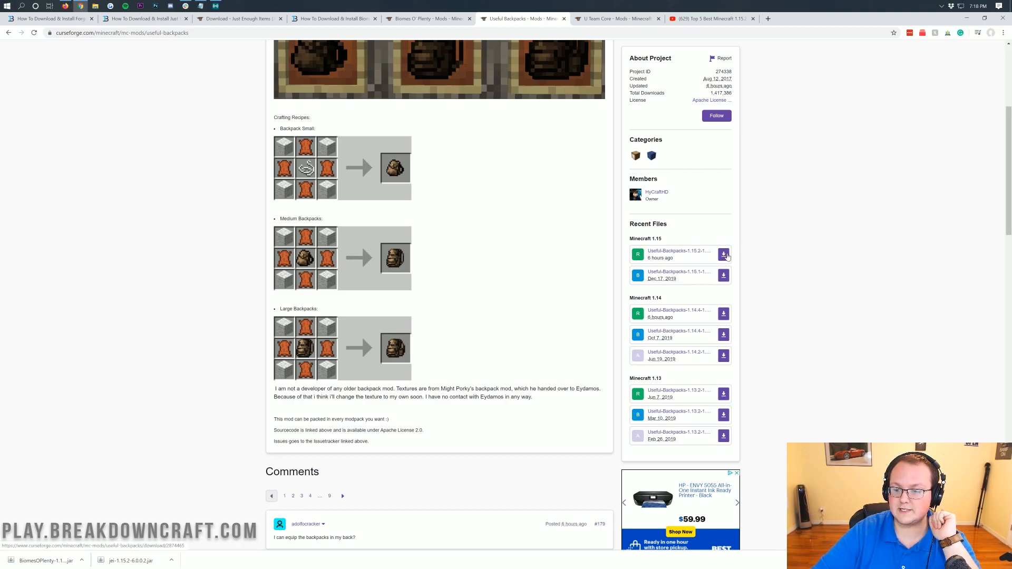
left_click(723, 254)
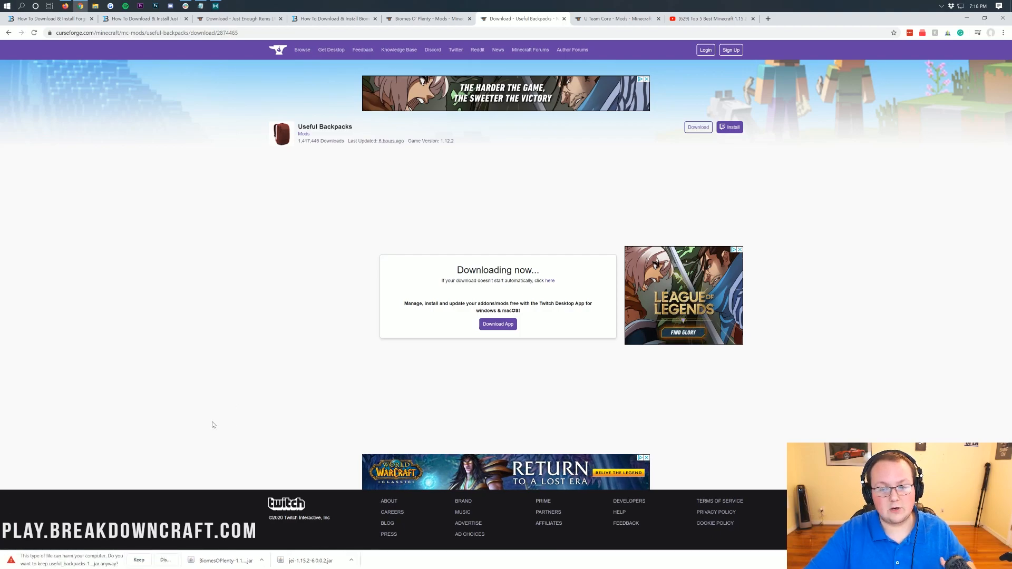
left_click(138, 560)
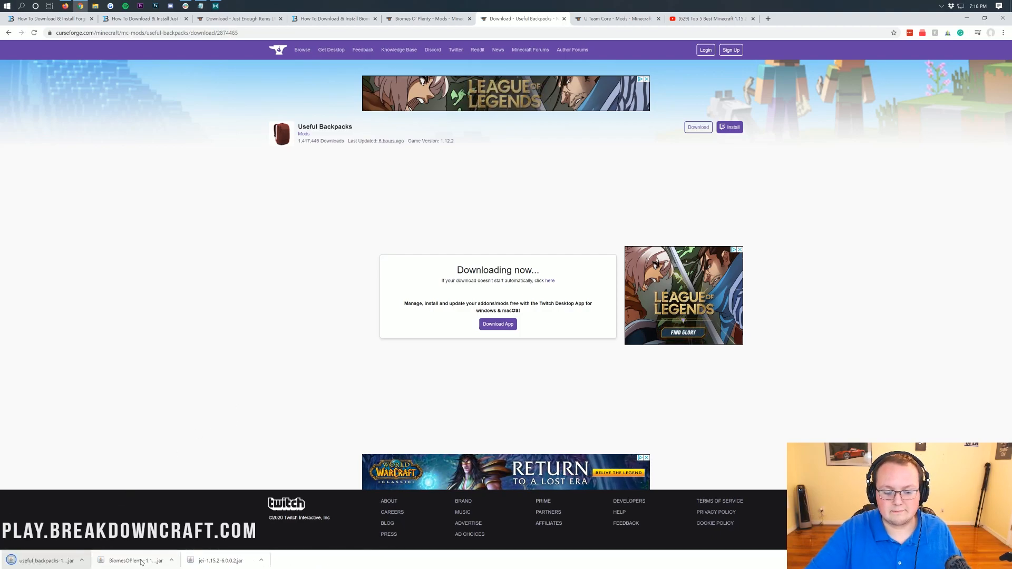
left_click(614, 18)
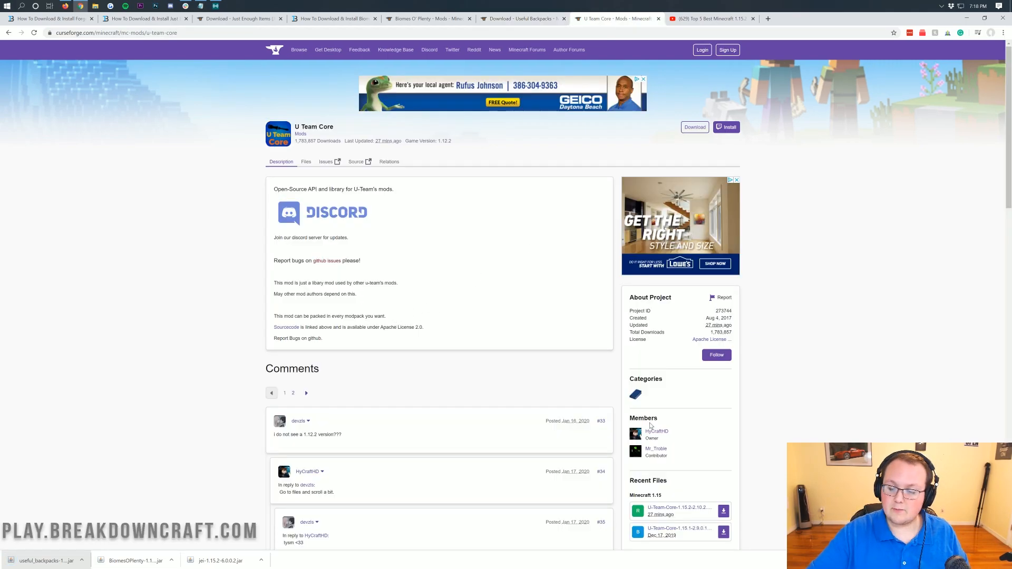
Download the newest Minecraft 1.15 U Team Core jar and keep it despite the harmful-file warning
scroll("down", 3)
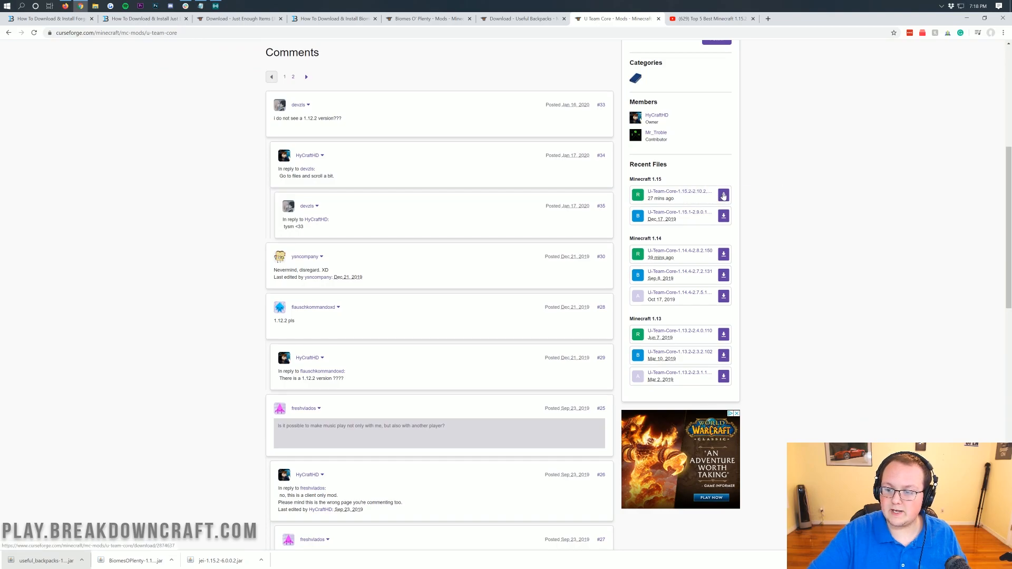
left_click(723, 196)
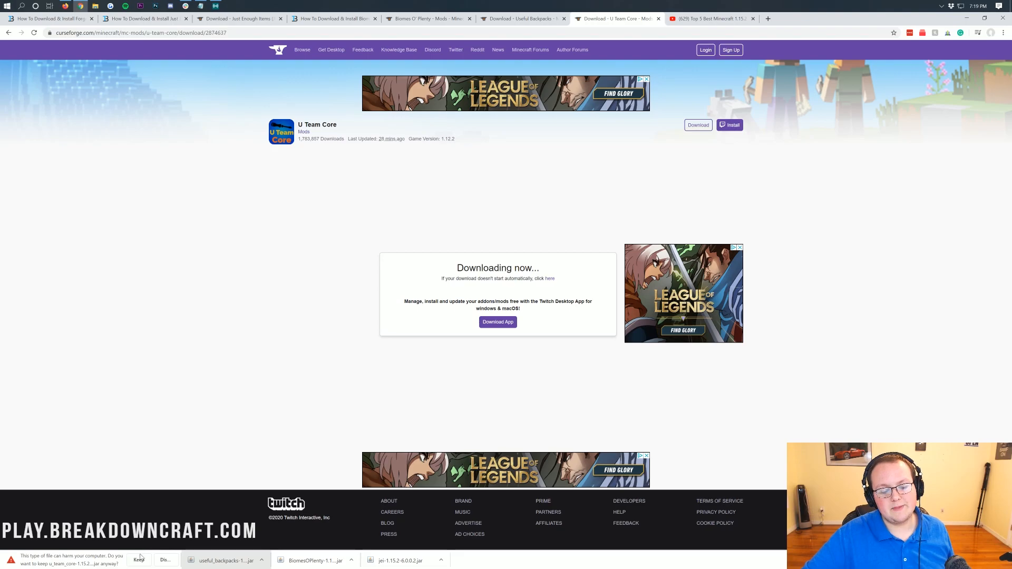
left_click(138, 558)
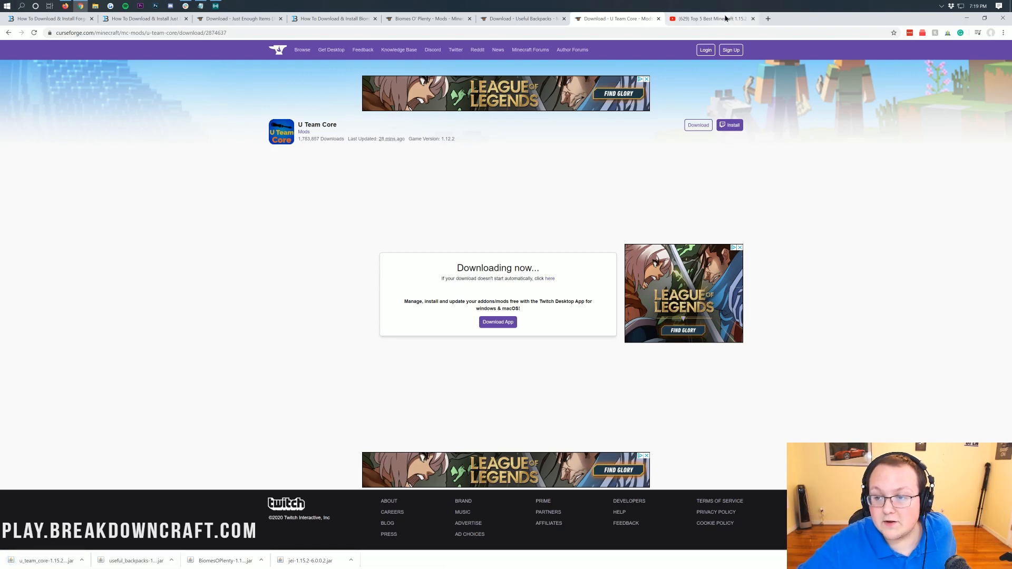
View the Top 5 Best Minecraft 1.15.2 Mods video, selecting its title and skimming the description
left_click(709, 18)
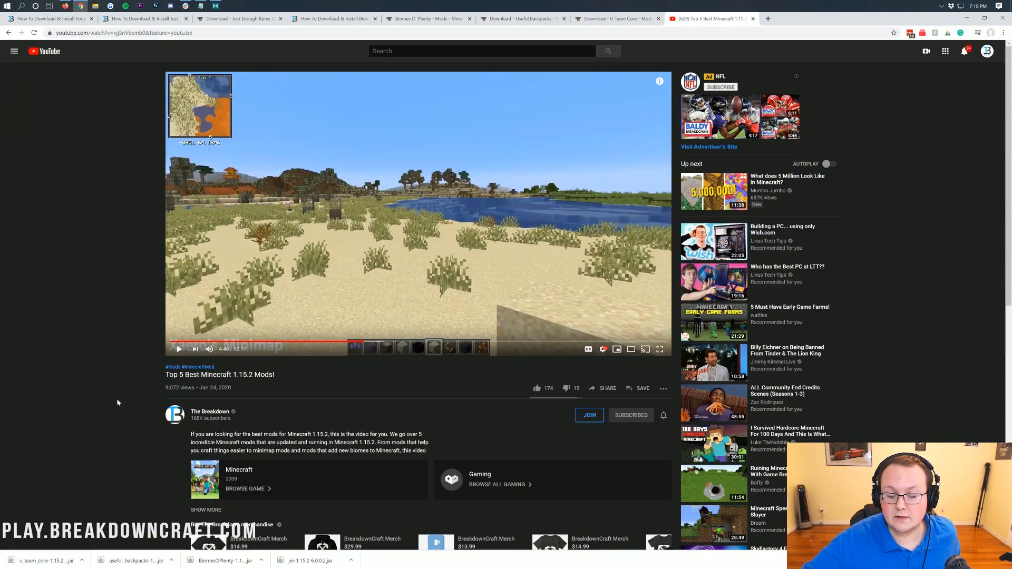
triple_click(219, 374)
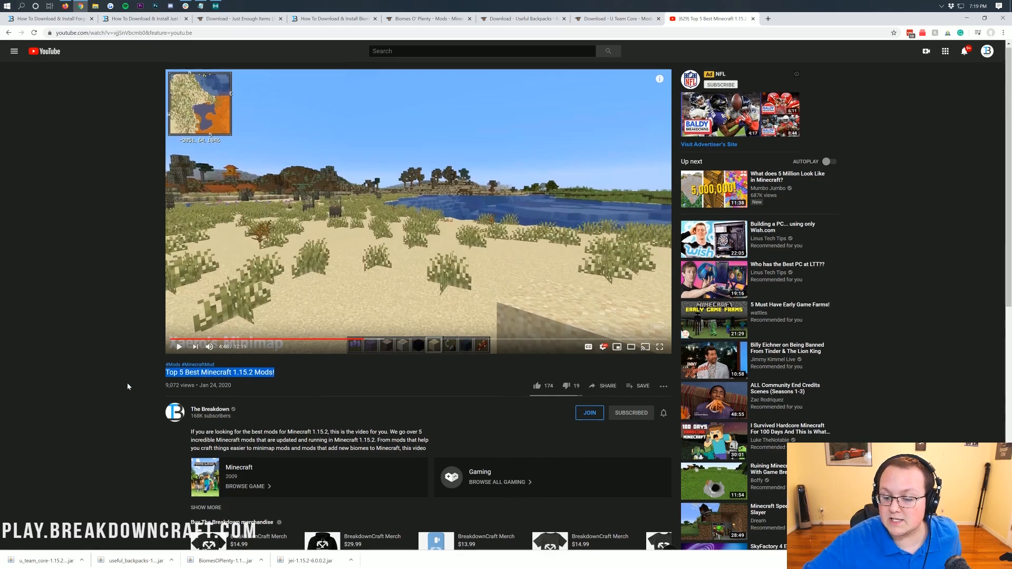
scroll("down", 3)
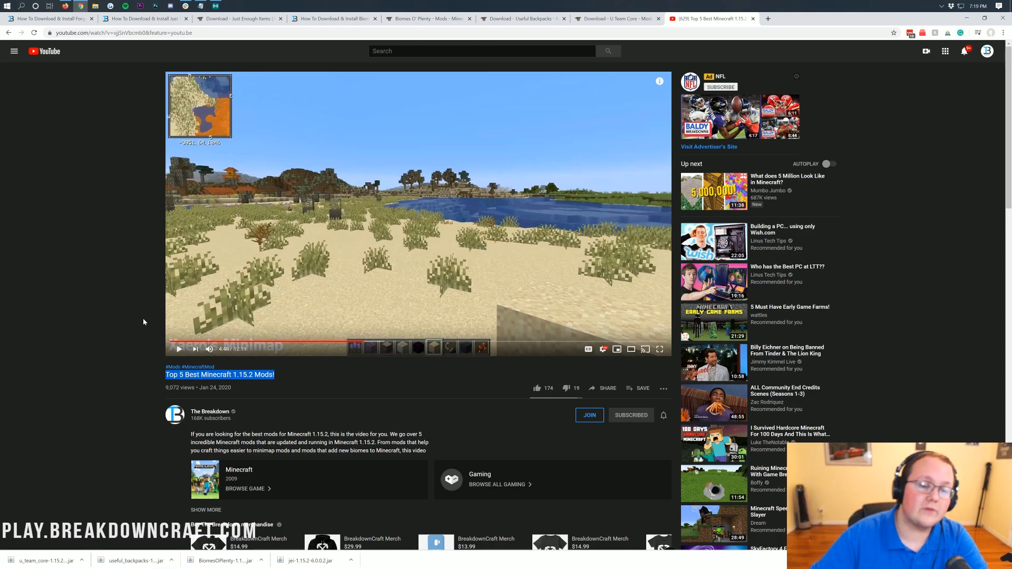
mouse_move(97, 205)
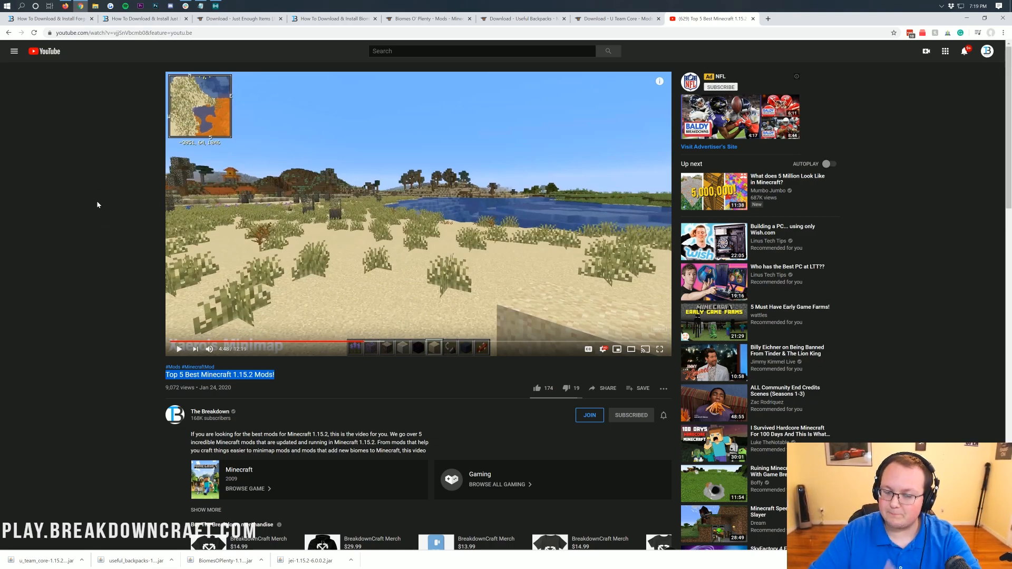
scroll("down", 3)
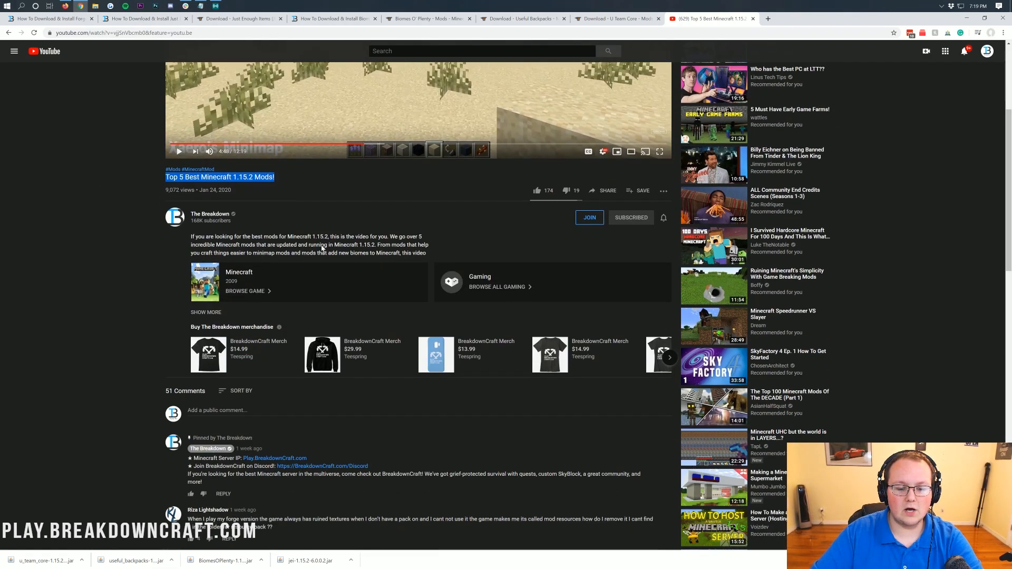
scroll("up", 3)
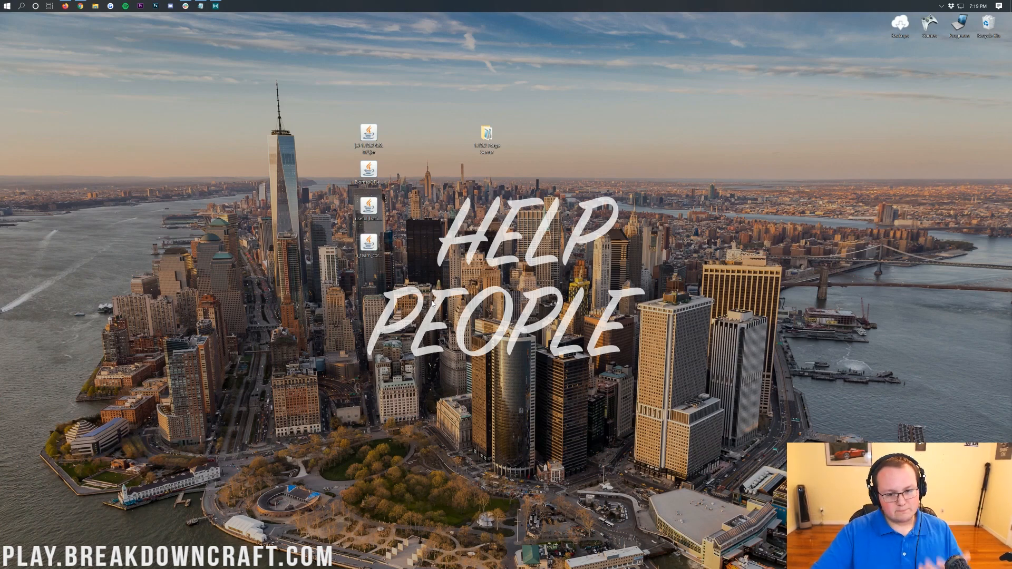
Open the 1.15.2 Forge Server desktop folder and go into its mods folder
left_click(487, 136)
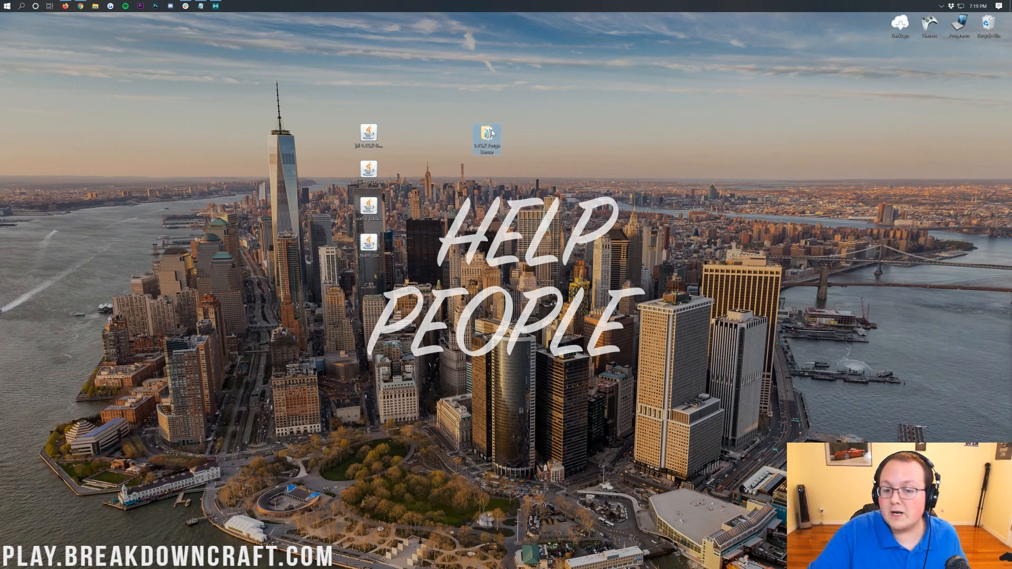
mouse_move(488, 137)
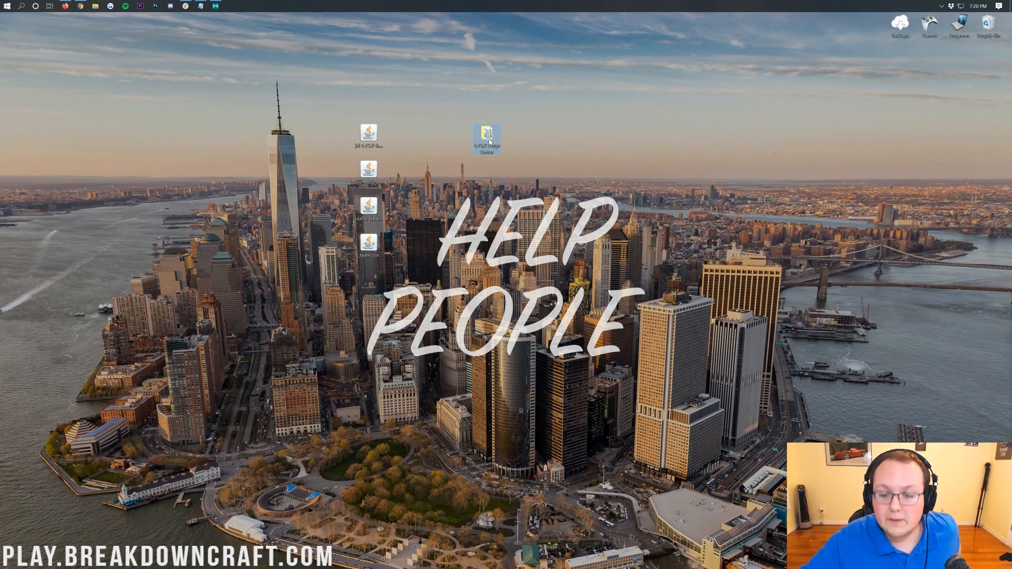
double_click(486, 140)
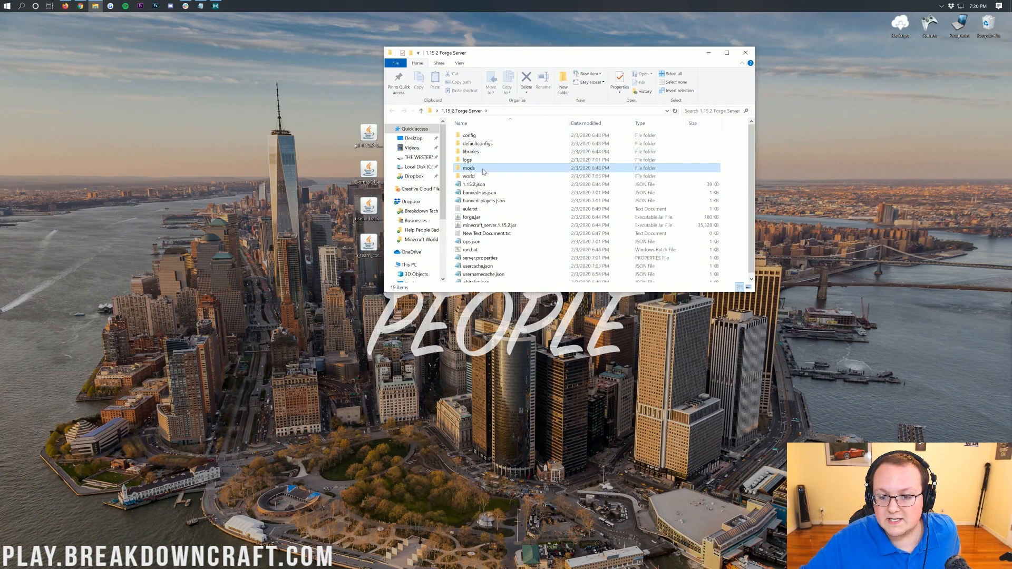
left_click(468, 168)
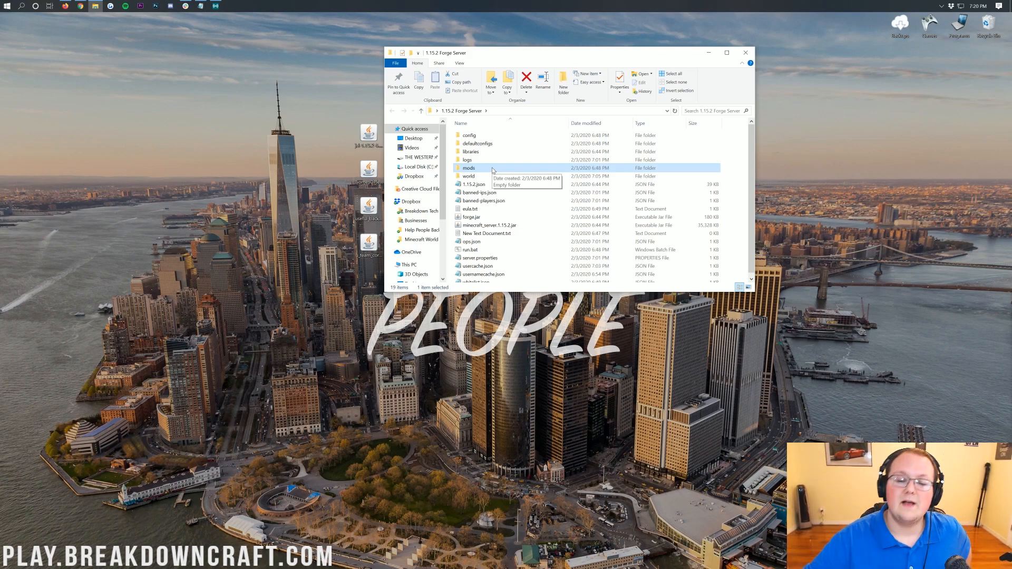
double_click(468, 168)
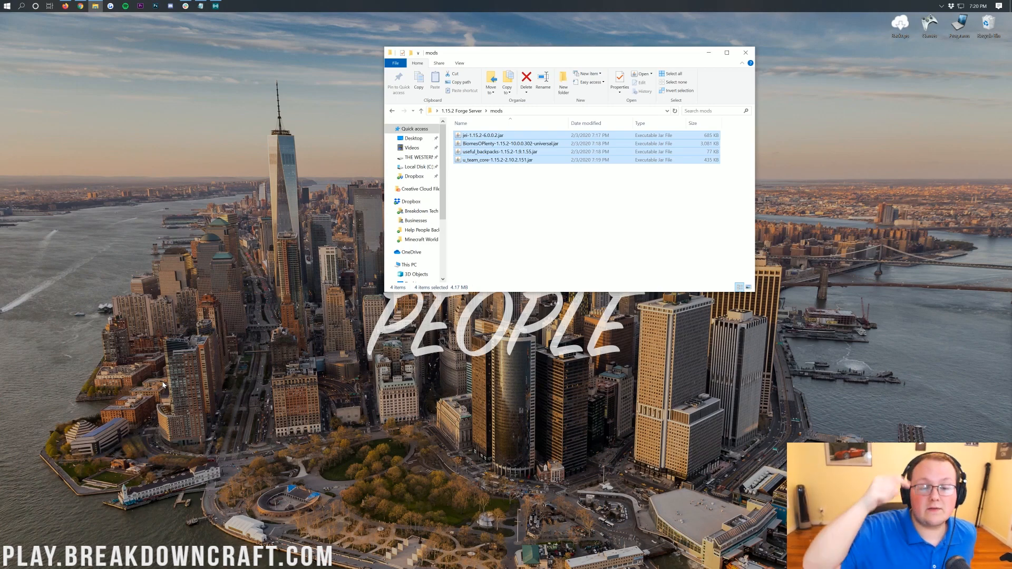
mouse_move(137, 335)
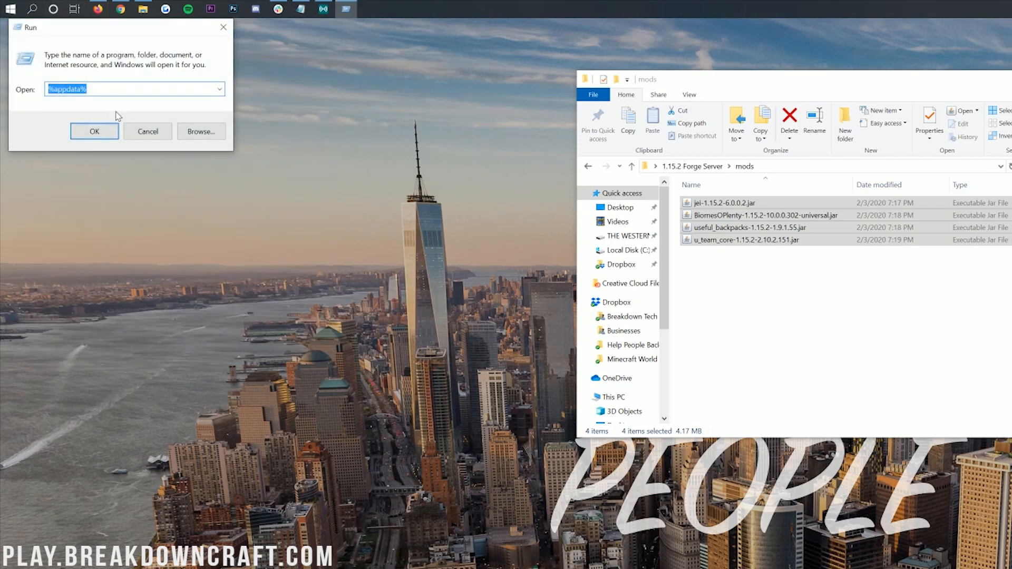
Open AppData Roaming, enter .minecraft and look into the client's old mods folder
left_click_drag(120, 28, 183, 80)
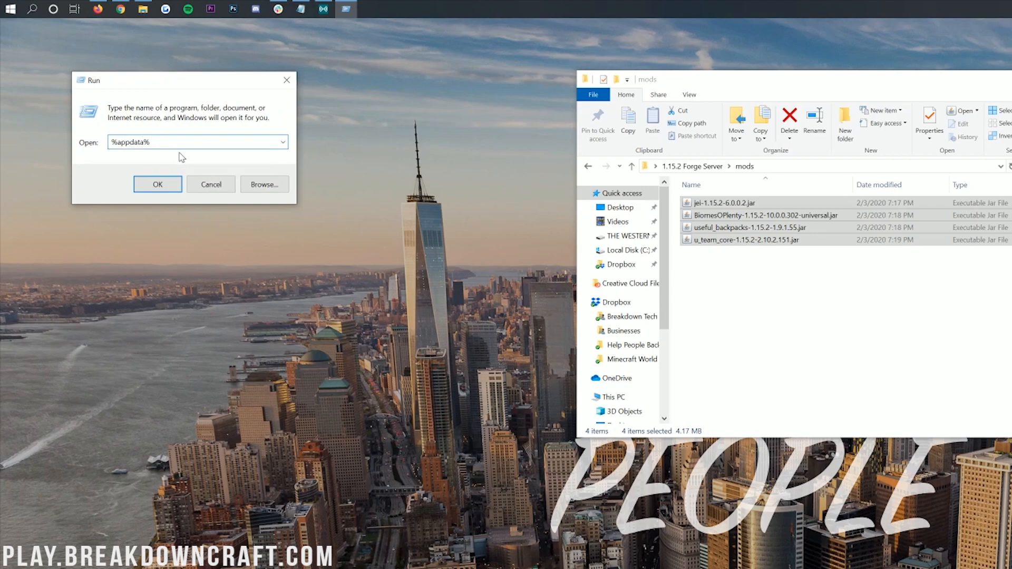
left_click(157, 183)
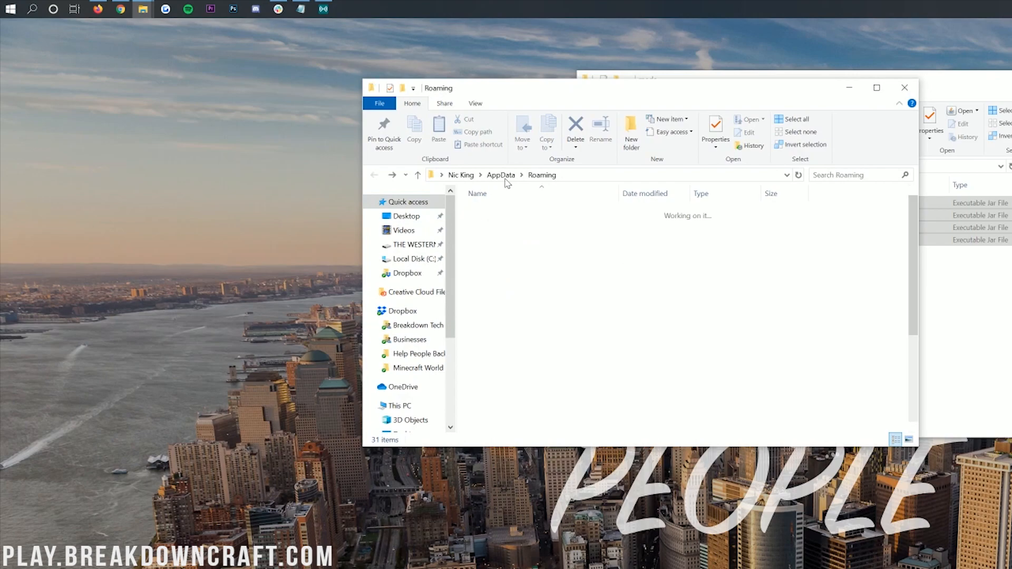
double_click(490, 211)
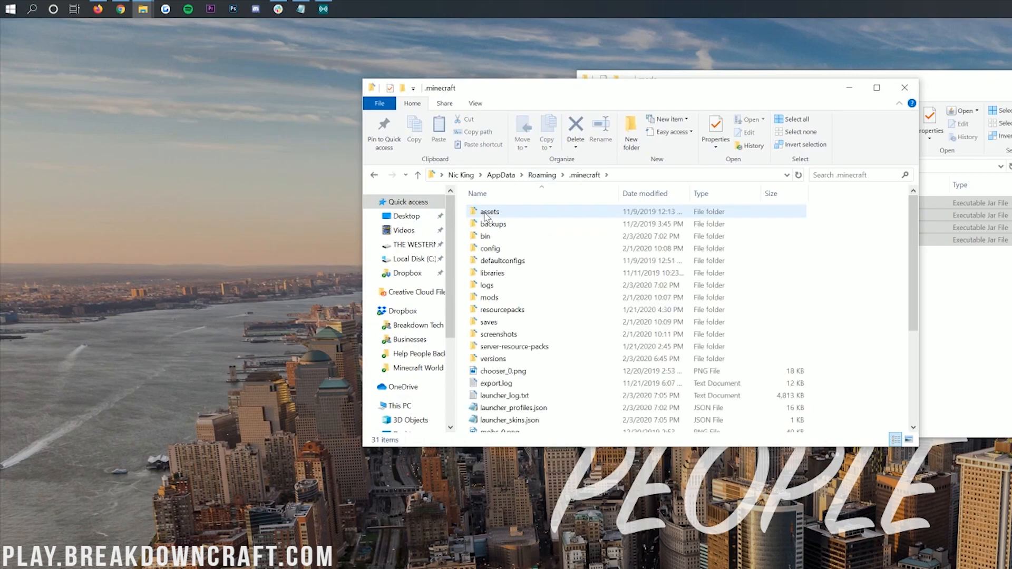
double_click(488, 297)
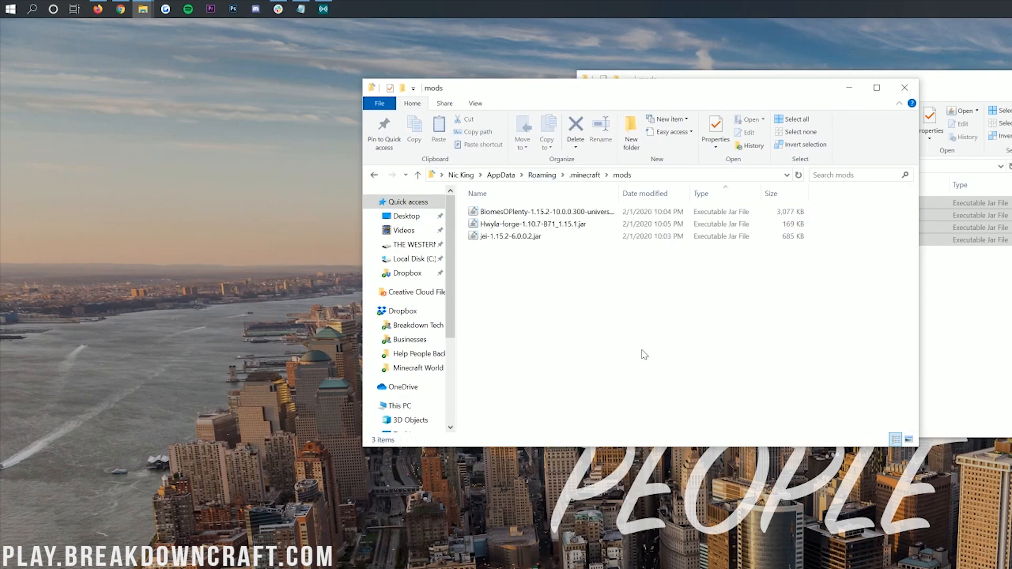
left_click(417, 175)
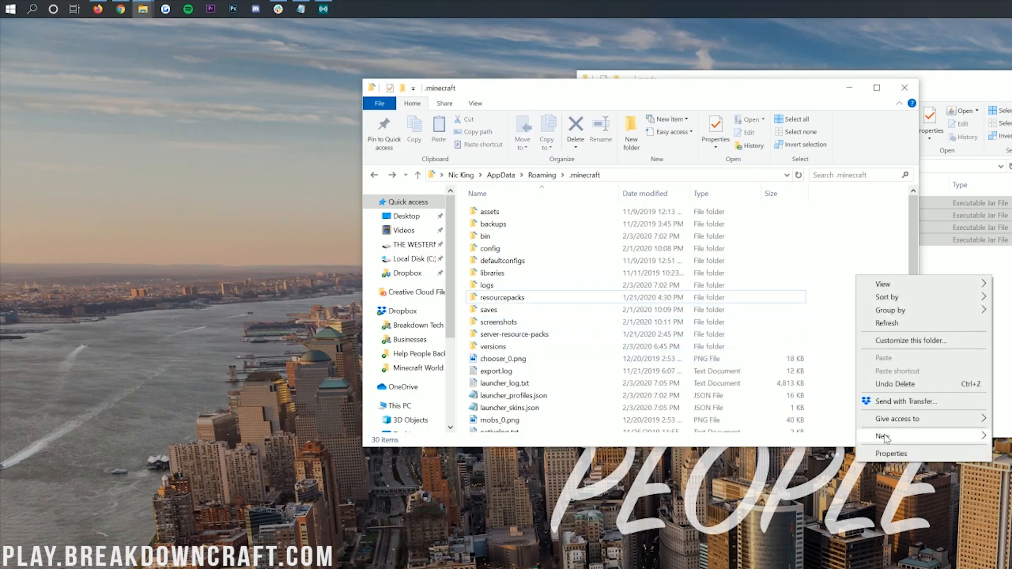
Create a fresh, empty folder named mods inside .minecraft
left_click(884, 436)
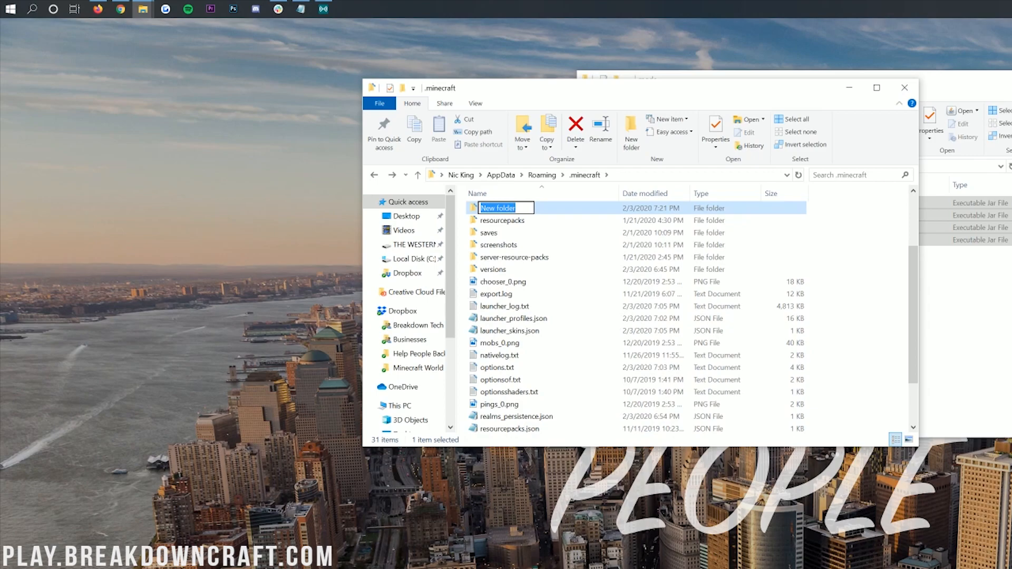
type("mods")
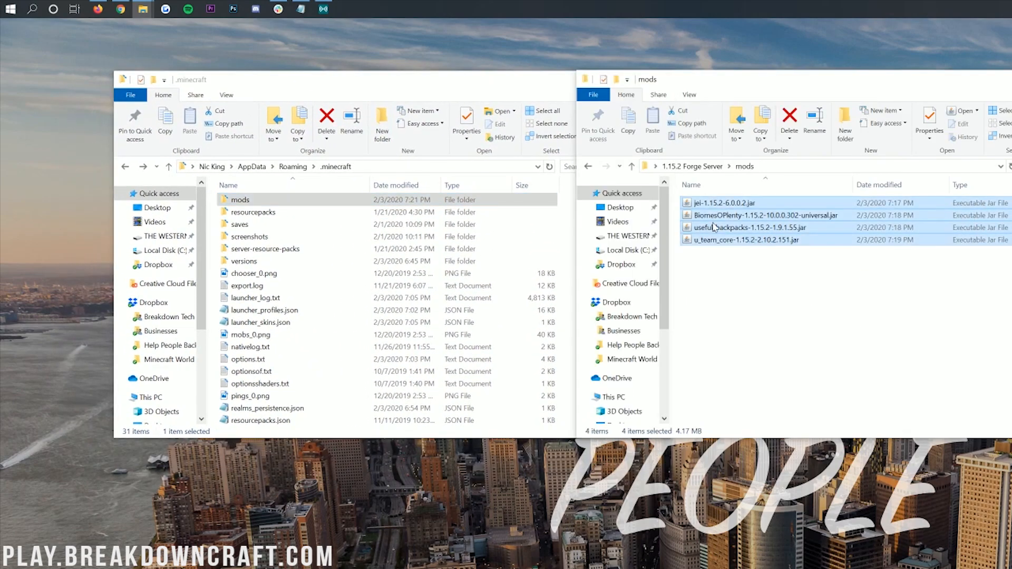
mouse_move(764, 326)
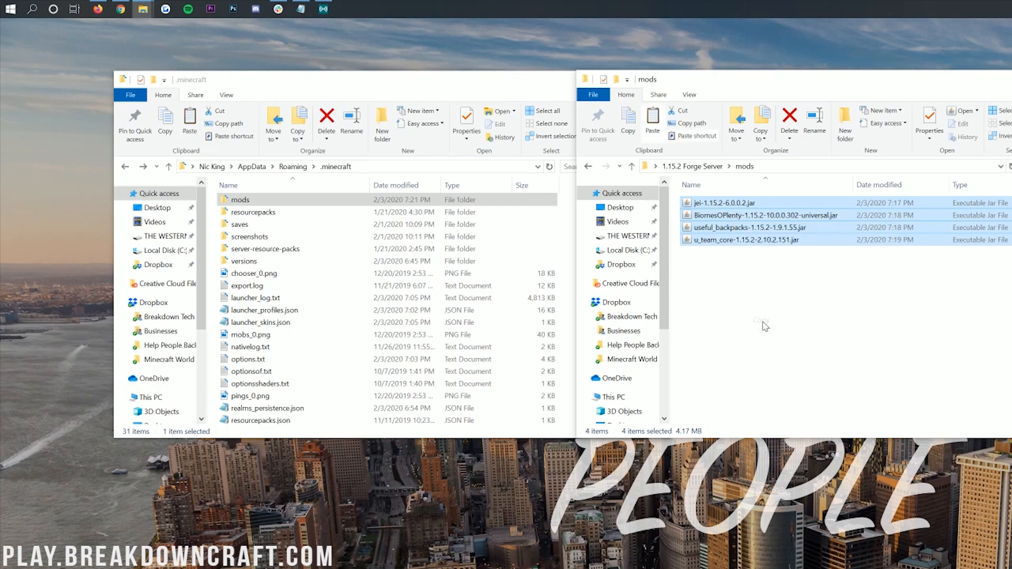
Copy the four server mod jars into the new client mods folder and close its window
left_click(253, 212)
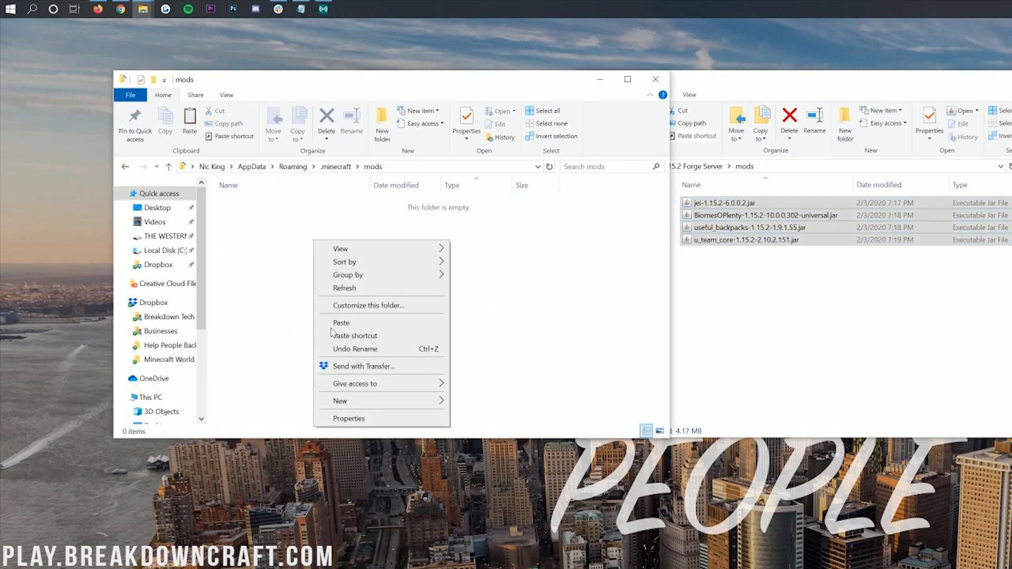
left_click(341, 323)
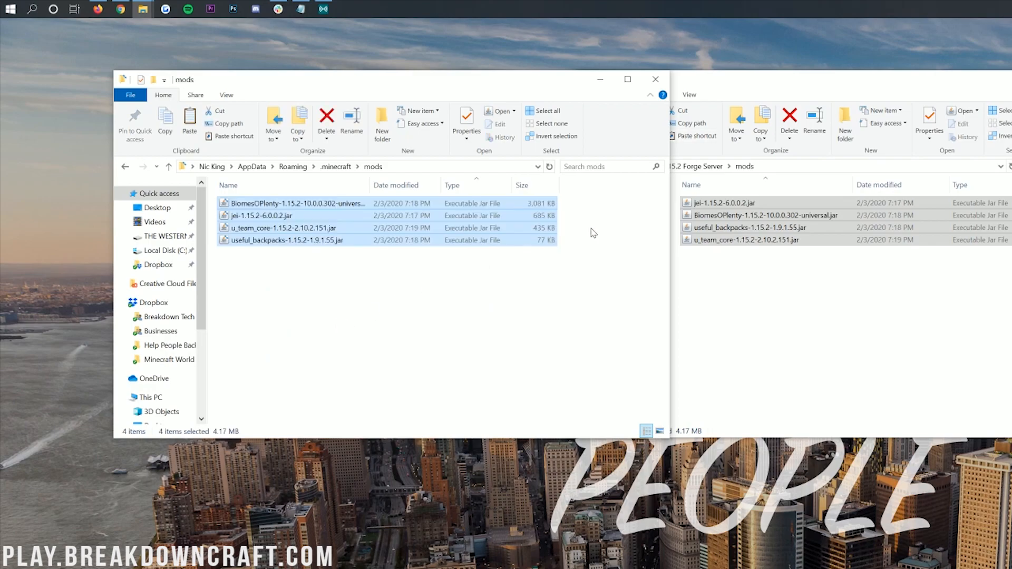
mouse_move(736, 97)
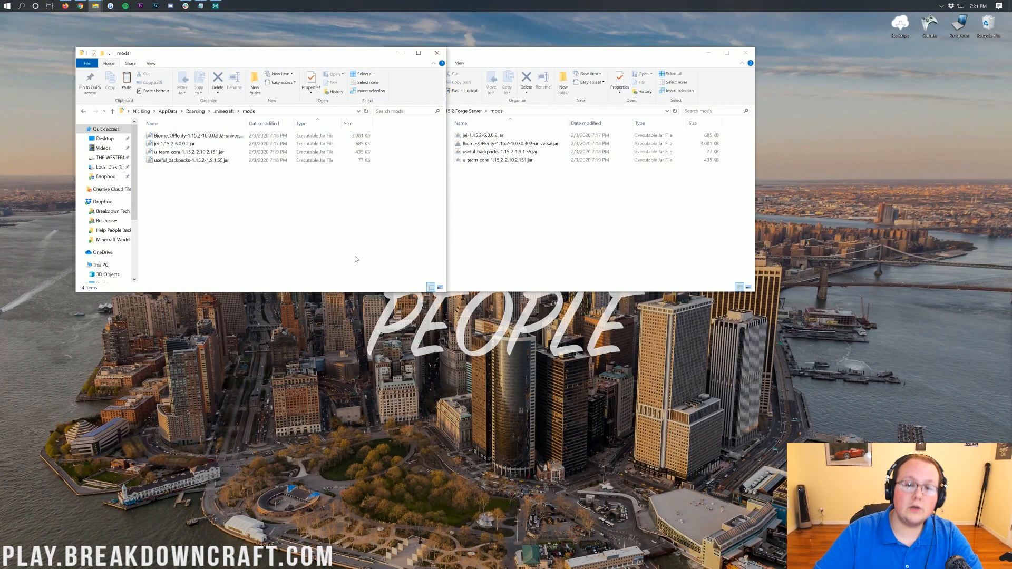
key("ctrl+a")
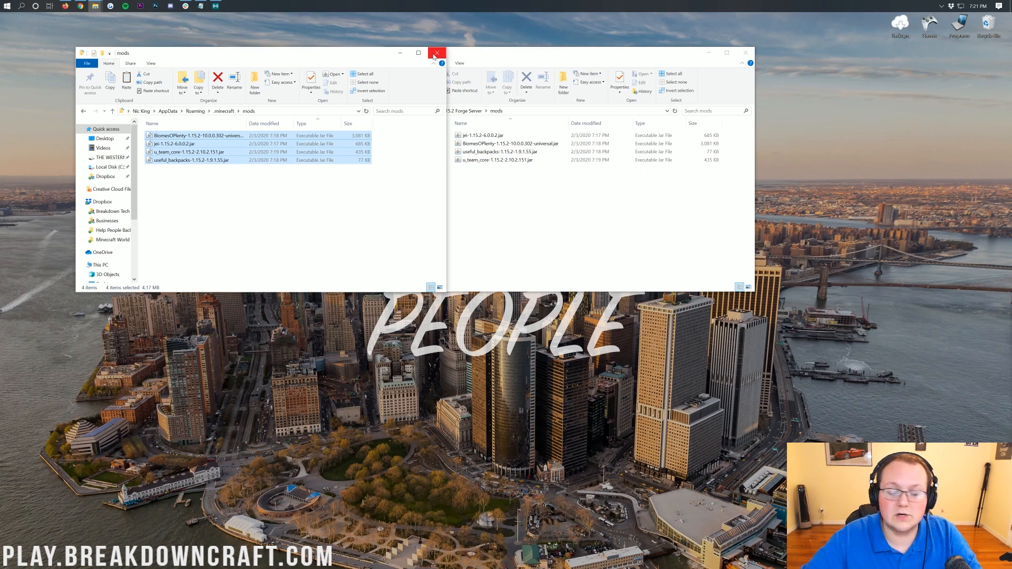
left_click(437, 53)
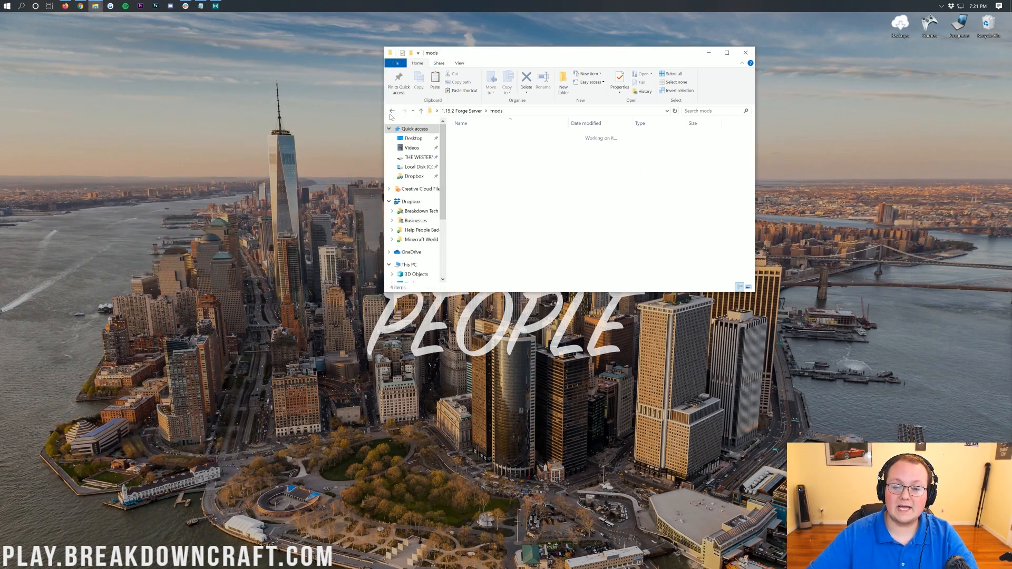
Return to the 1.15.2 Forge Server folder and start the server with run.bat
left_click(392, 111)
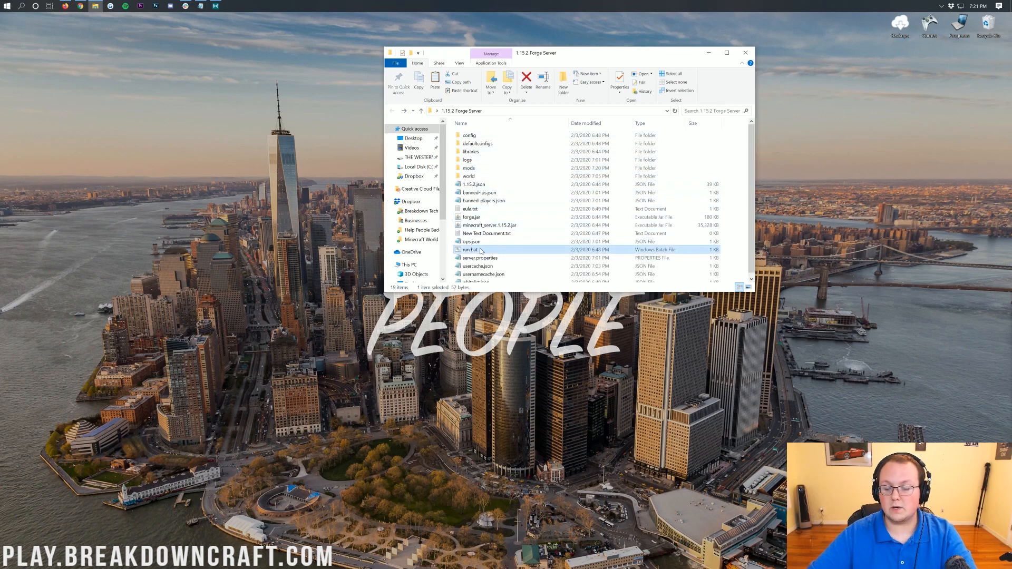
double_click(470, 250)
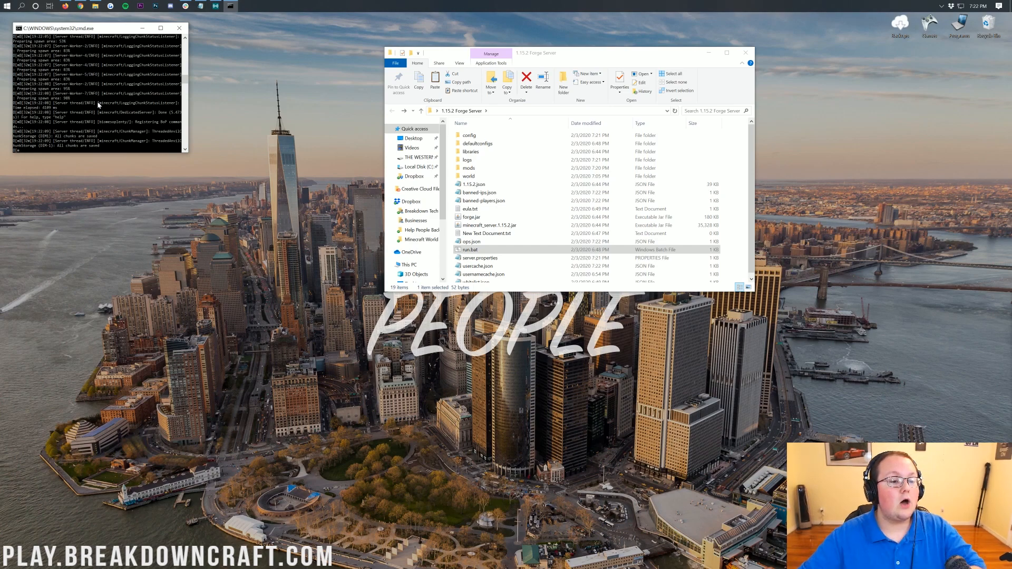
mouse_move(157, 115)
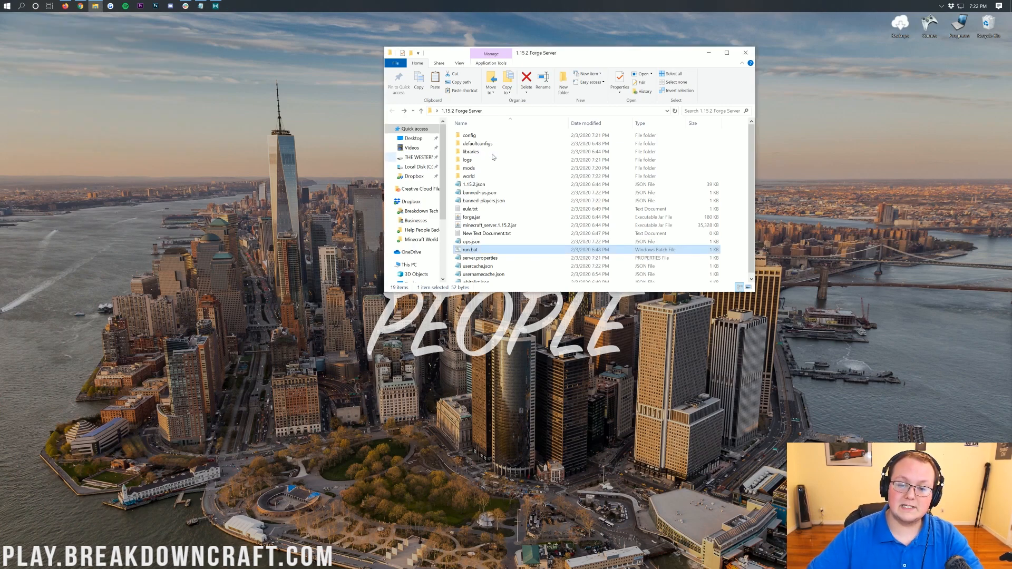
Delete the server's generated world folder, sending it to the Recycle Bin
left_click(468, 176)
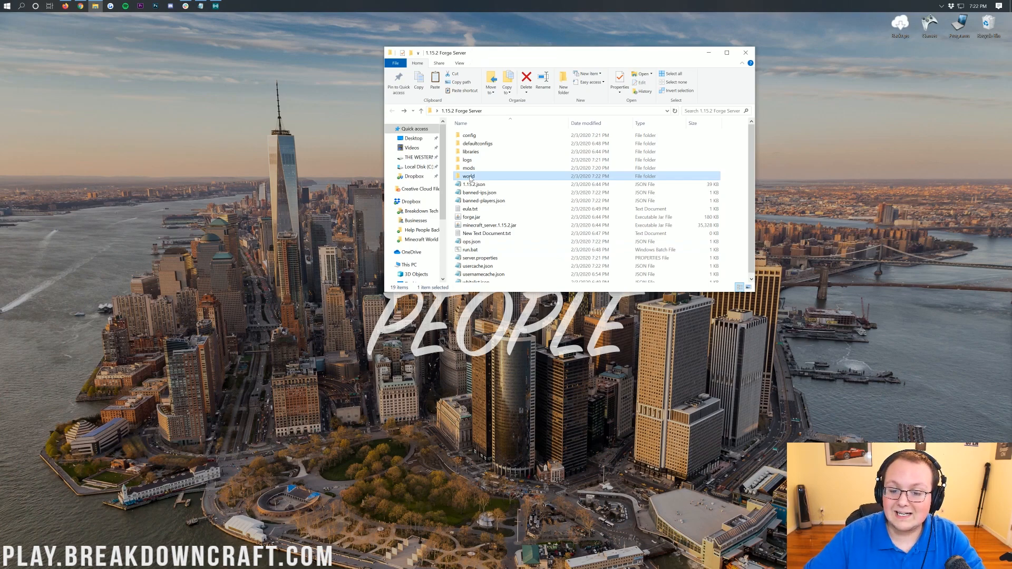
left_click(527, 77)
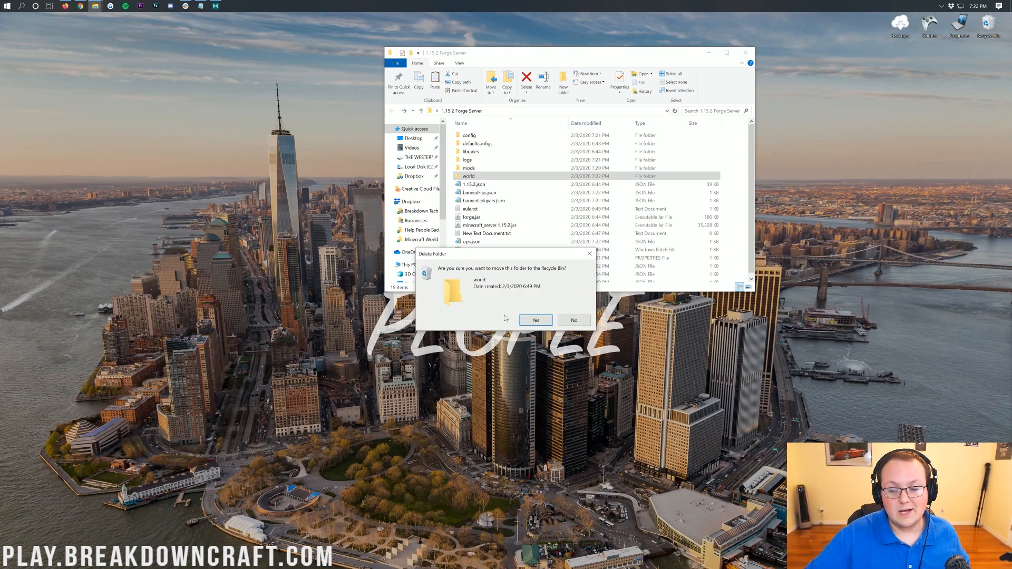
left_click(536, 321)
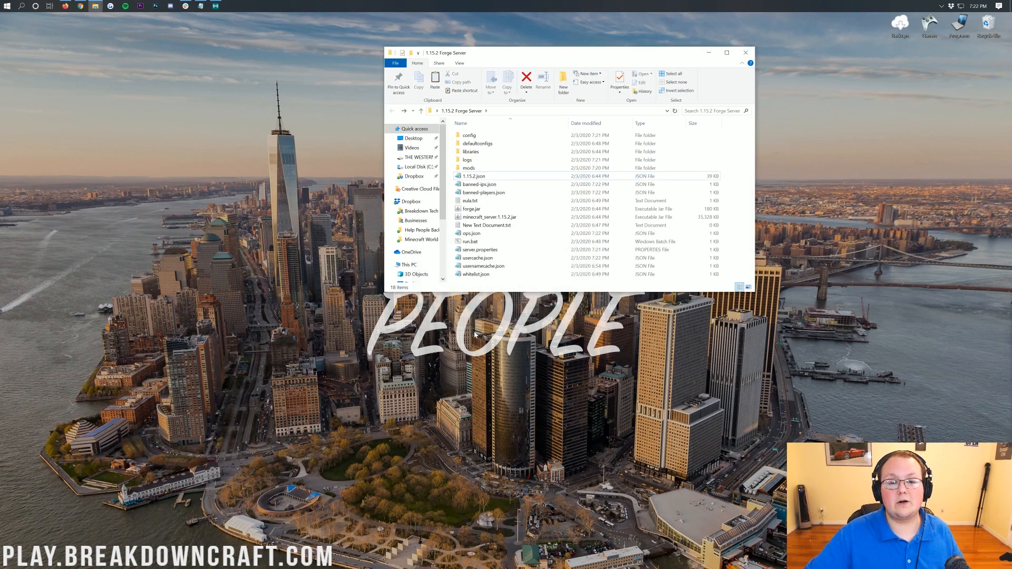
Open config\biomesoplenty to reach the mod's server.toml
left_click(468, 135)
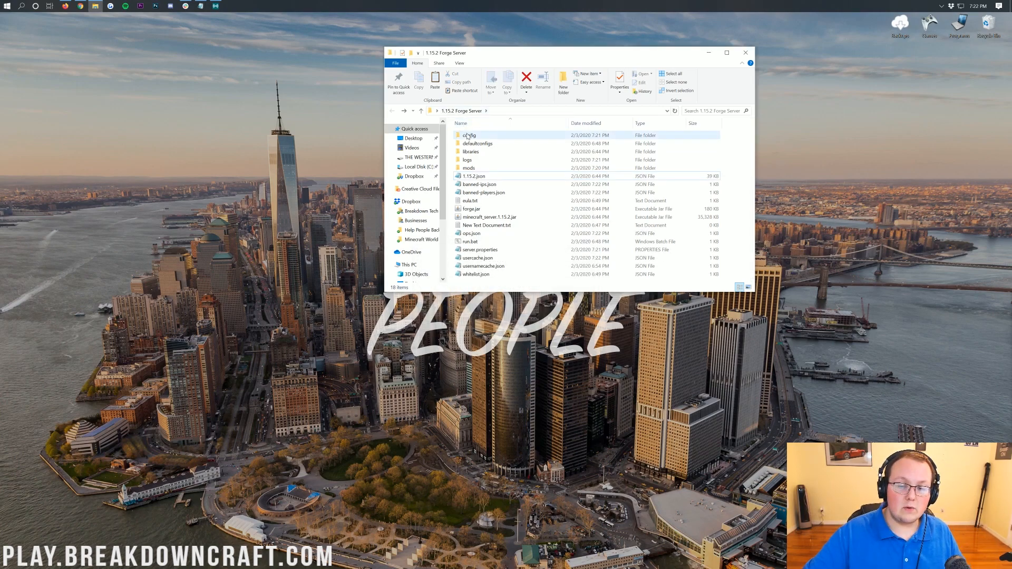
double_click(468, 135)
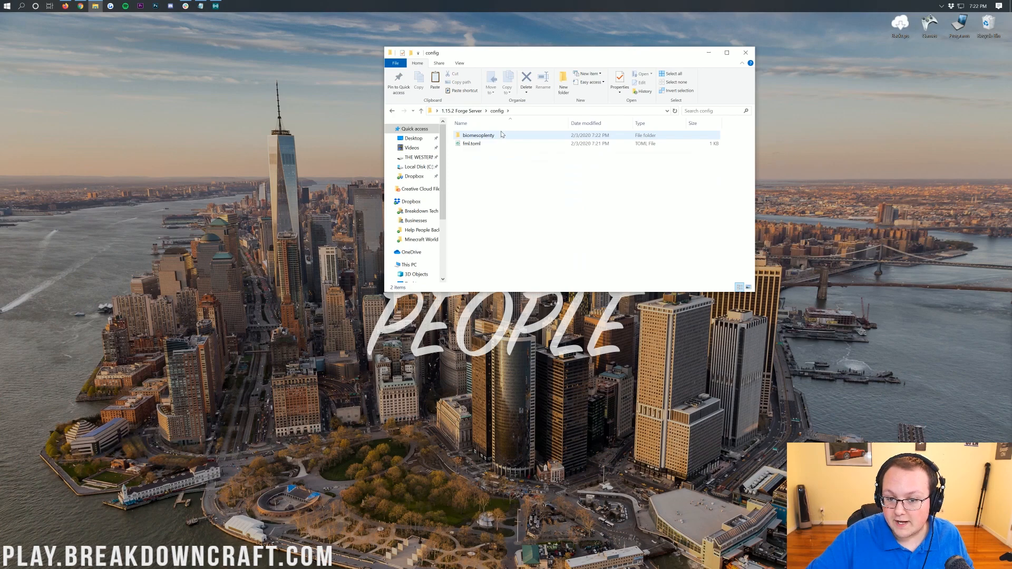
mouse_move(480, 141)
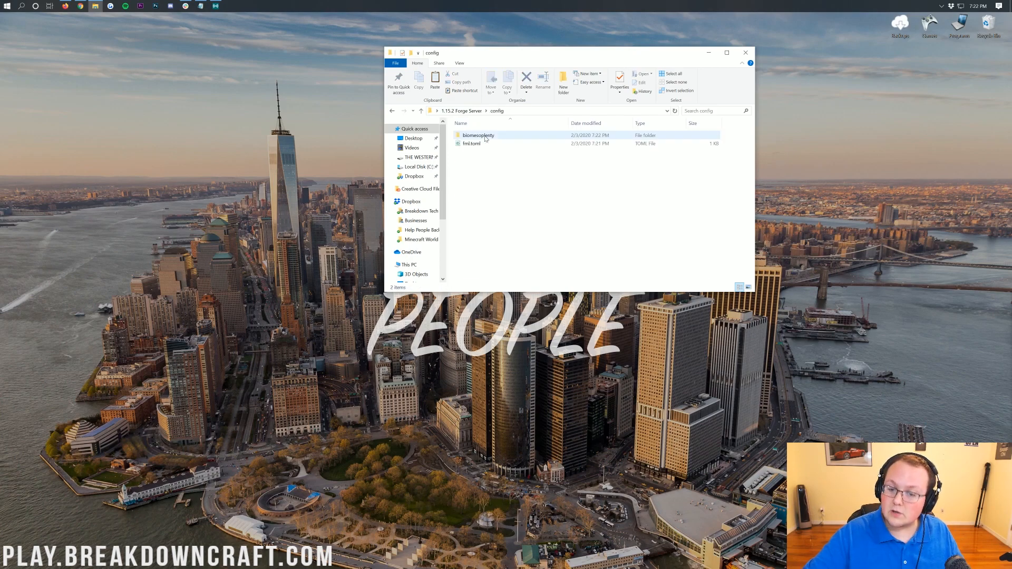
double_click(478, 135)
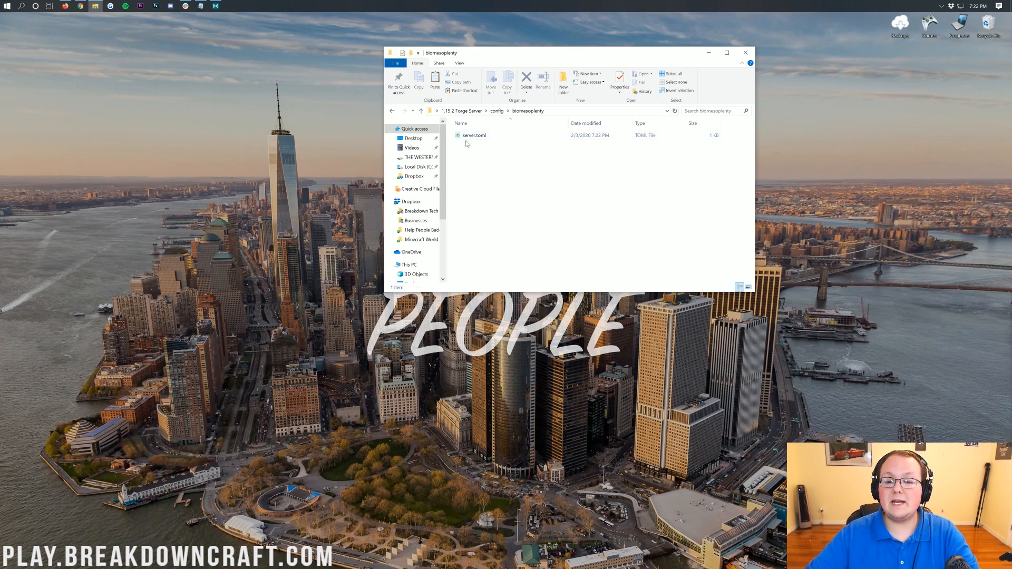
mouse_move(490, 135)
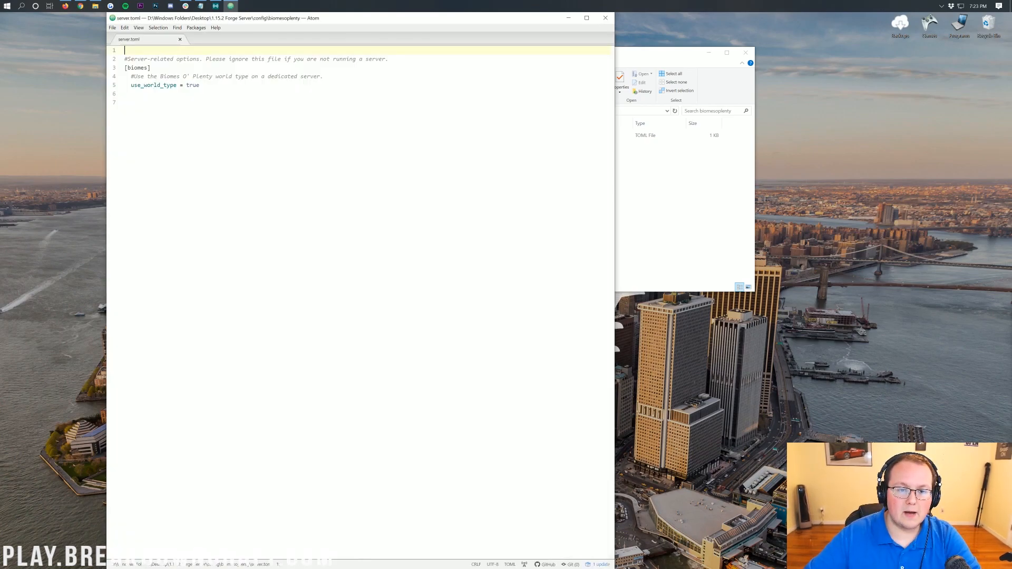
Select the use_world_type value in server.toml so it can be set to true
double_click(194, 84)
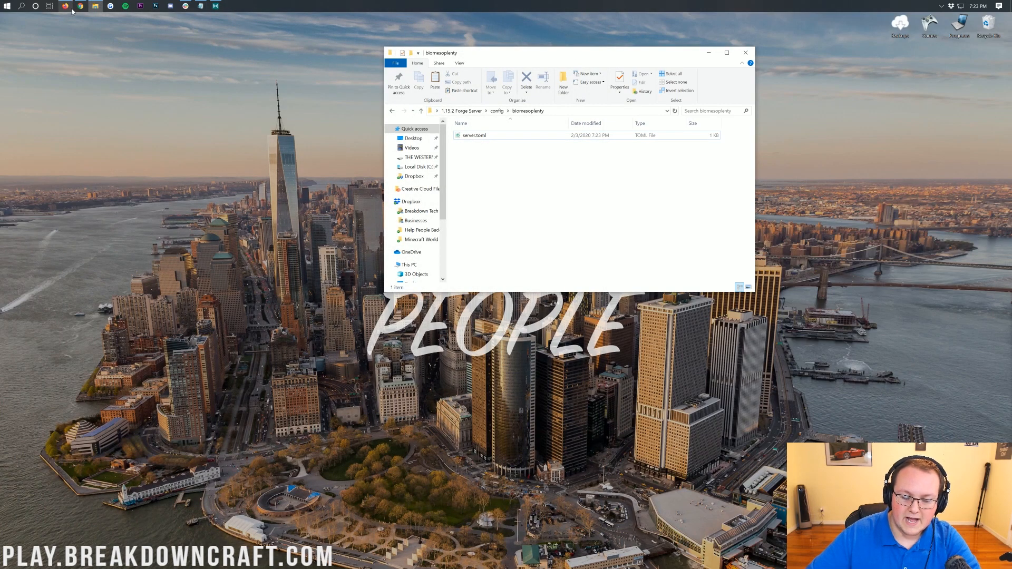
Bring Chrome forward on the Biomes O' Plenty CurseForge page and scroll to its server notes
left_click(80, 6)
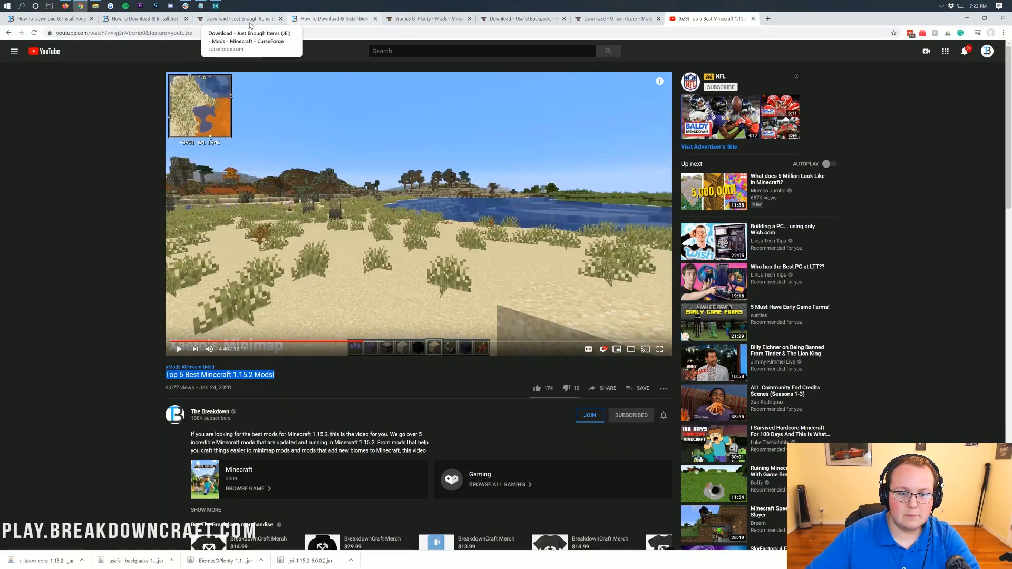
left_click(428, 18)
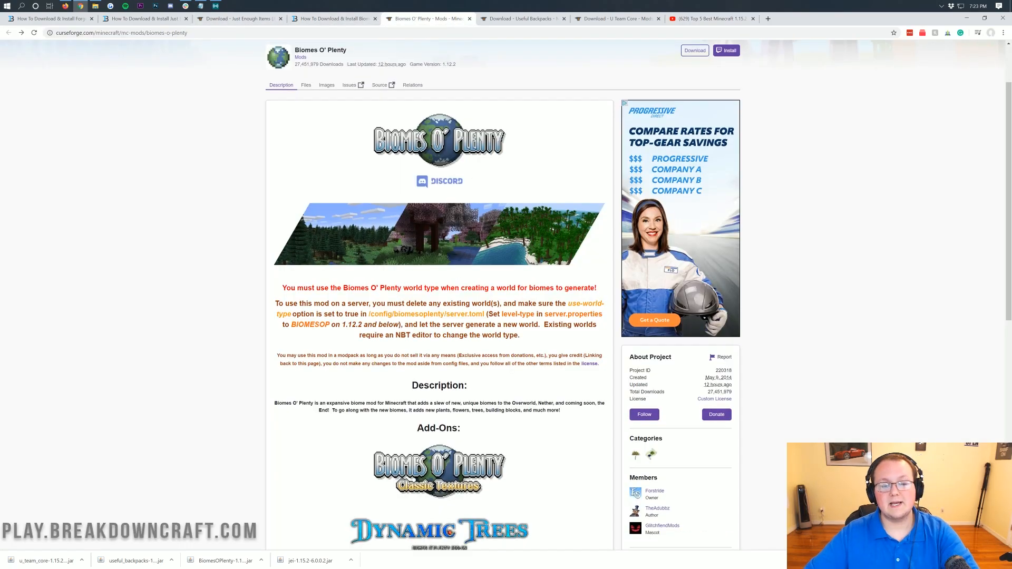
scroll("down", 3)
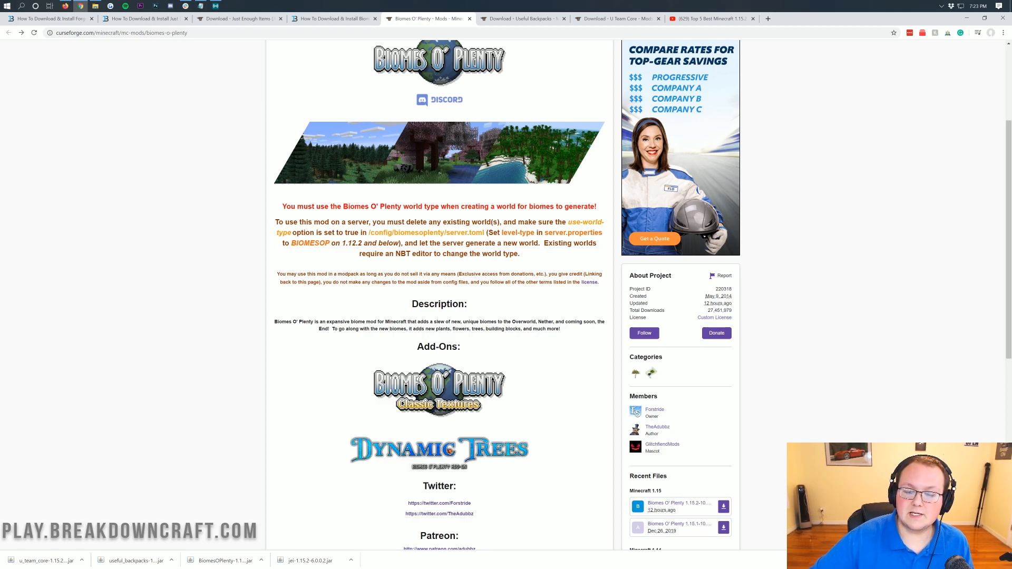
mouse_move(807, 137)
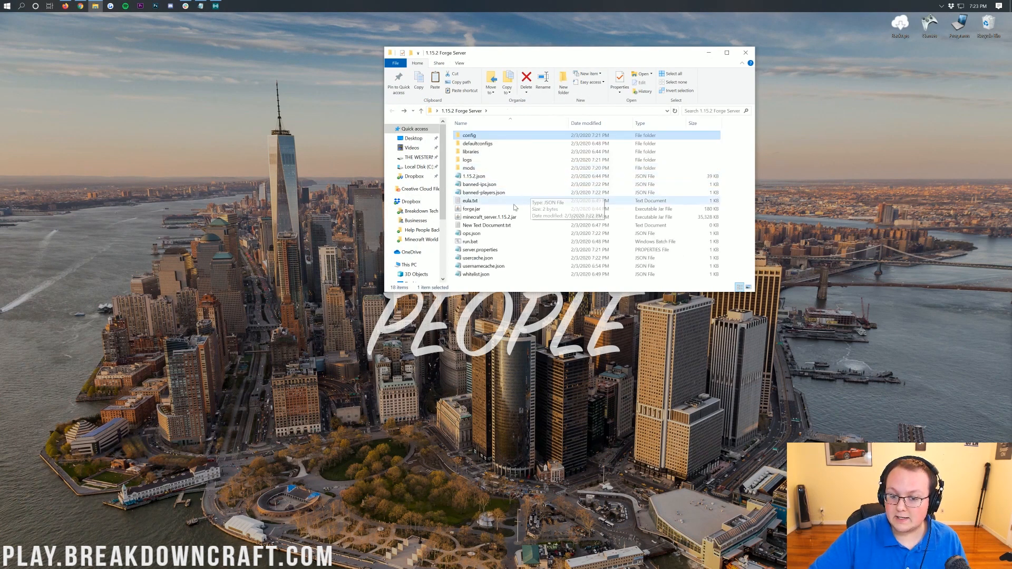
Run run.bat again so the server generates a fresh Biomes O' Plenty world
double_click(469, 241)
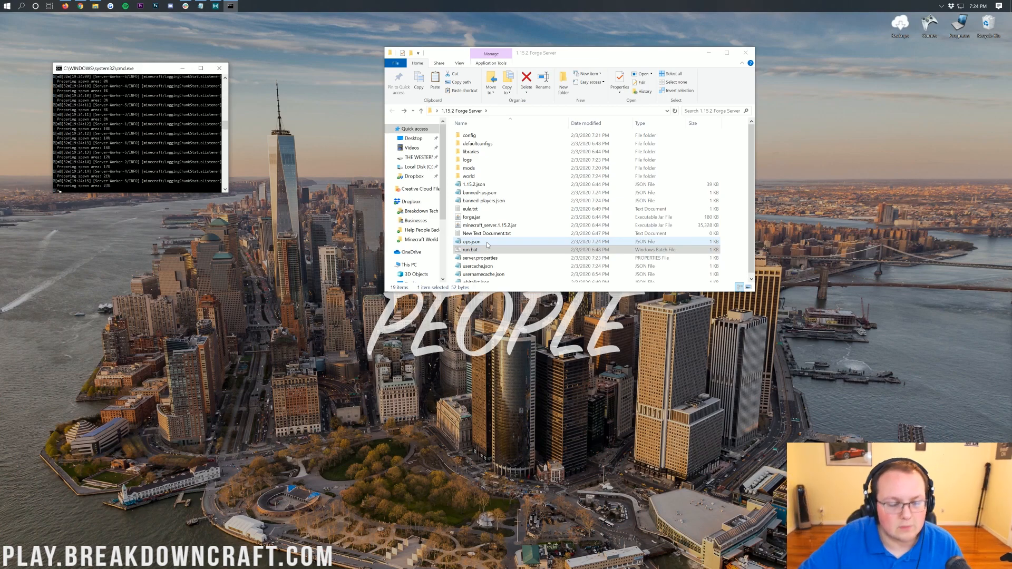
left_click(471, 249)
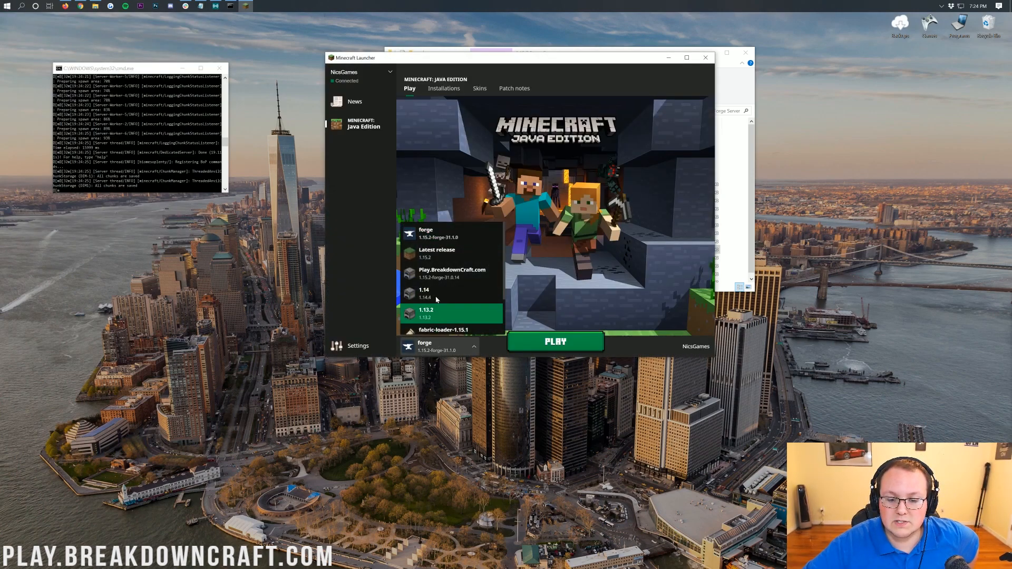
Choose the forge 1.15.2 profile in the launcher's version dropdown
left_click(554, 340)
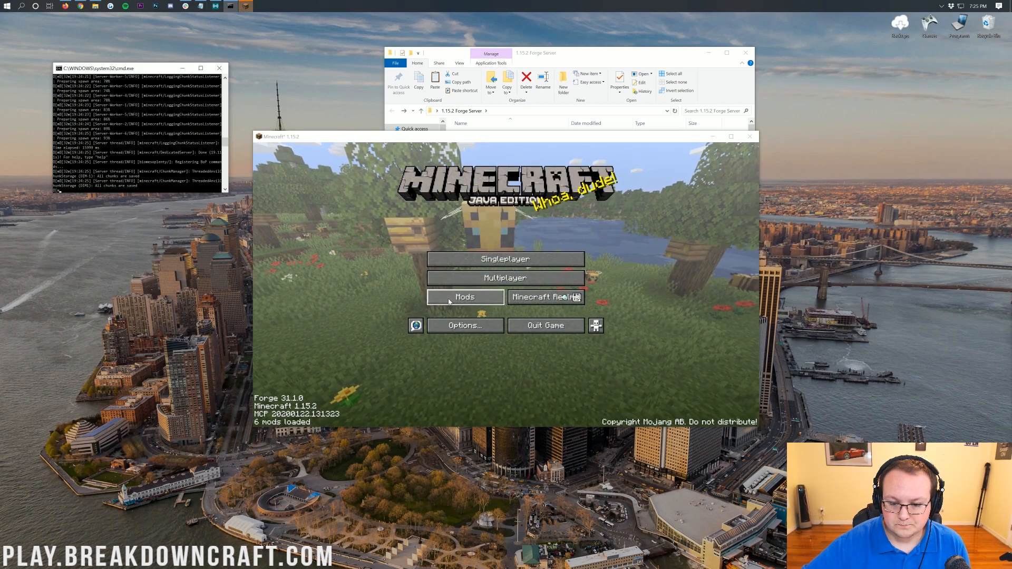
left_click(465, 297)
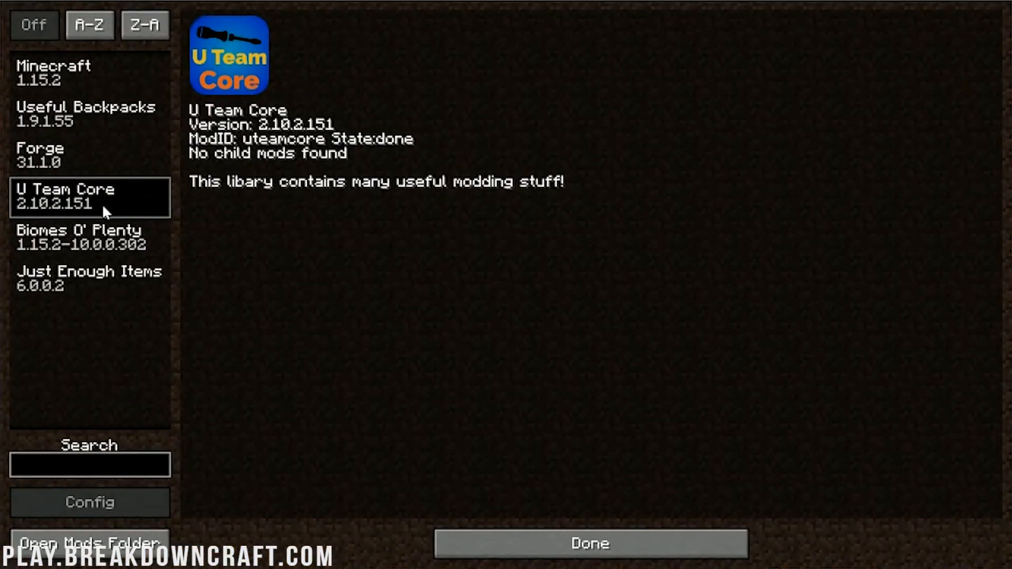
left_click(77, 238)
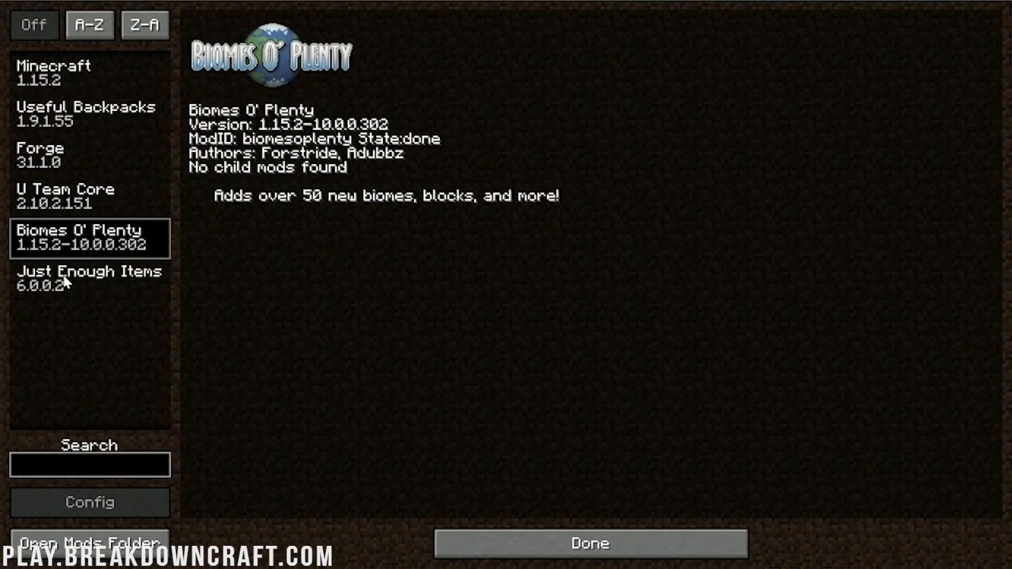
left_click(89, 277)
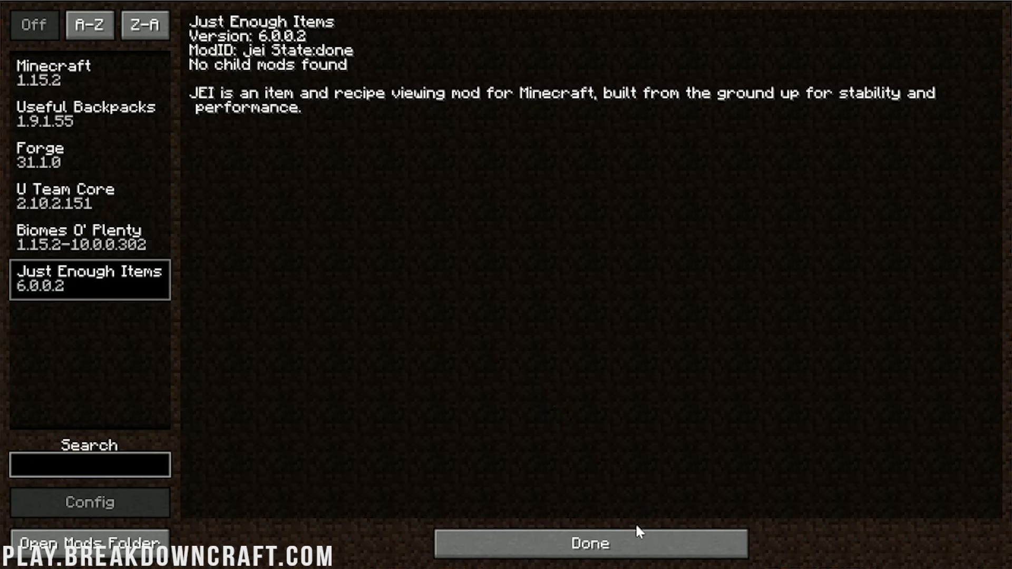
left_click(588, 543)
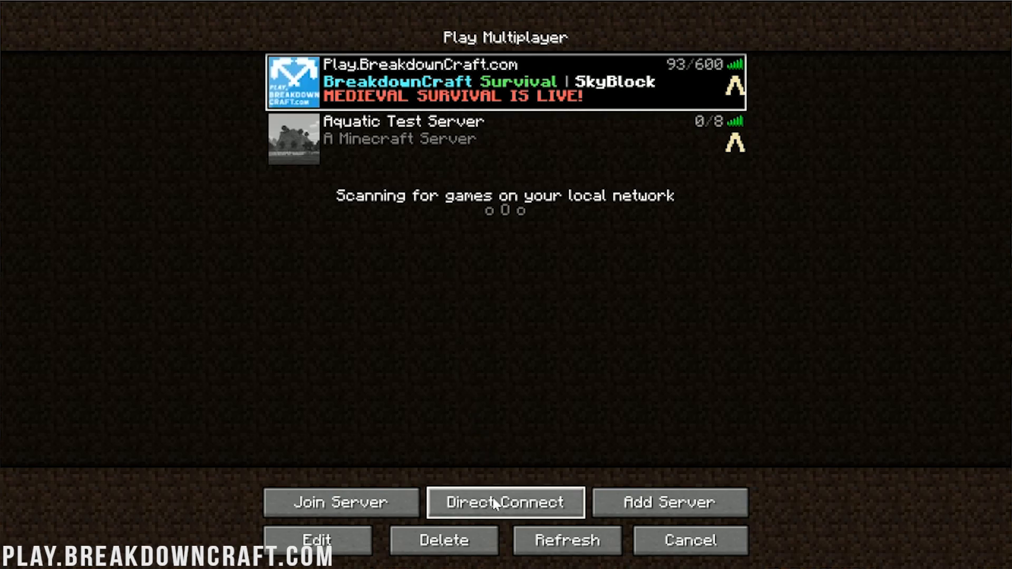
Direct-connect to the server at 192.168.1.123 and join the world
left_click(505, 502)
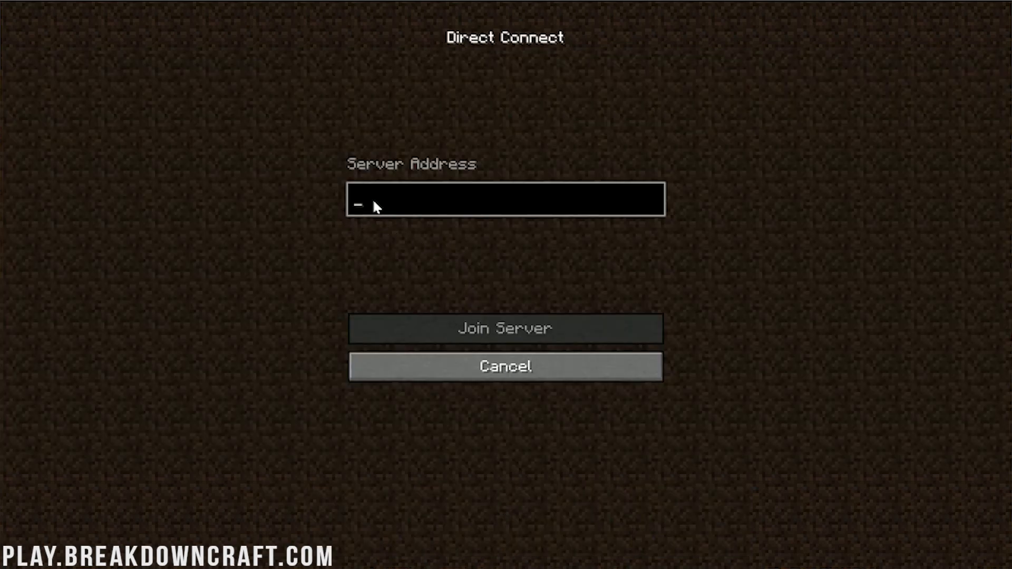
type("19")
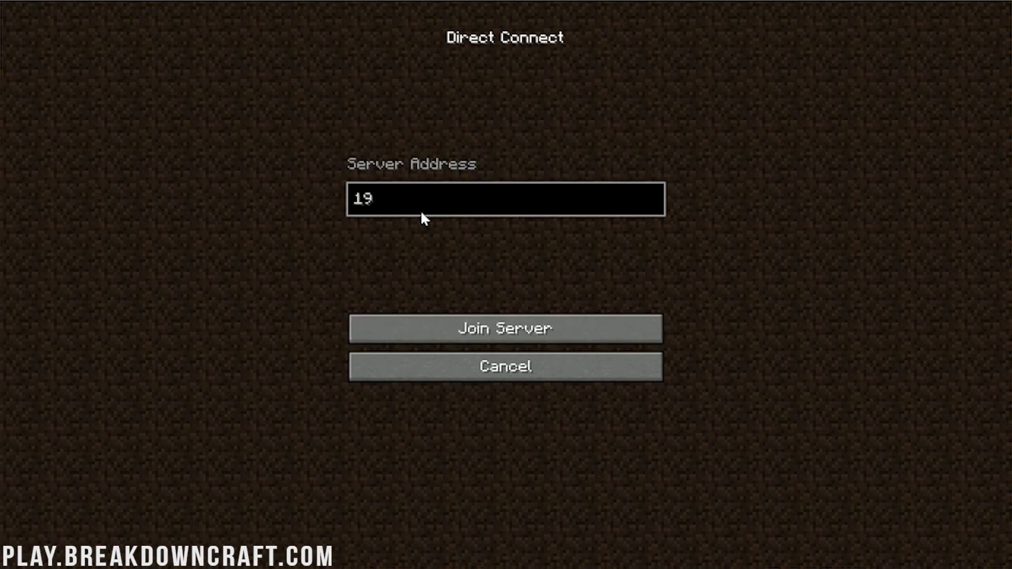
type("2.16")
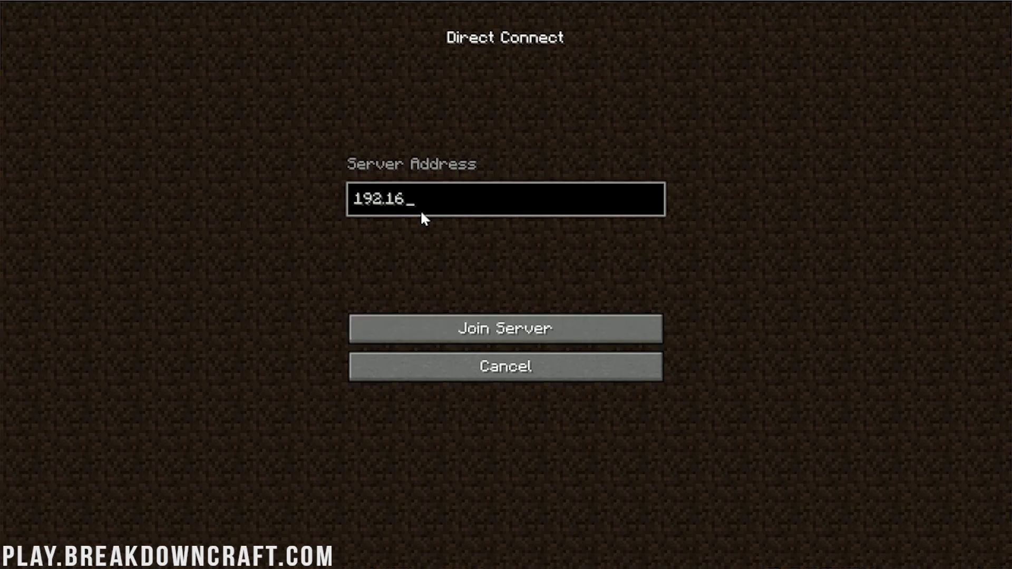
key("Backspace")
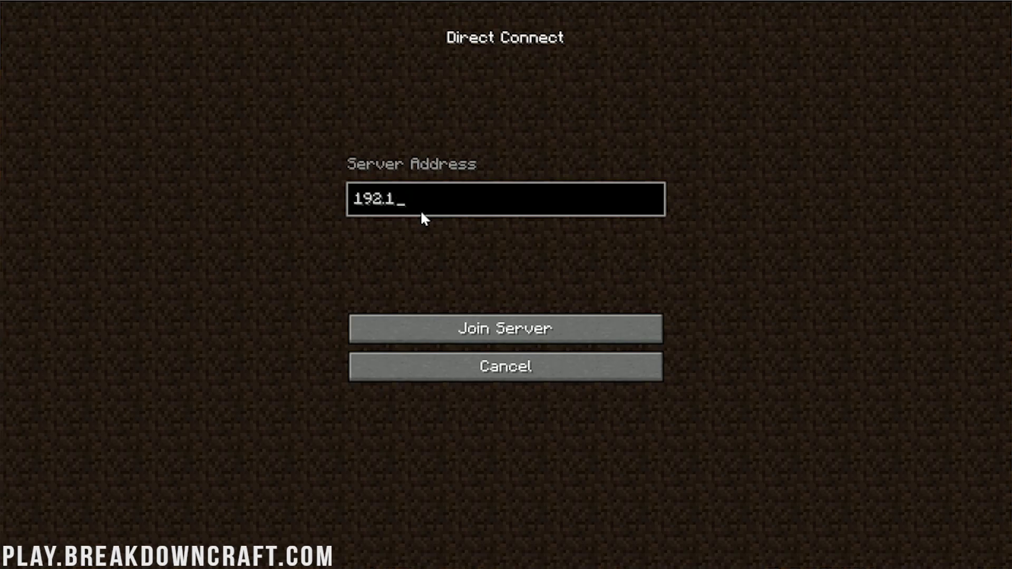
type("68.1")
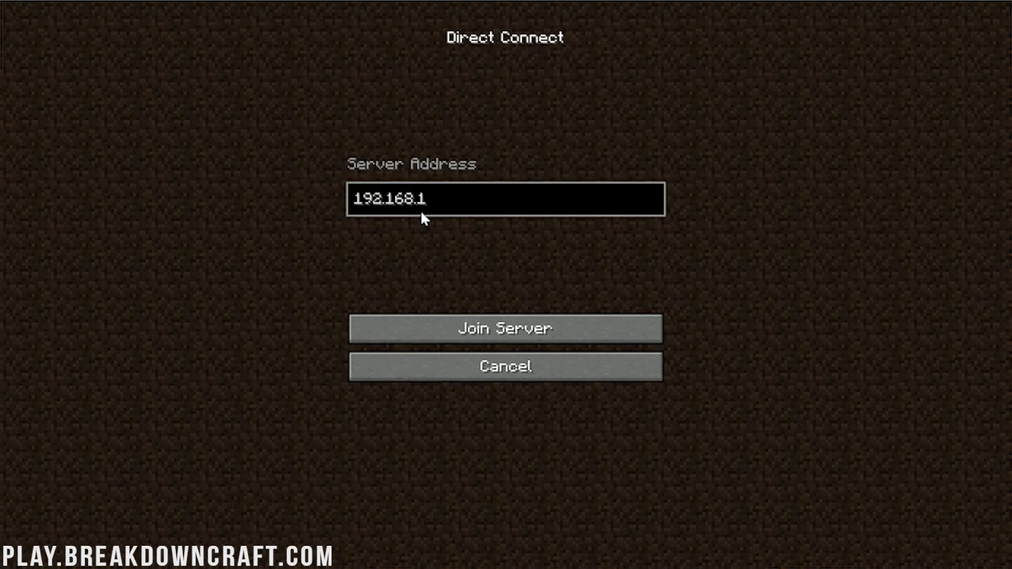
type("123")
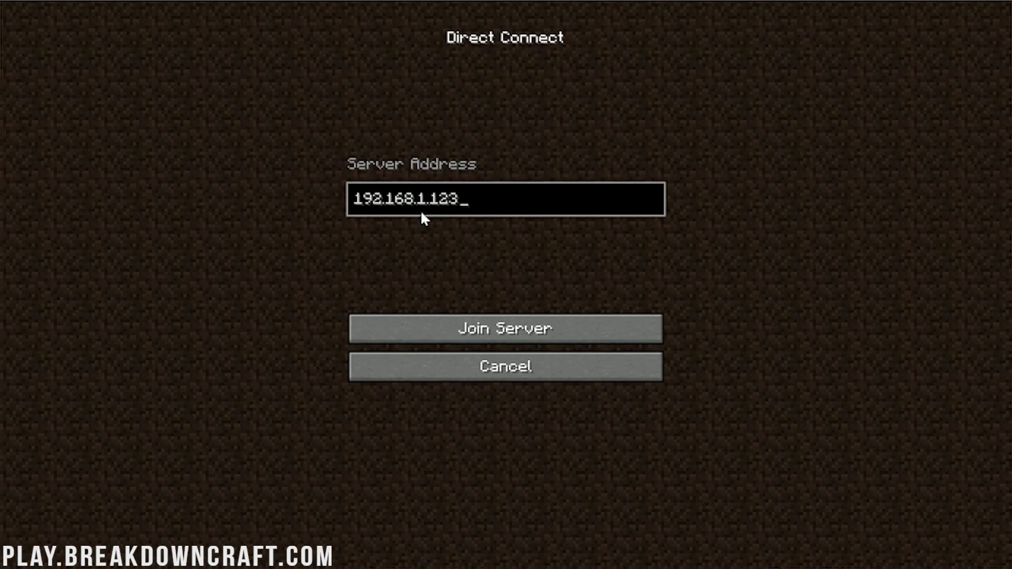
left_click(505, 329)
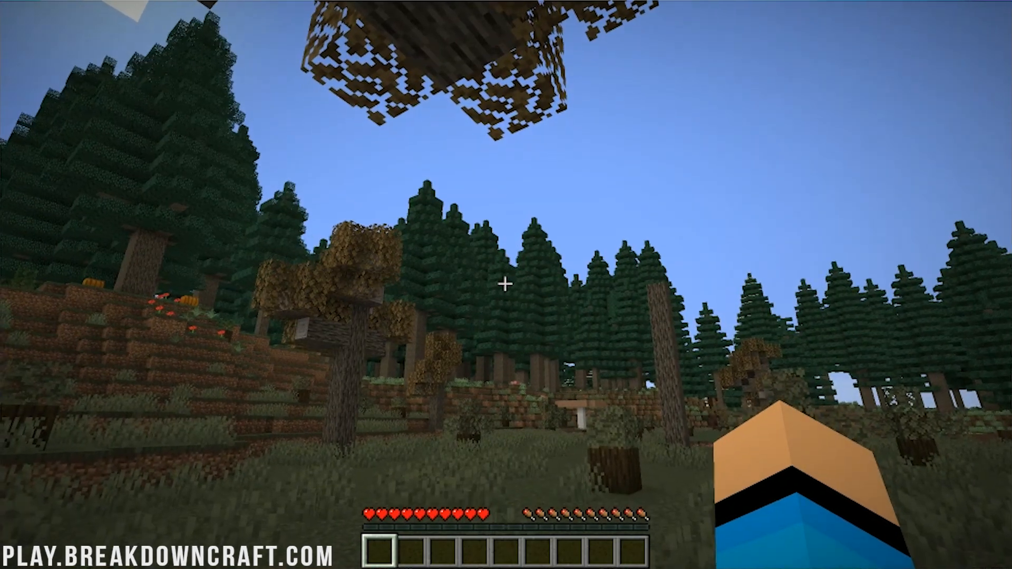
Check the biome readout with F3 while flying, then save screenshots of the landscape
key("f3")
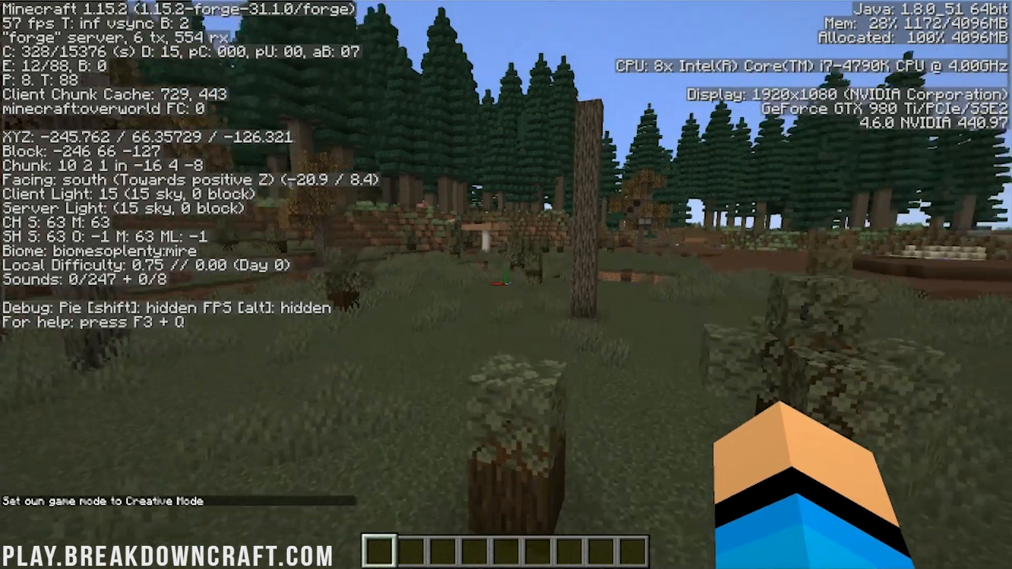
mouse_move(506, 284)
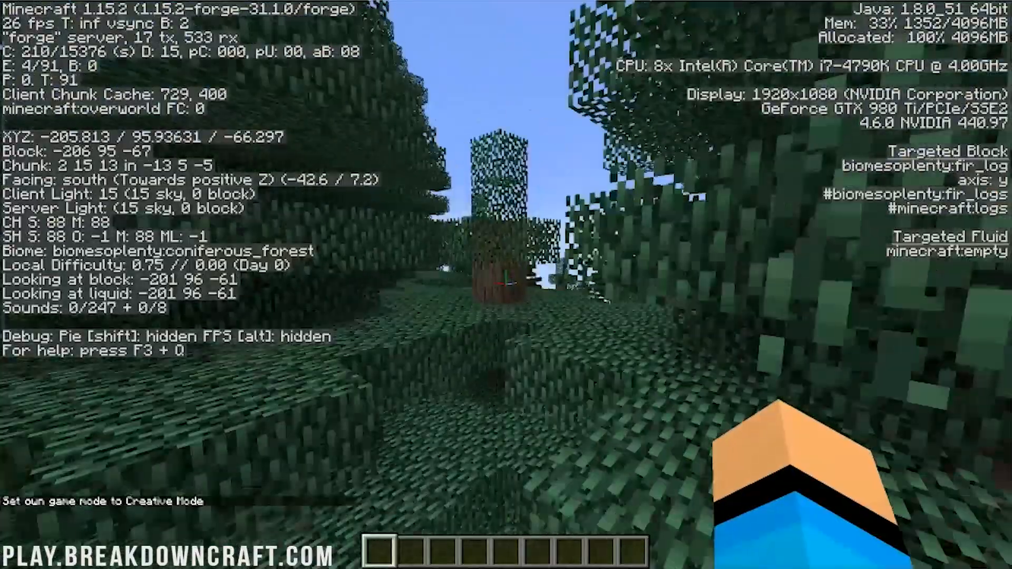
mouse_move(506, 284)
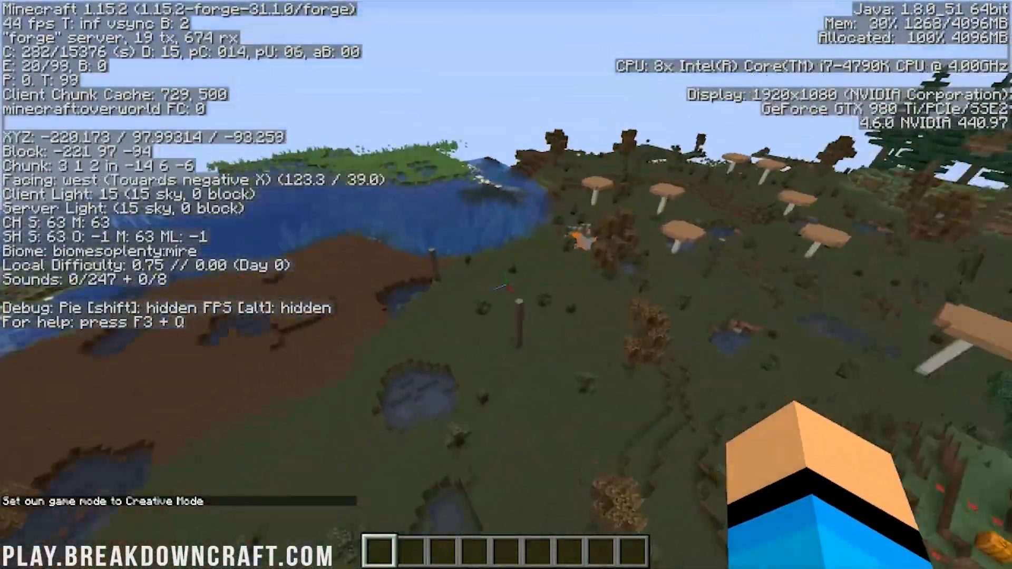
mouse_move(506, 285)
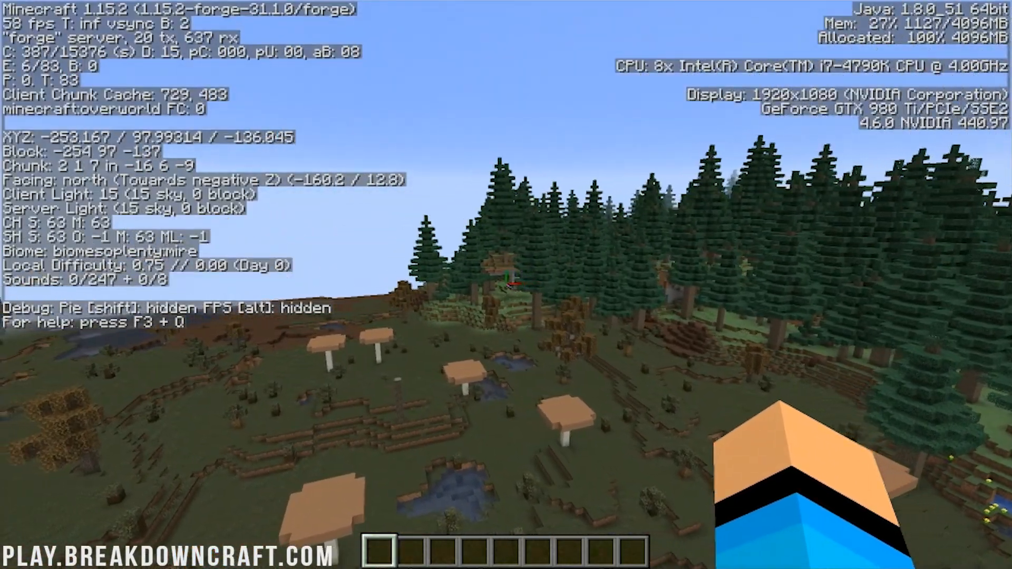
key("f3")
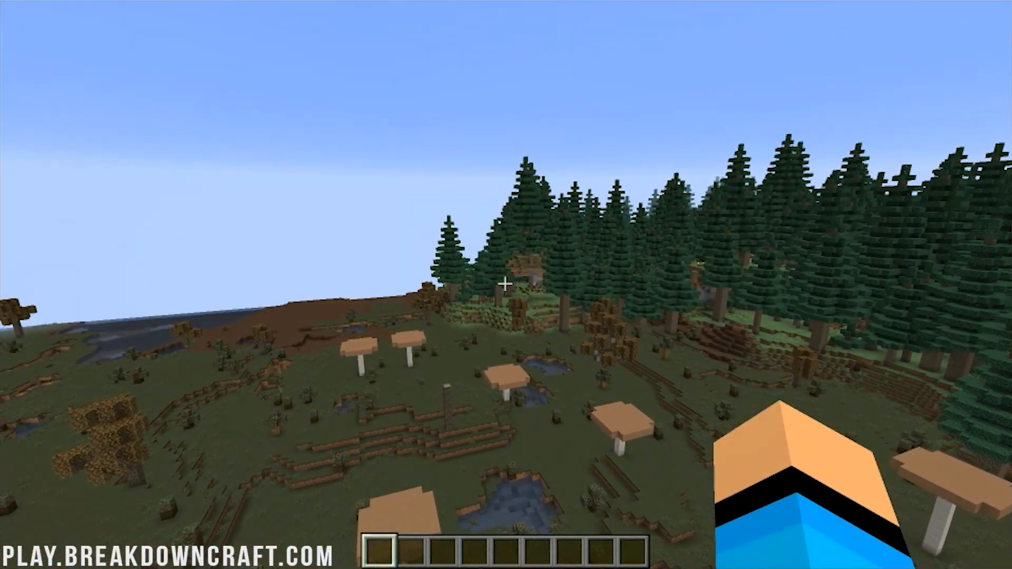
mouse_move(506, 284)
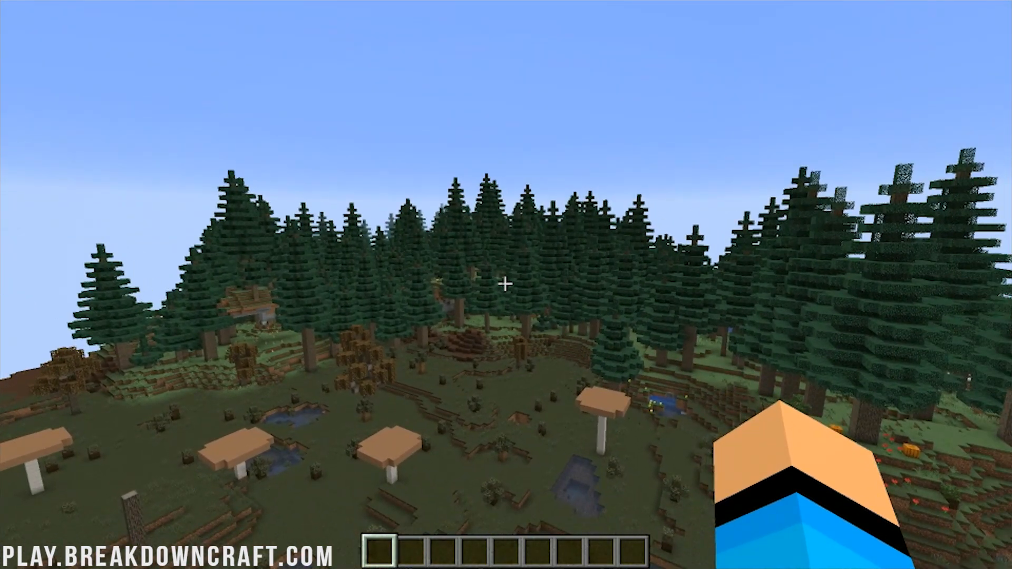
key("F2")
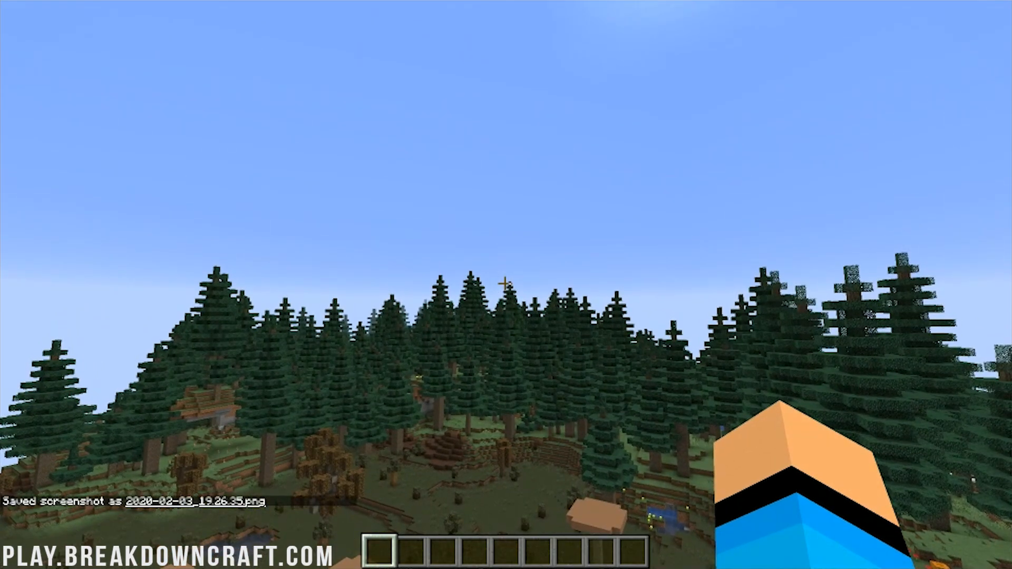
key("F1")
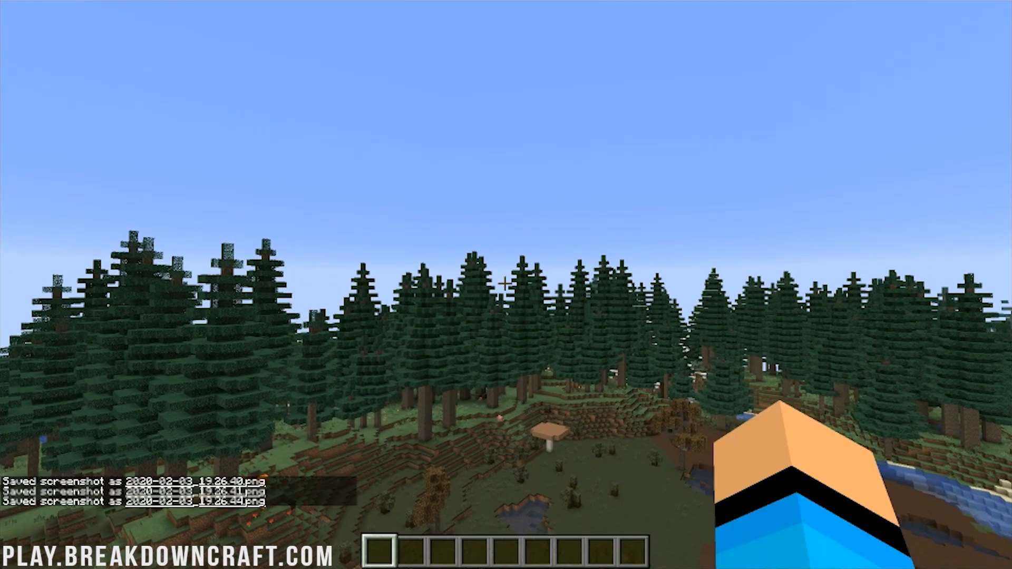
mouse_move(506, 284)
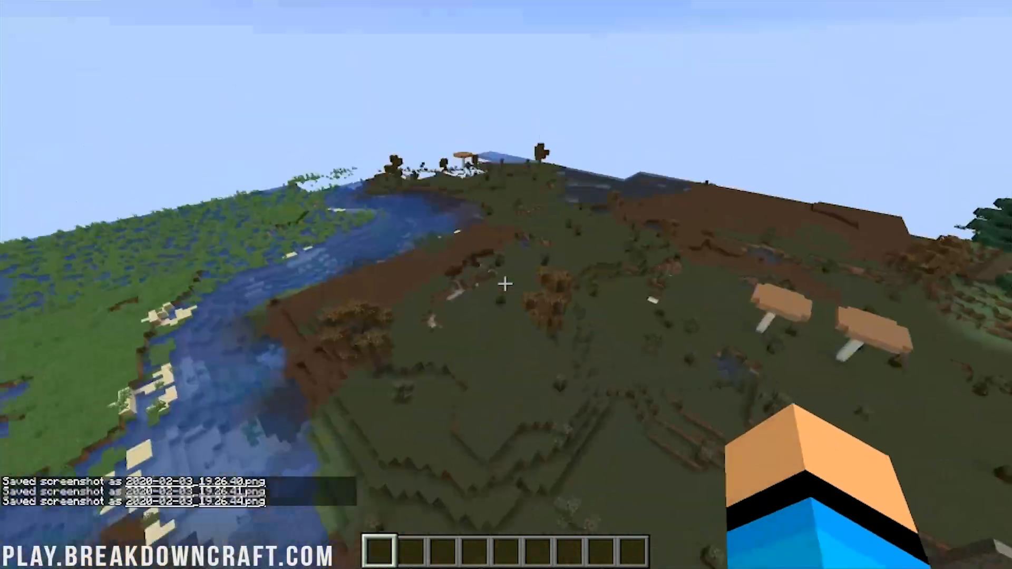
Search JEI in the inventory and page through the item list to the Biomes O' Plenty entries
key("e")
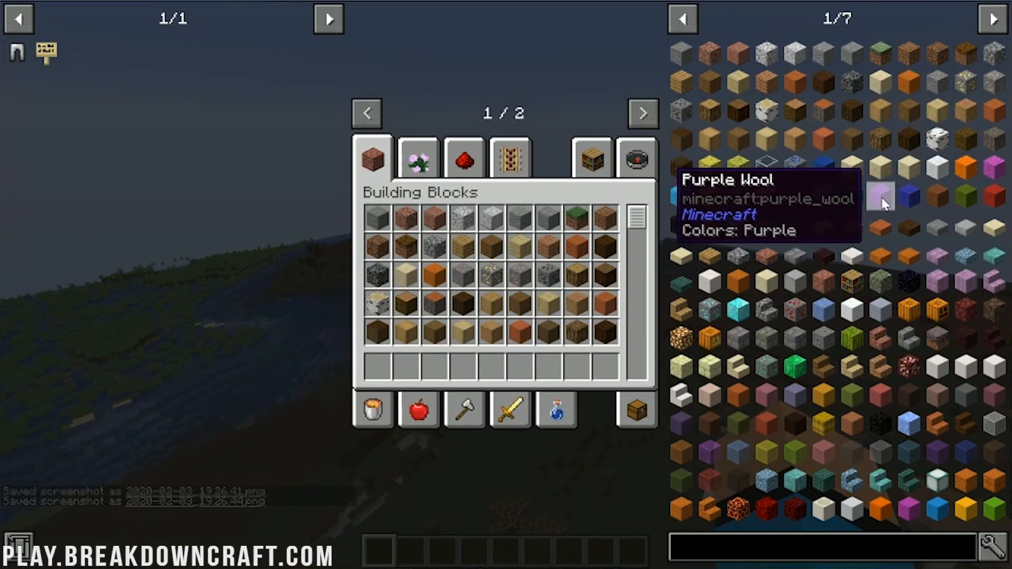
type("b")
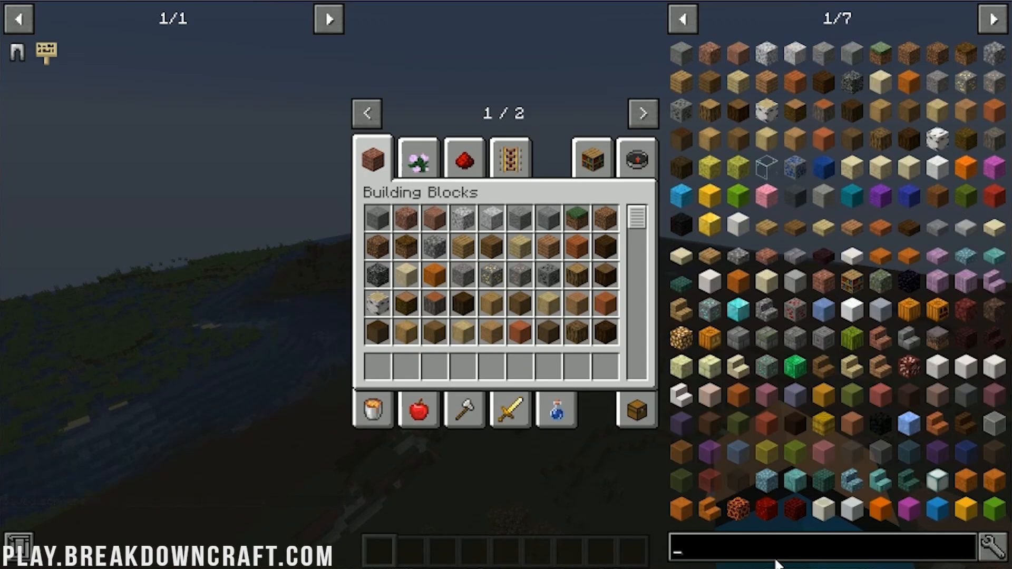
type("hel")
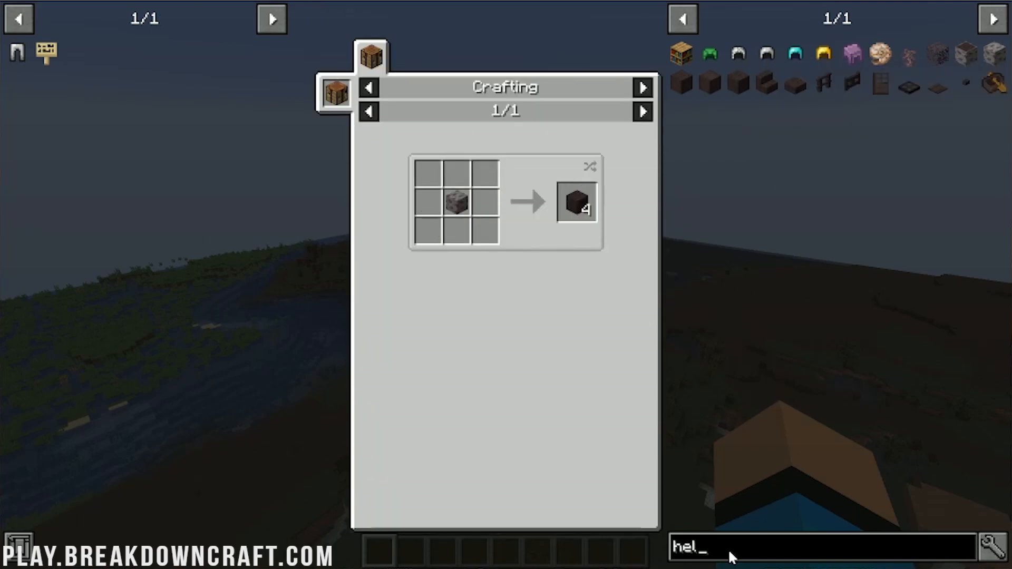
left_click(993, 18)
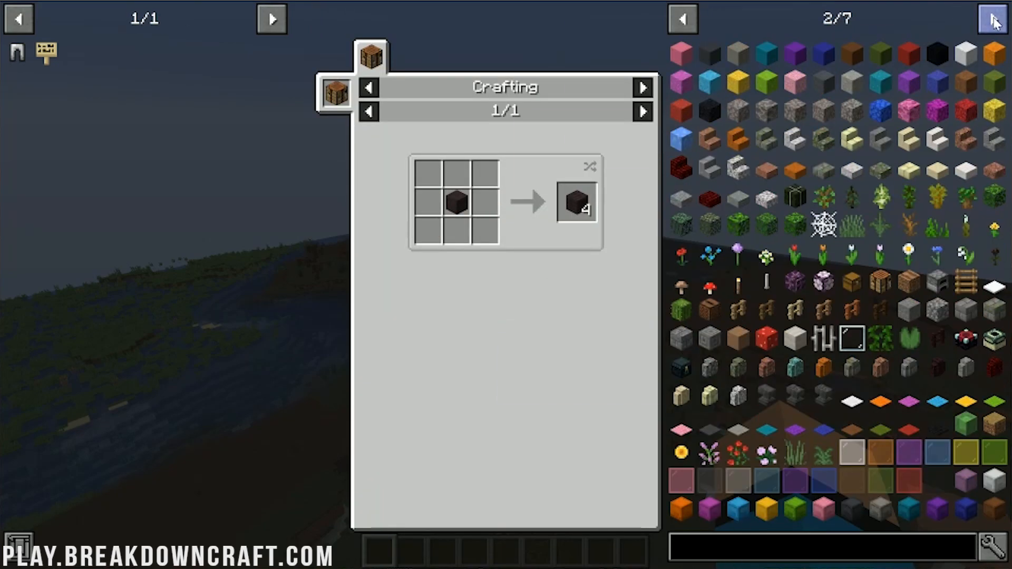
left_click(993, 19)
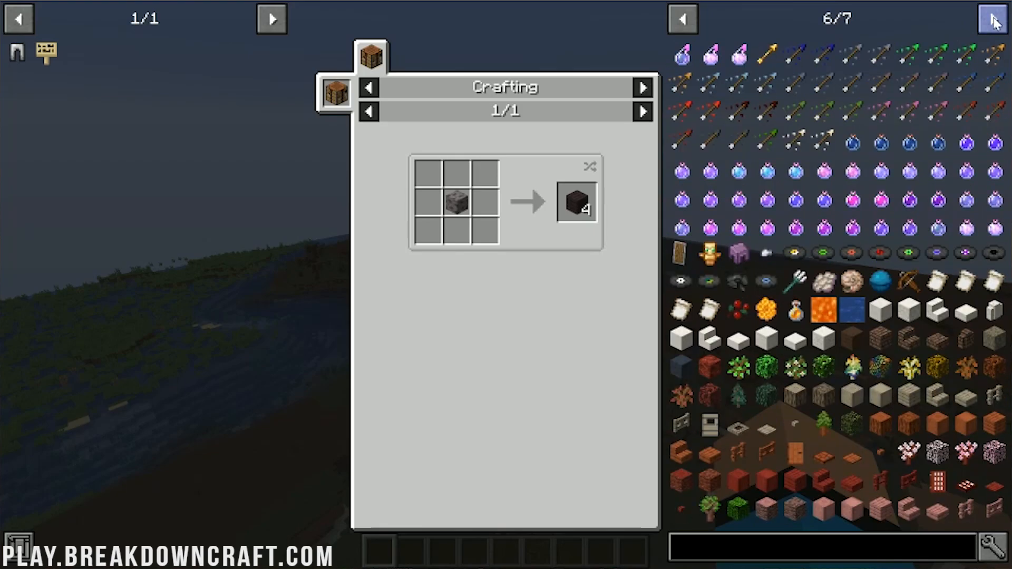
left_click(993, 18)
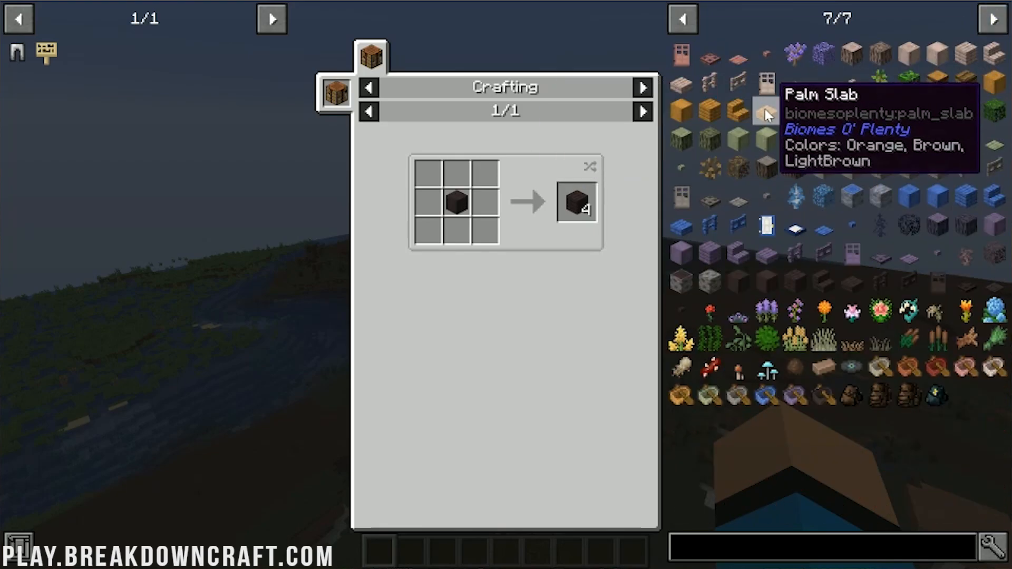
mouse_move(829, 137)
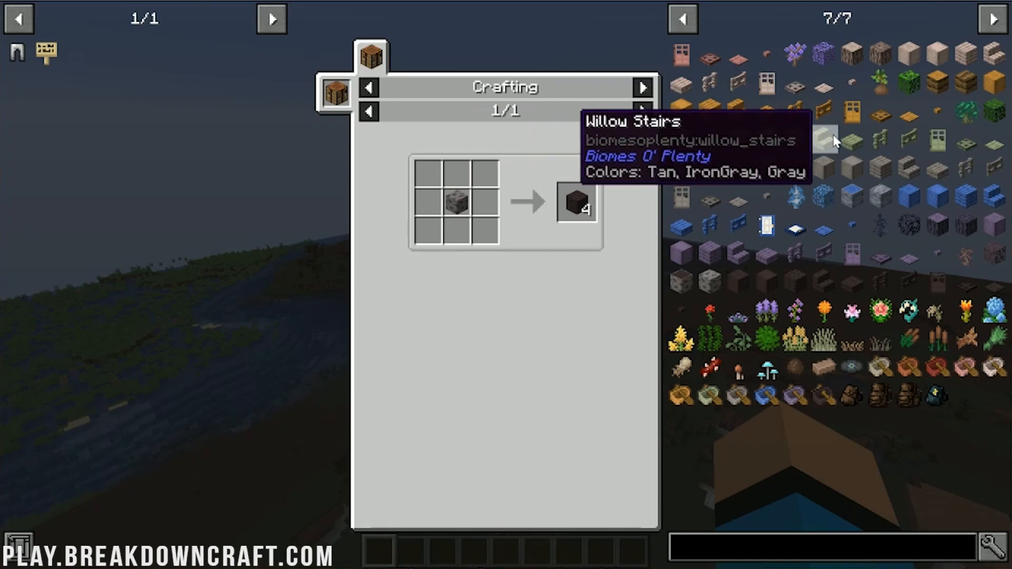
mouse_move(909, 298)
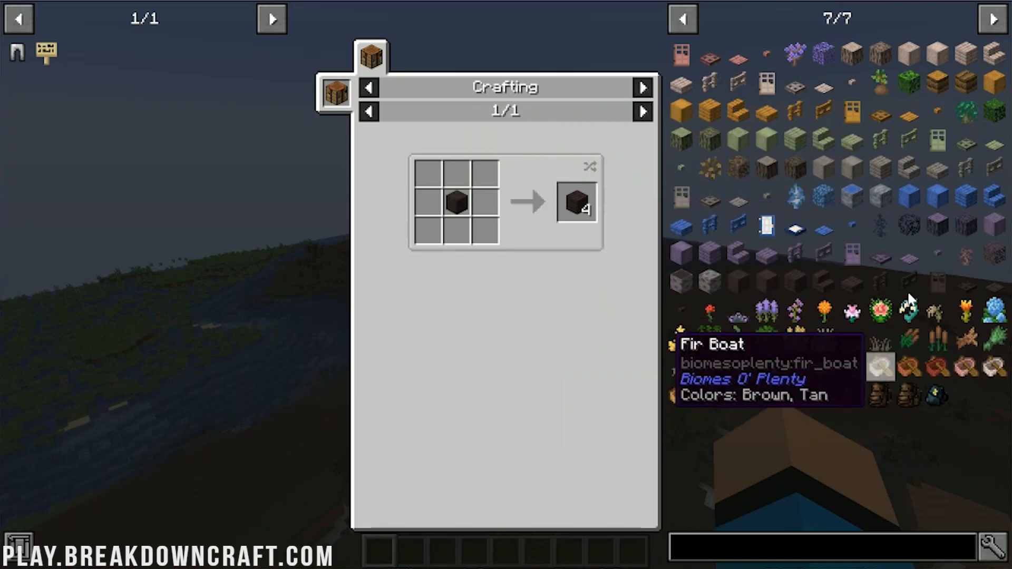
mouse_move(765, 350)
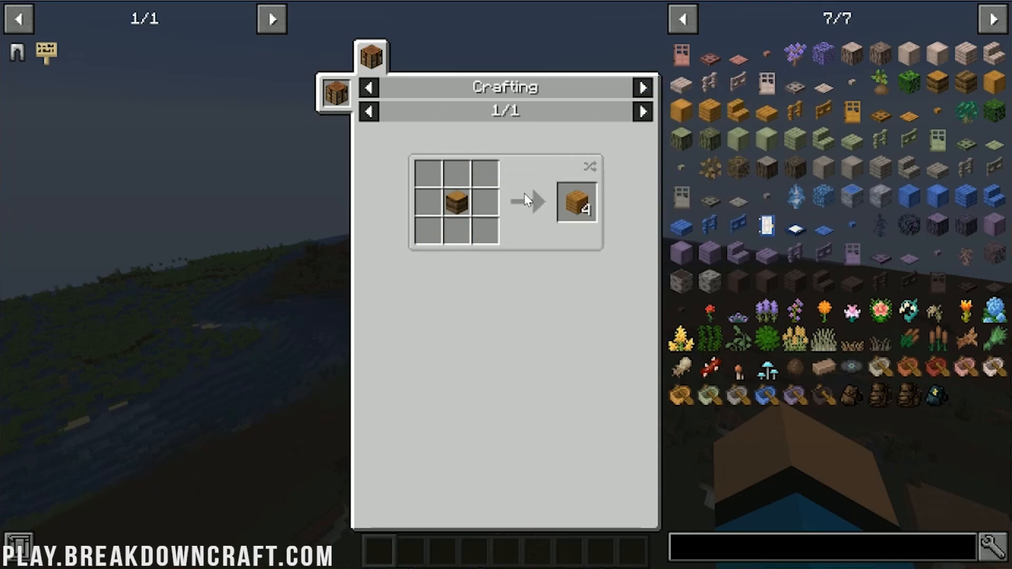
mouse_move(443, 373)
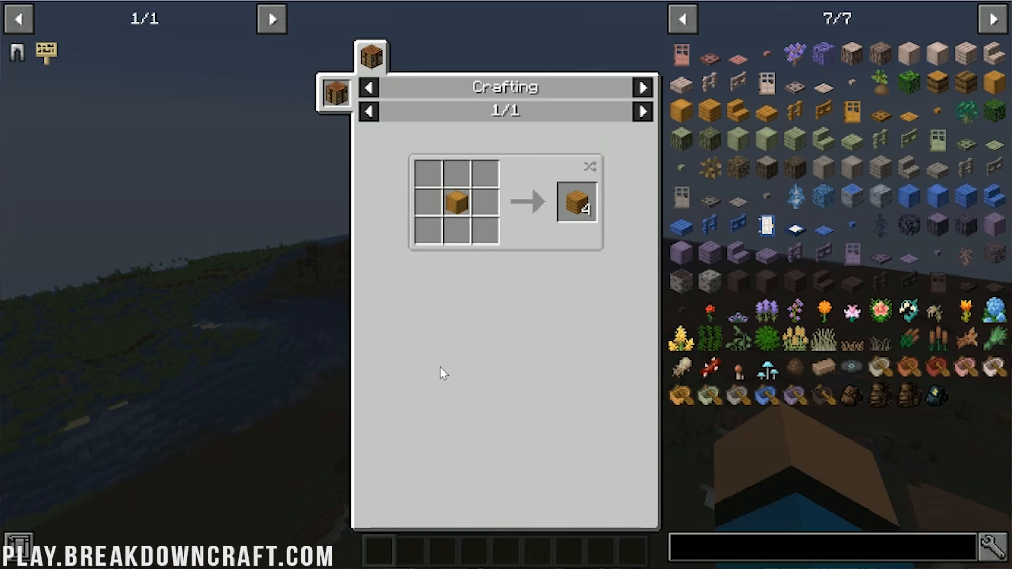
mouse_move(717, 474)
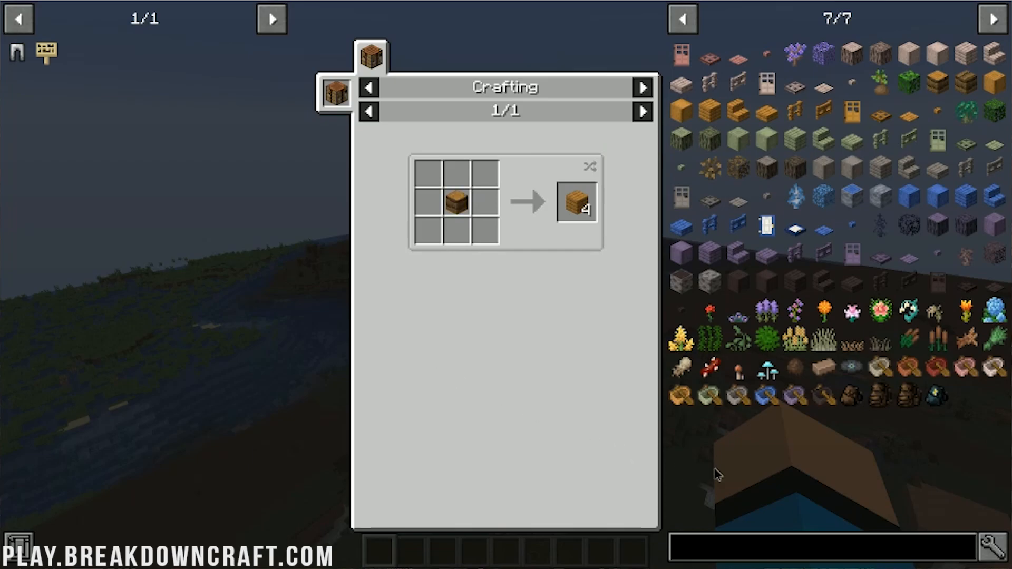
Return from the recipe view to the creative inventory and close it with the Large Backpack taken
left_click(642, 113)
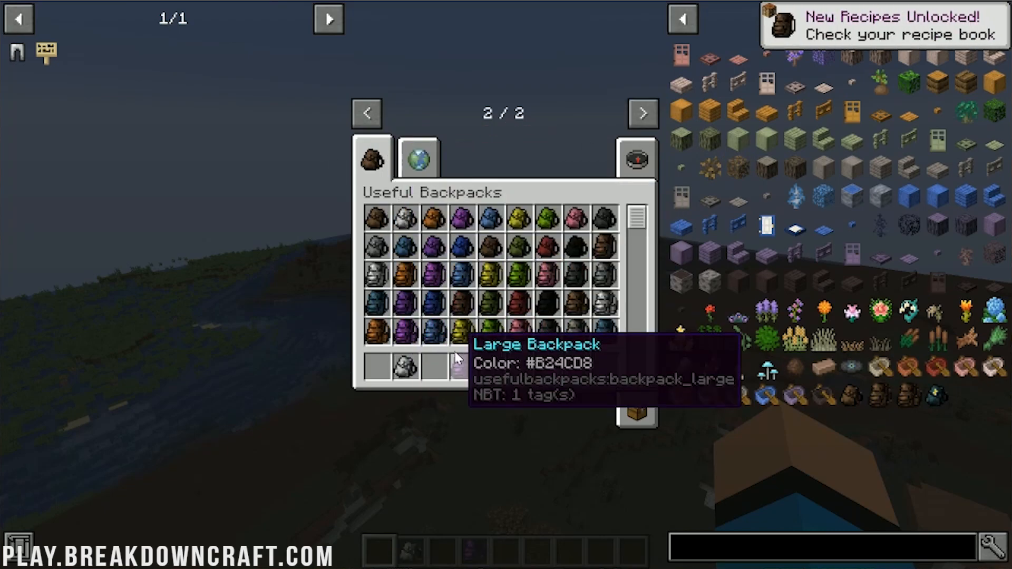
key("Escape")
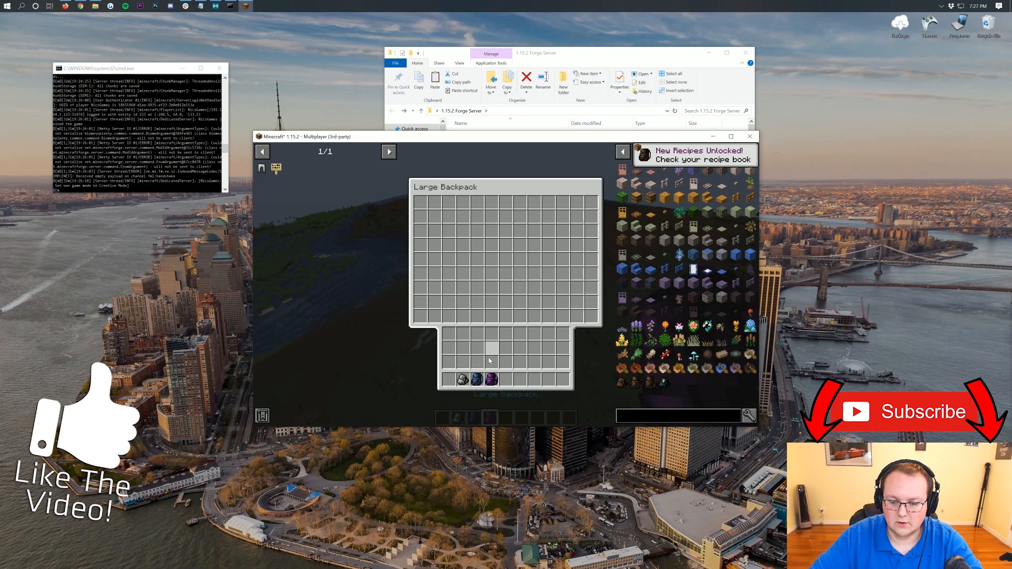
Close the Large Backpack's storage and return to the world holding the backpack
key("Escape")
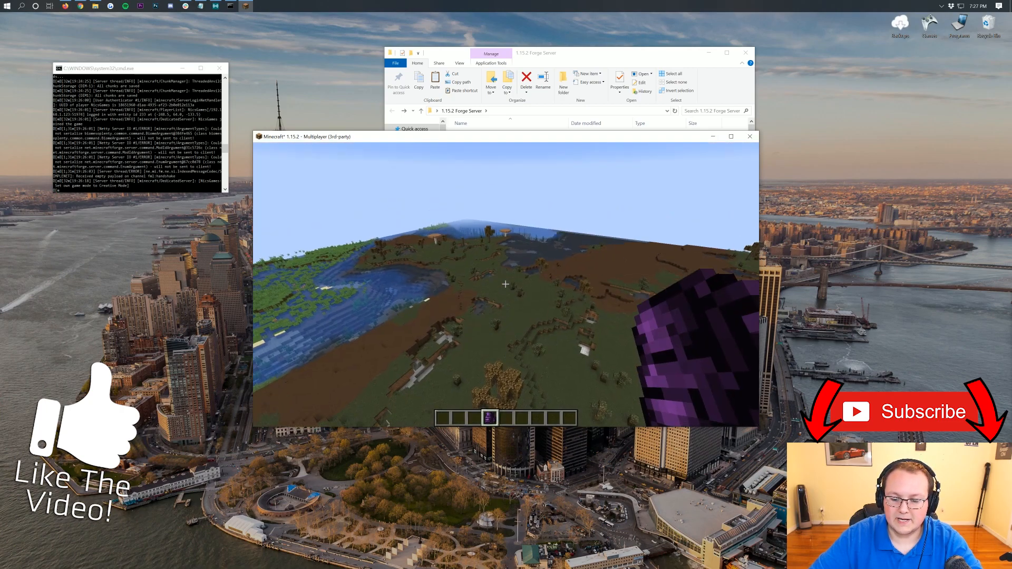